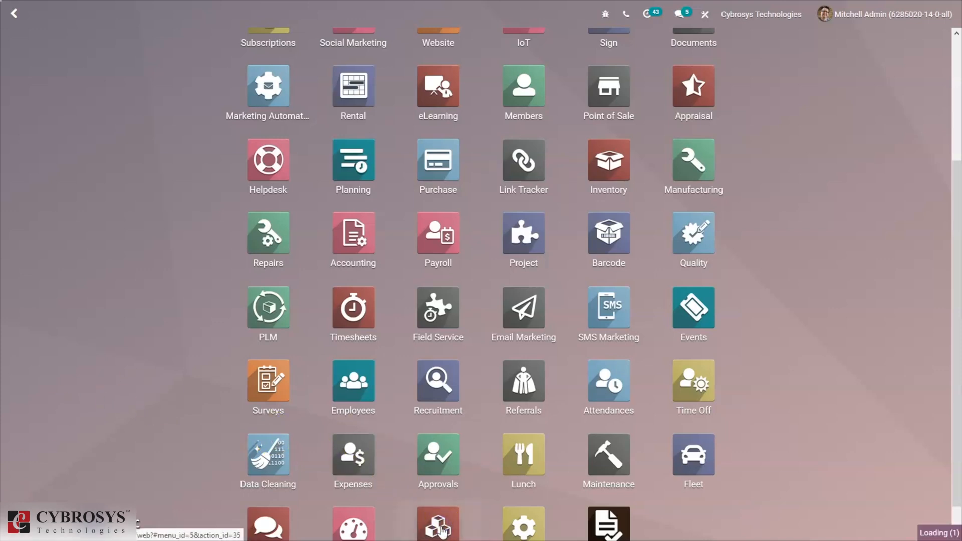
Open the Apps module list from the Odoo home menu
{"action": "left_click", "coordinate": [438, 239]}
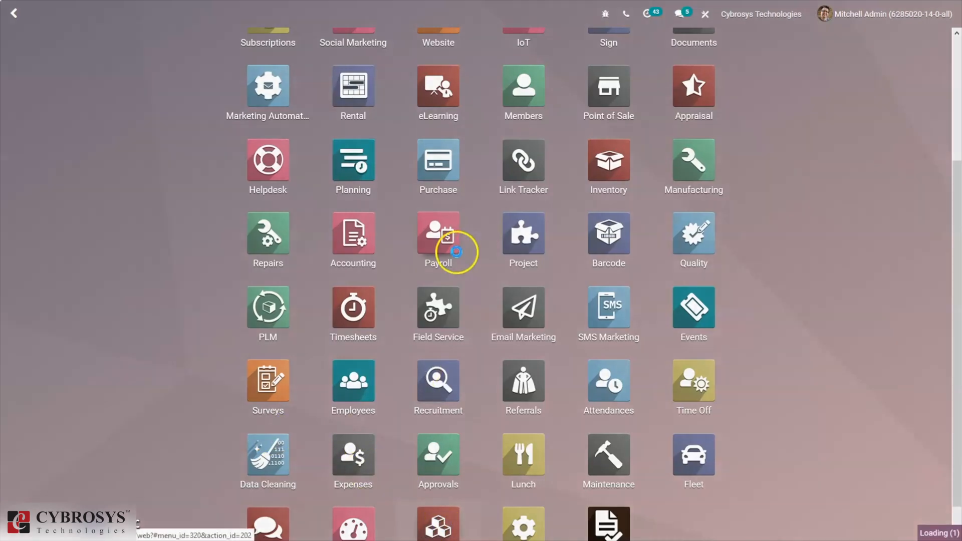
{"action": "left_click", "coordinate": [438, 240]}
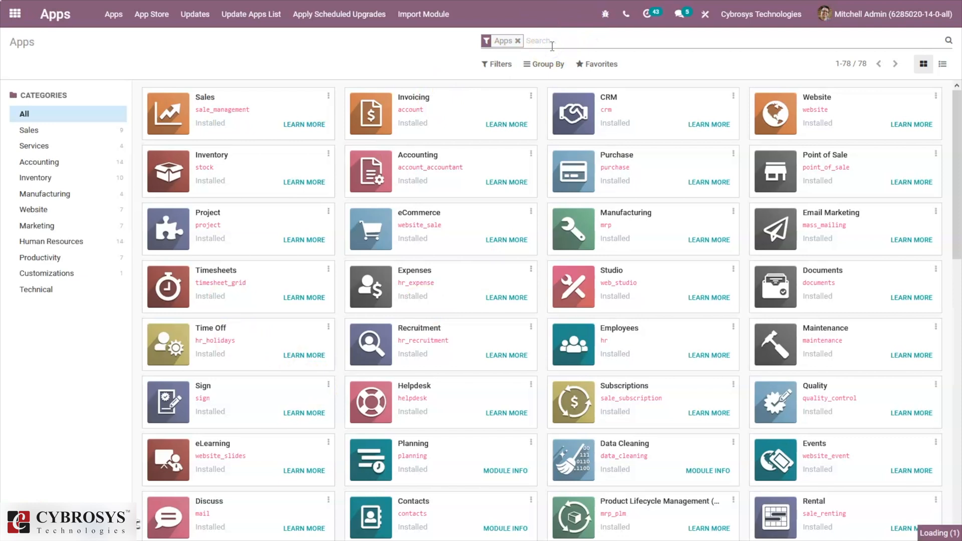
Search apps for 'indo' to find Indonesian - Accounting and Indonesia E-faktur
{"action": "type", "text": "indo"}
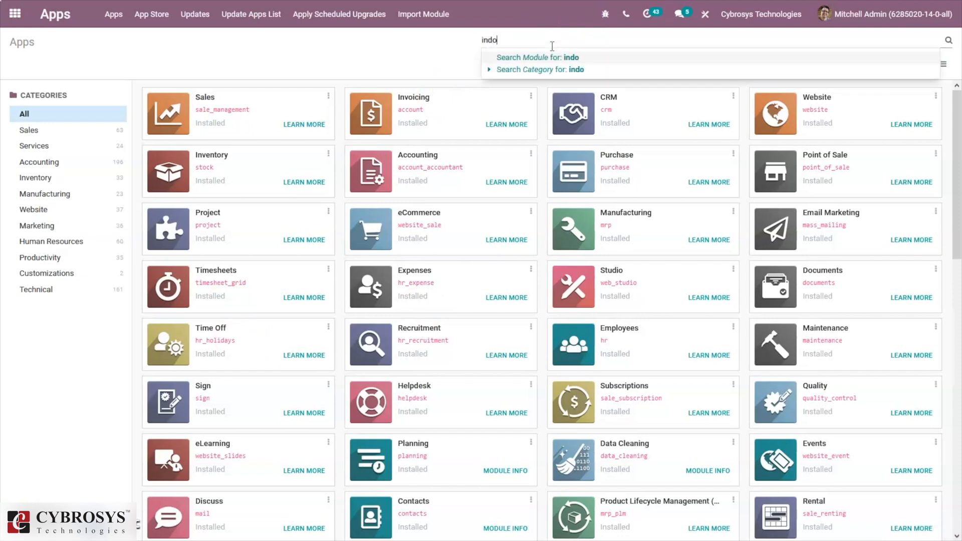
{"action": "key", "text": "Enter"}
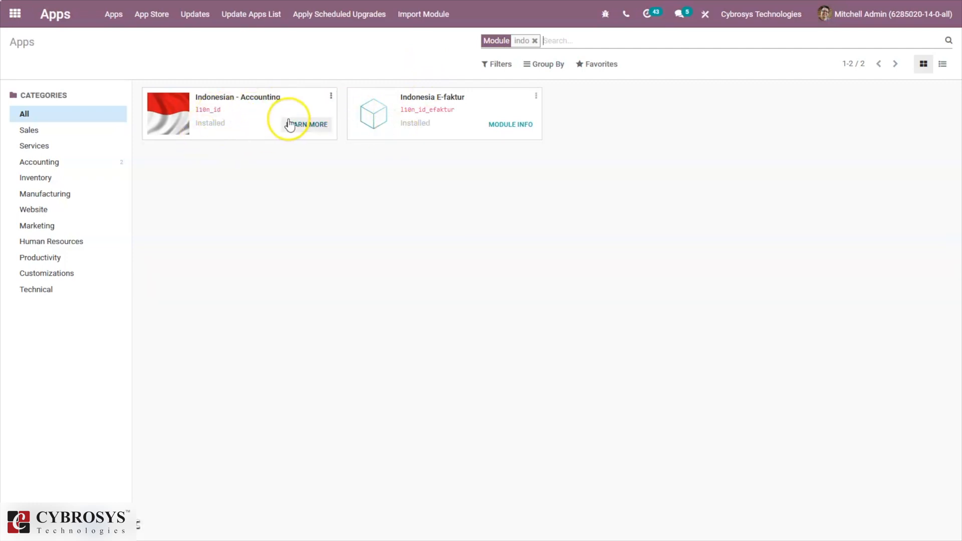
{"action": "mouse_move", "coordinate": [415, 107]}
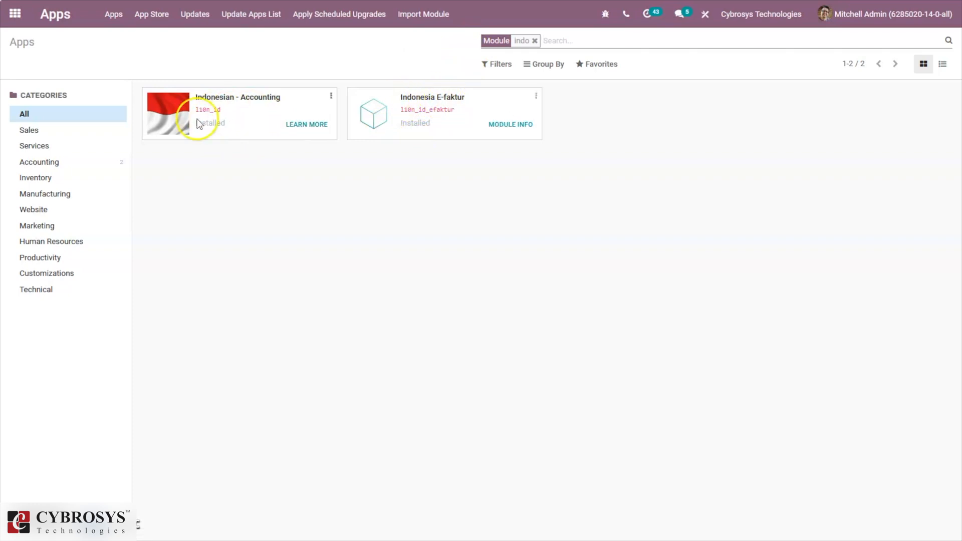
{"action": "mouse_move", "coordinate": [176, 169]}
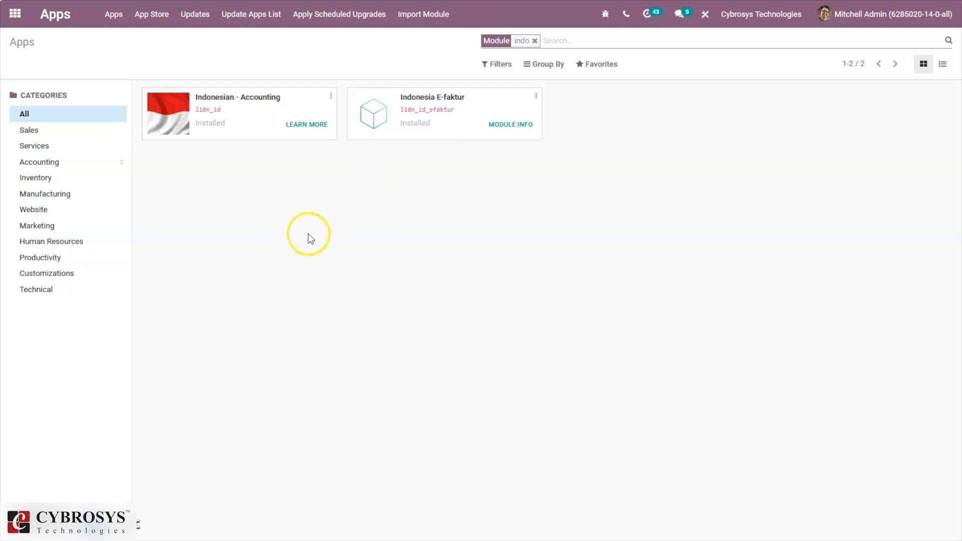
{"action": "mouse_move", "coordinate": [298, 315]}
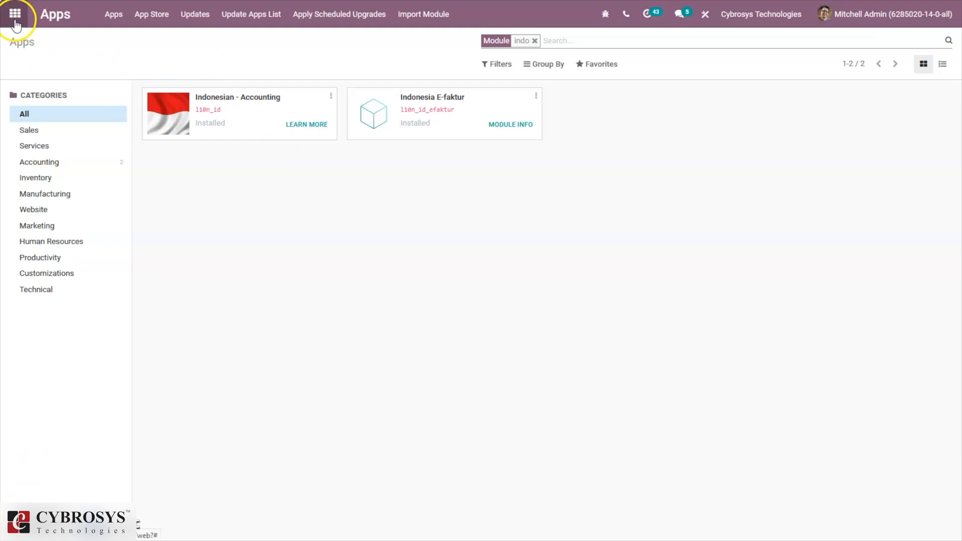
Open the Accounting app from the home menu using the 'ac' search
{"action": "left_click", "coordinate": [14, 13]}
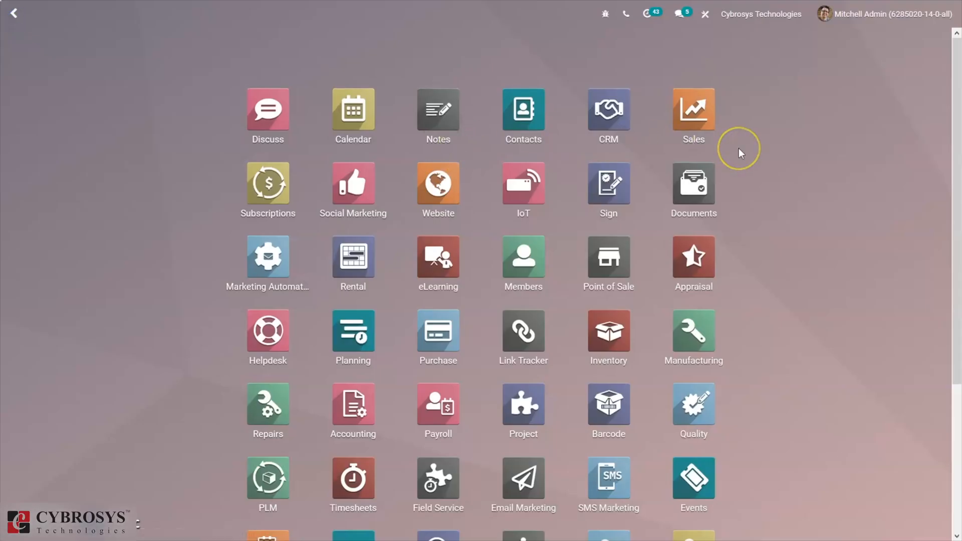
{"action": "type", "text": "ac"}
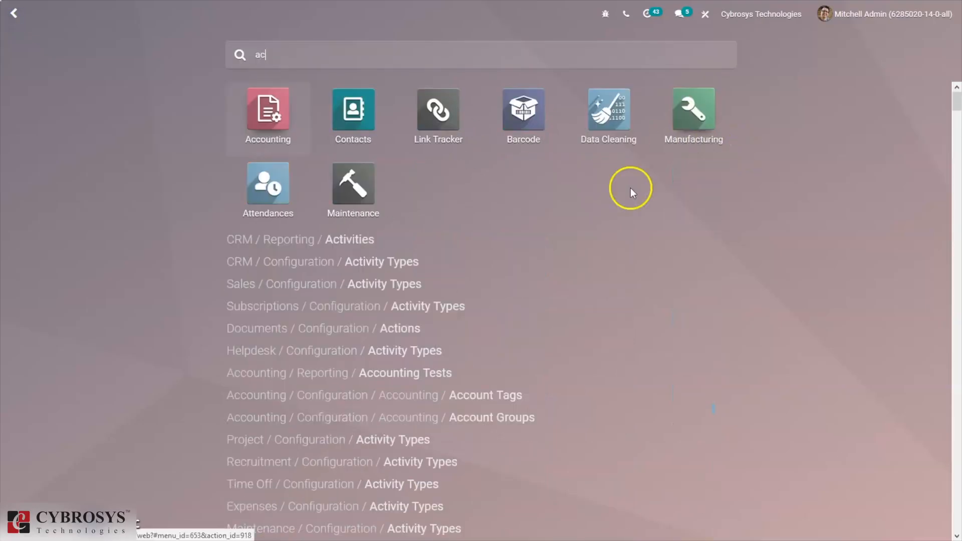
{"action": "left_click", "coordinate": [694, 115]}
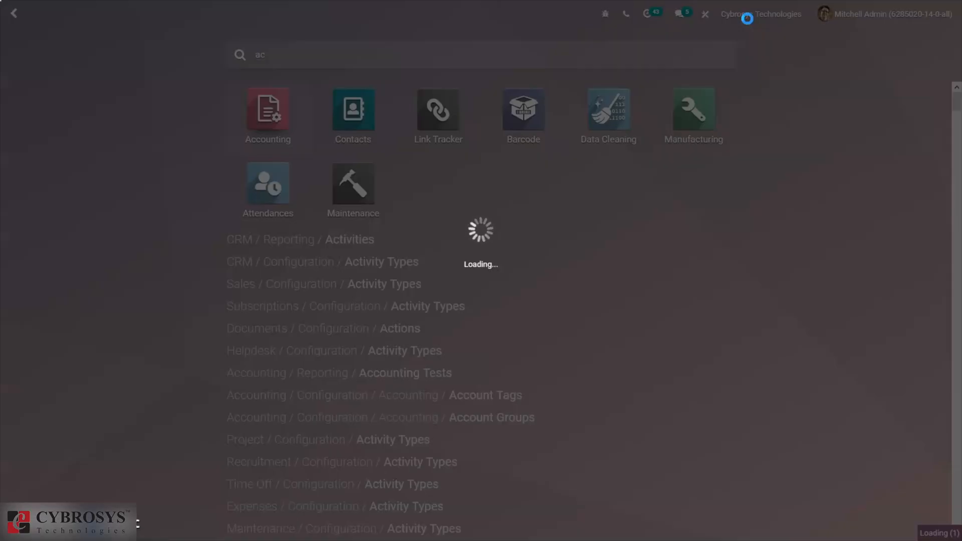
{"action": "left_click", "coordinate": [268, 110]}
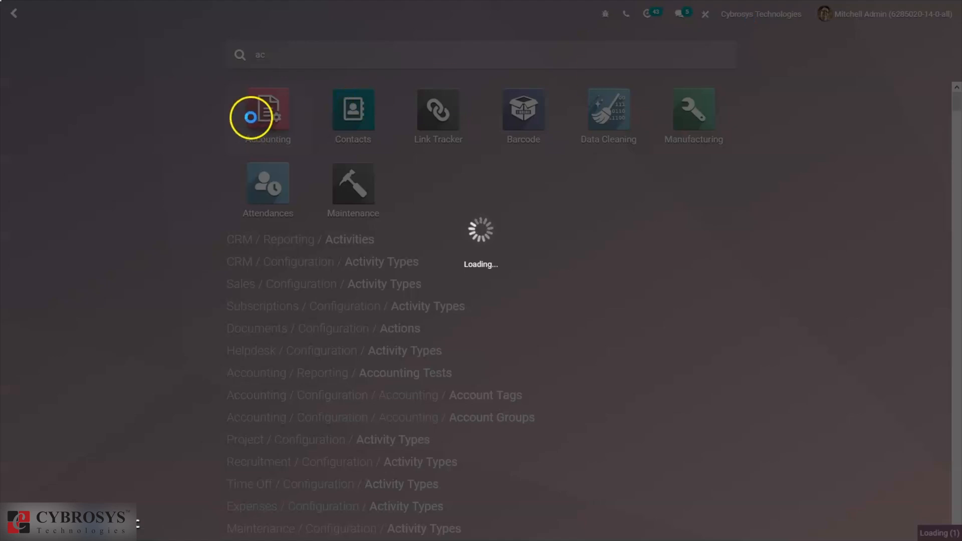
{"action": "left_click", "coordinate": [267, 114]}
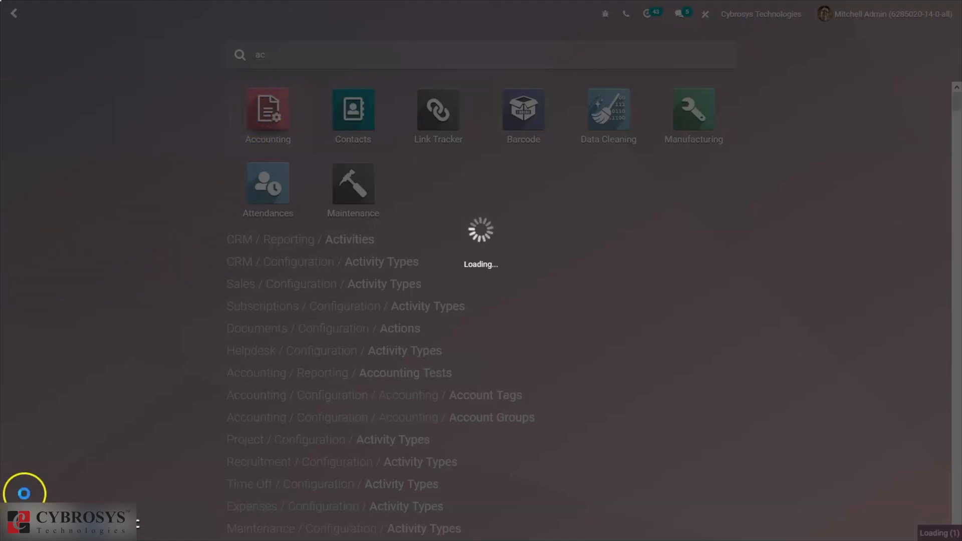
{"action": "left_click", "coordinate": [268, 110]}
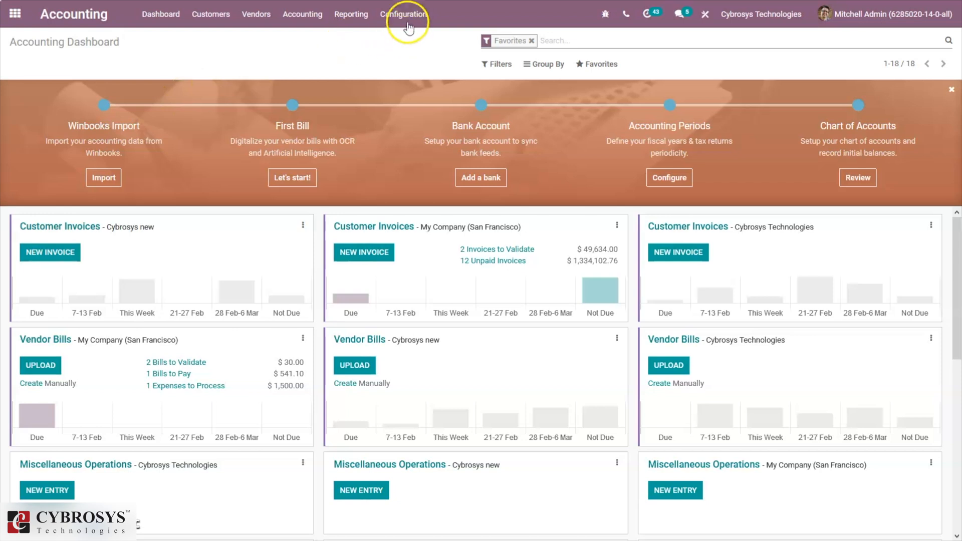
Confirm Accounting settings use the Indonesian Account Chart Template as the fiscal localization package
{"action": "left_click", "coordinate": [403, 14]}
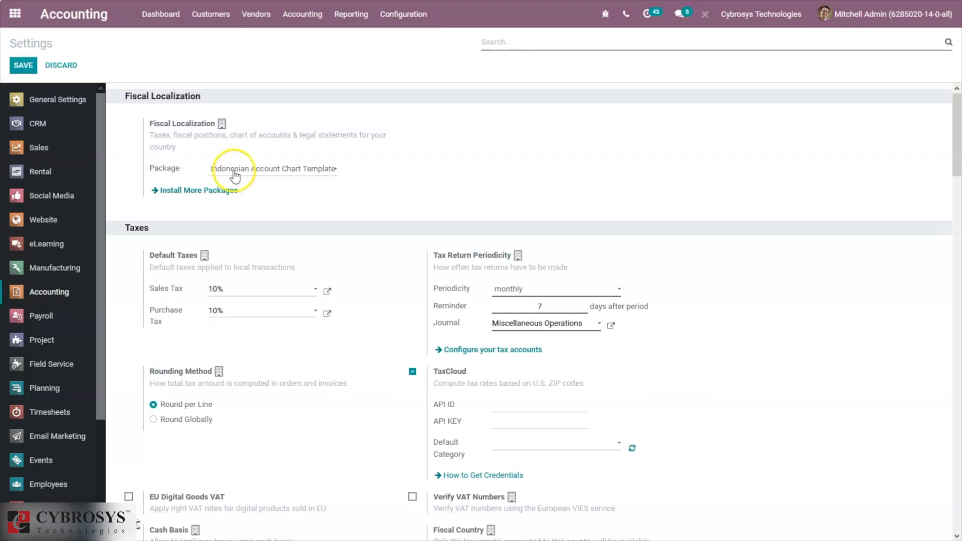
{"action": "left_click", "coordinate": [273, 168]}
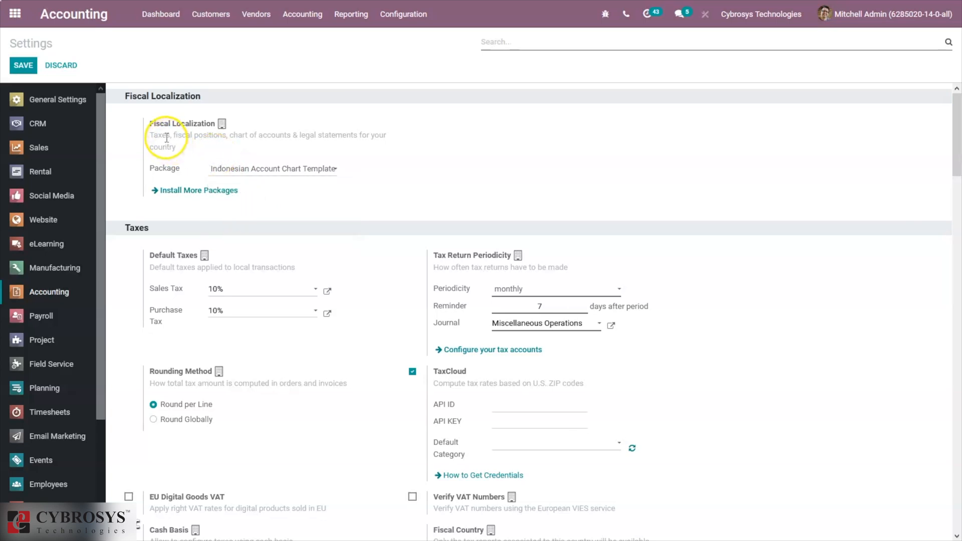
{"action": "mouse_move", "coordinate": [202, 151]}
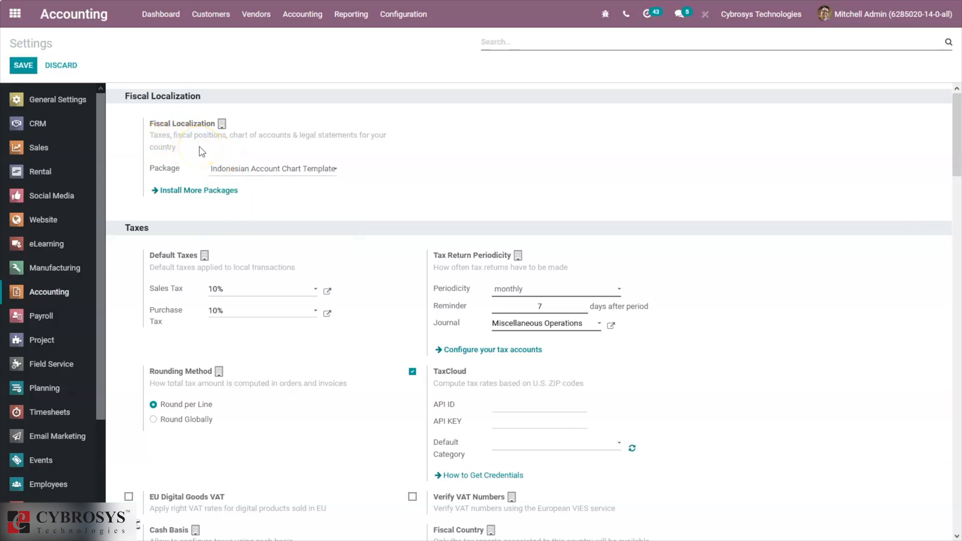
{"action": "mouse_move", "coordinate": [435, 160]}
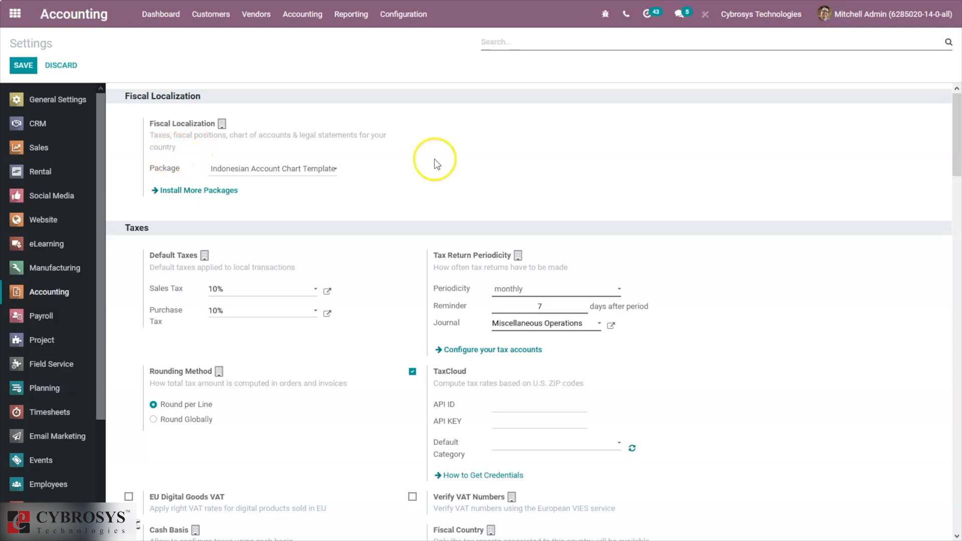
{"action": "scroll", "scroll_direction": "down", "scroll_amount": 3}
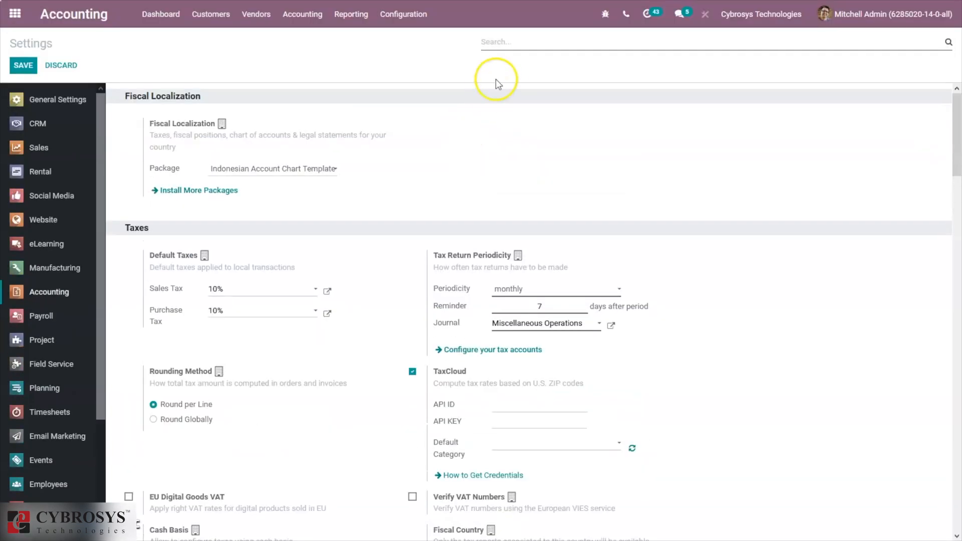
Search settings for 'fisc' to show fiscal country Indonesia and December 31 year end
{"action": "type", "text": "fo"}
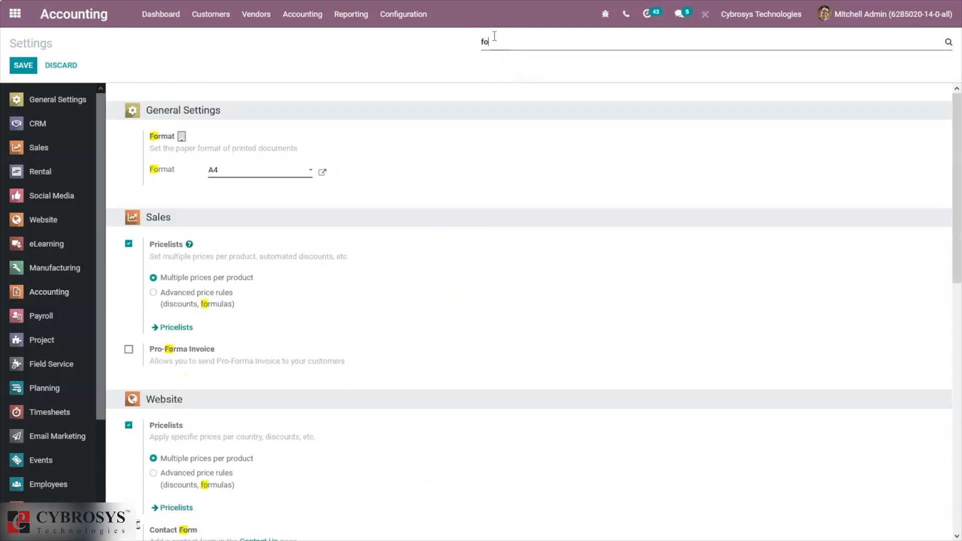
{"action": "type", "text": "fisca"}
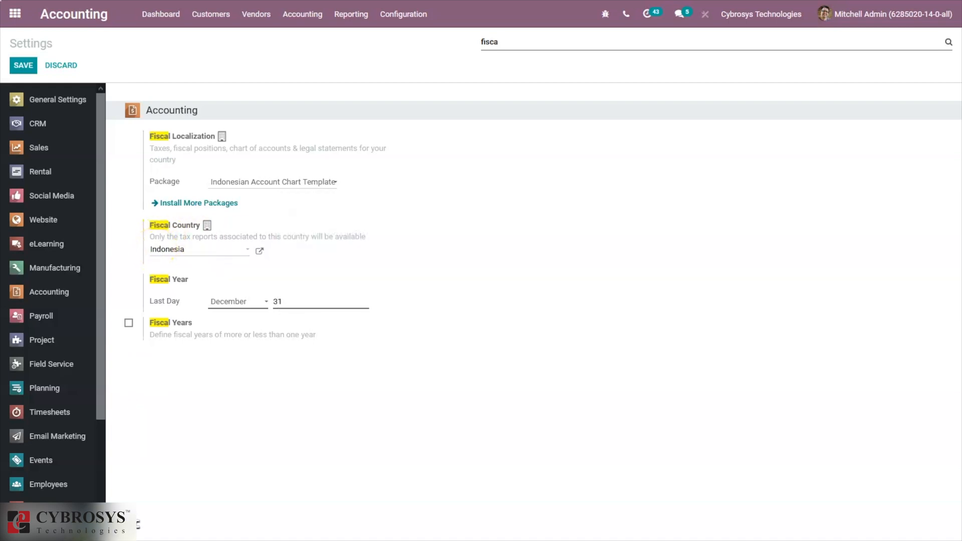
{"action": "left_click", "coordinate": [210, 14]}
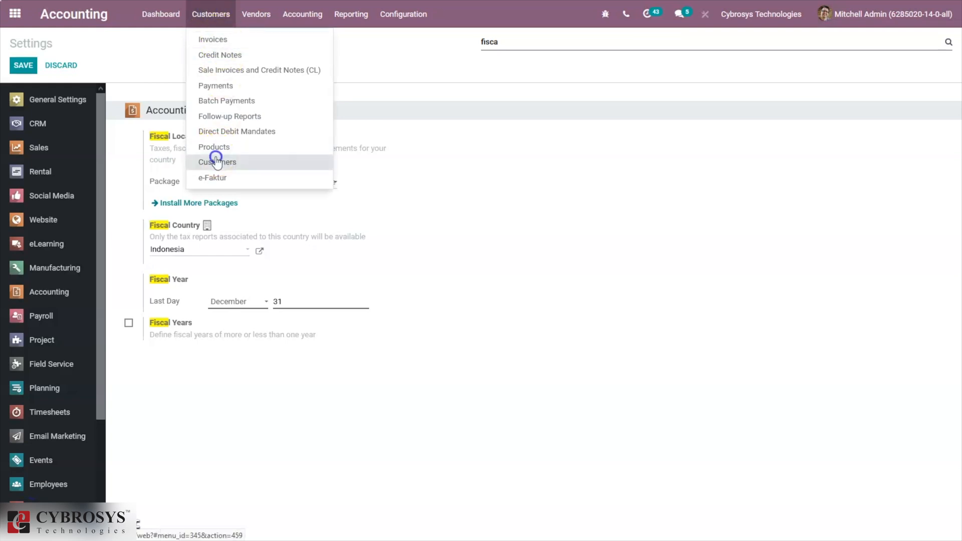
Open the Cybrosys Technologies customer record from the Customers list
{"action": "left_click", "coordinate": [403, 14]}
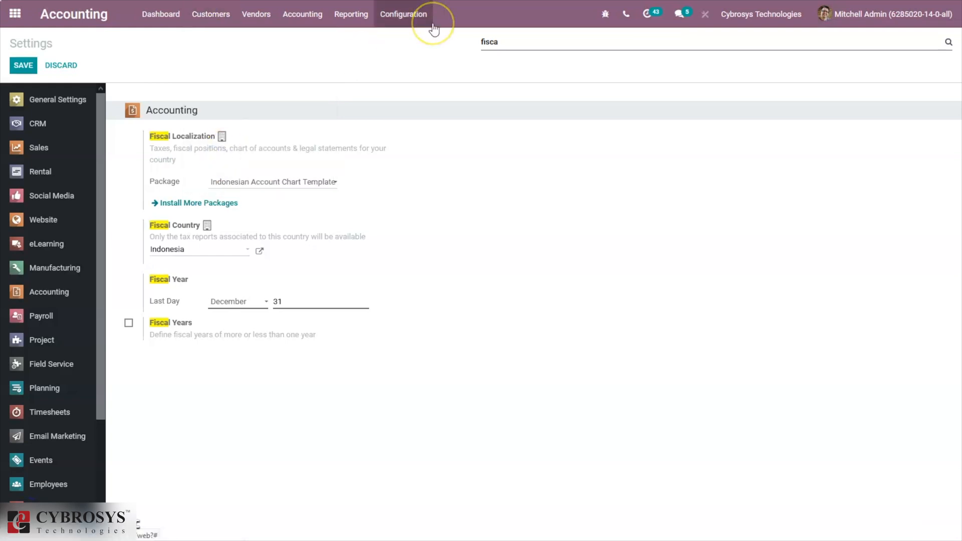
{"action": "left_click", "coordinate": [211, 14]}
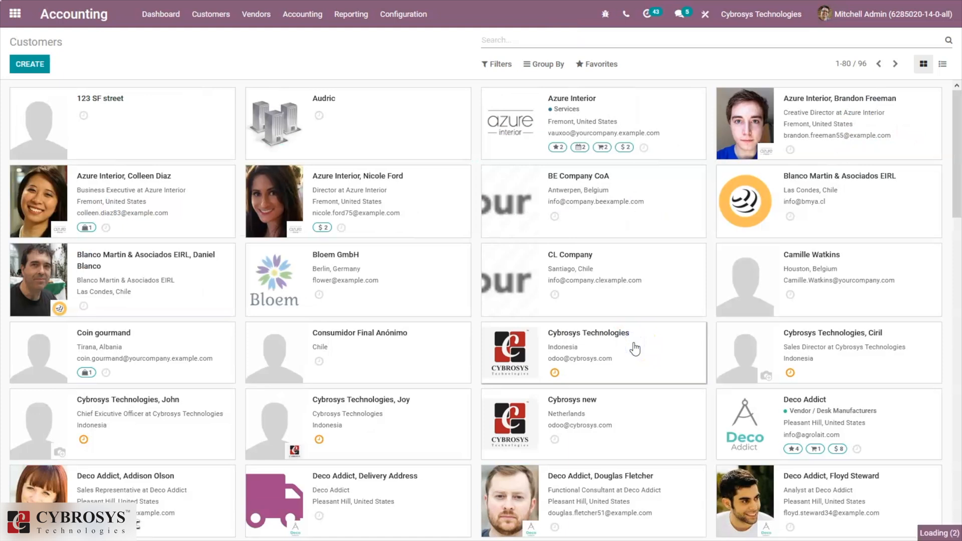
{"action": "left_click", "coordinate": [587, 333]}
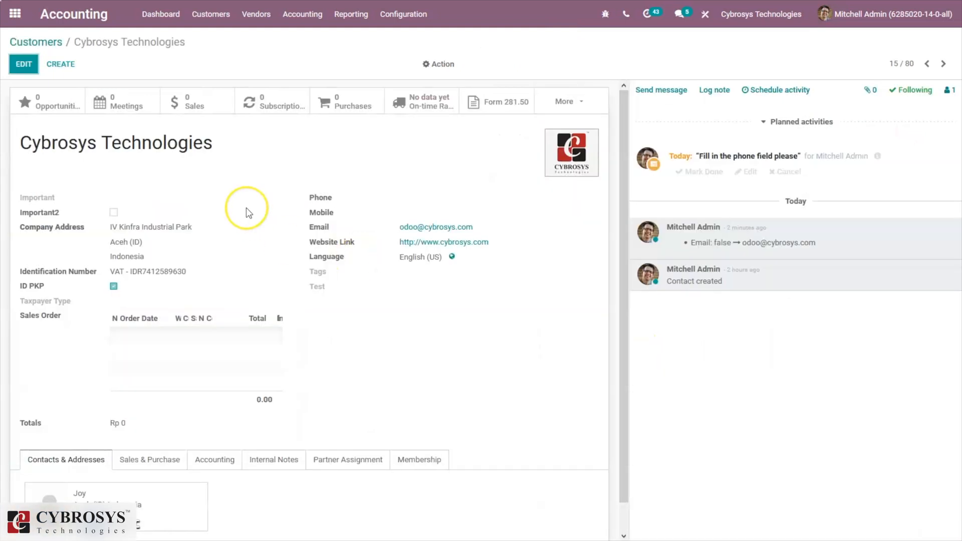
{"action": "mouse_move", "coordinate": [135, 153]}
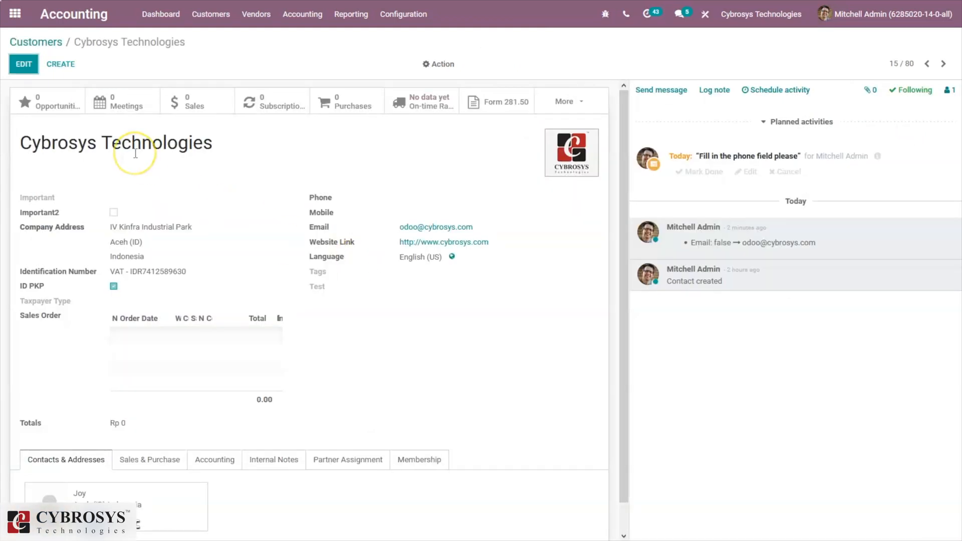
{"action": "mouse_move", "coordinate": [135, 142]}
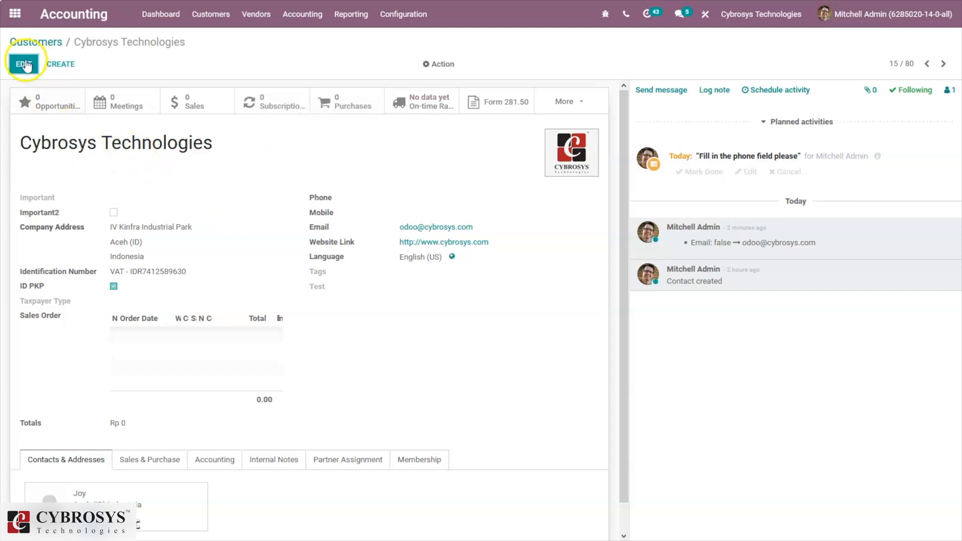
{"action": "left_click", "coordinate": [25, 63]}
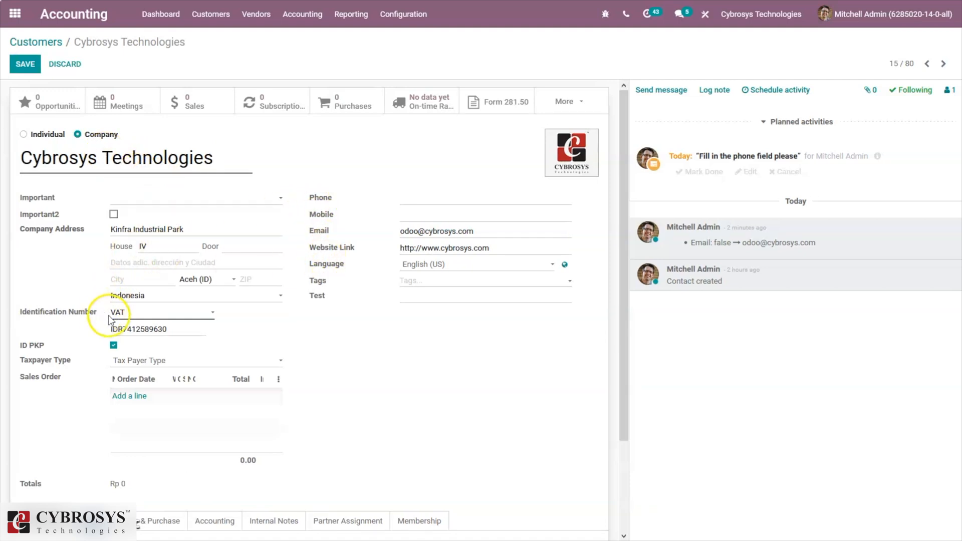
{"action": "left_click", "coordinate": [161, 312]}
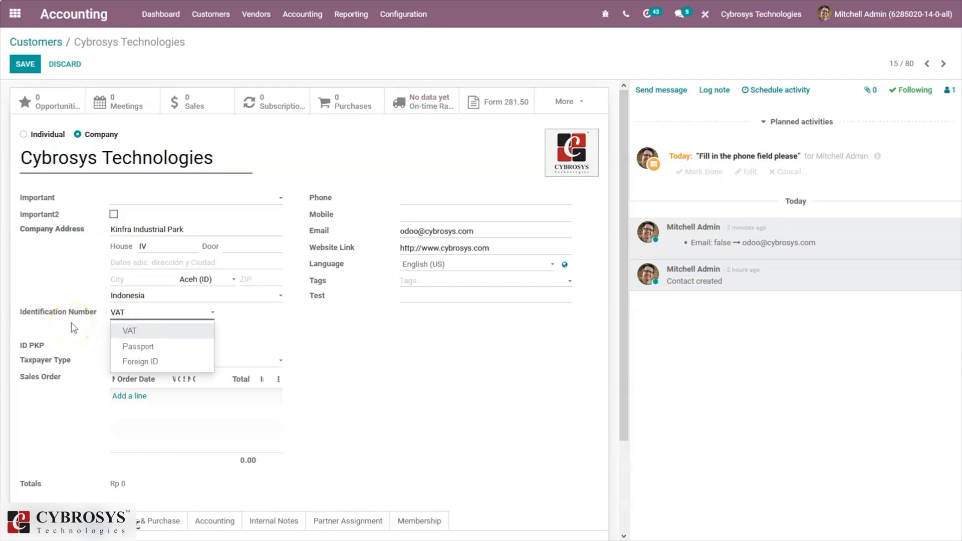
{"action": "left_click", "coordinate": [129, 330]}
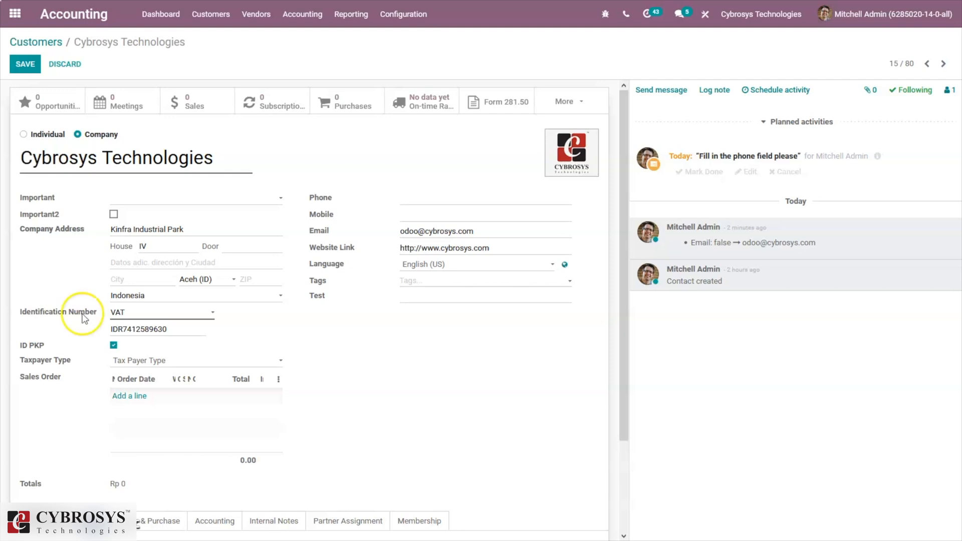
{"action": "left_click", "coordinate": [161, 312]}
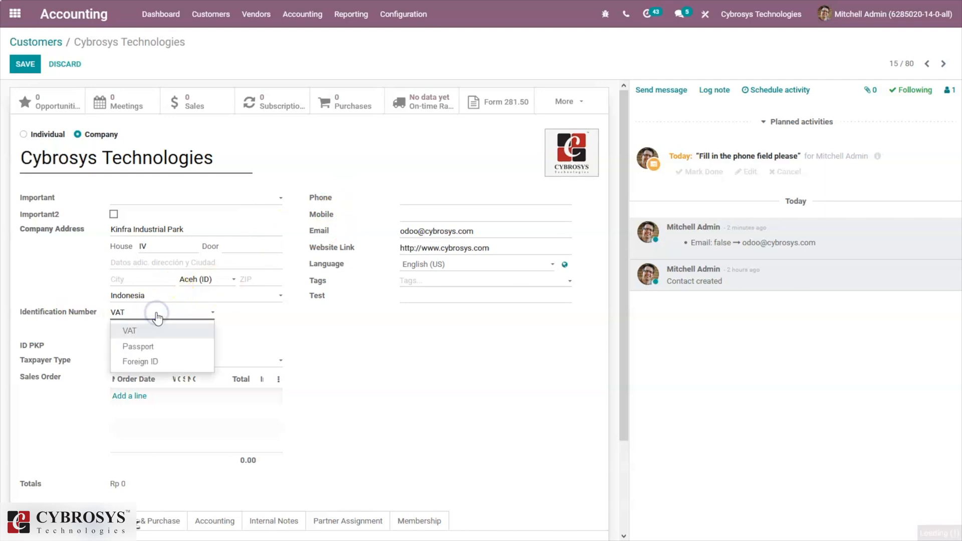
{"action": "mouse_move", "coordinate": [272, 325]}
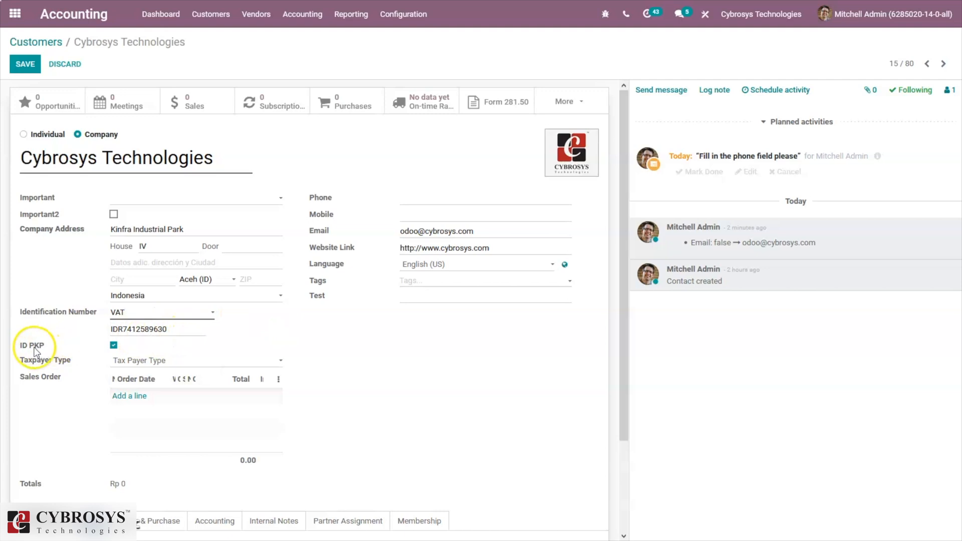
{"action": "mouse_move", "coordinate": [32, 345]}
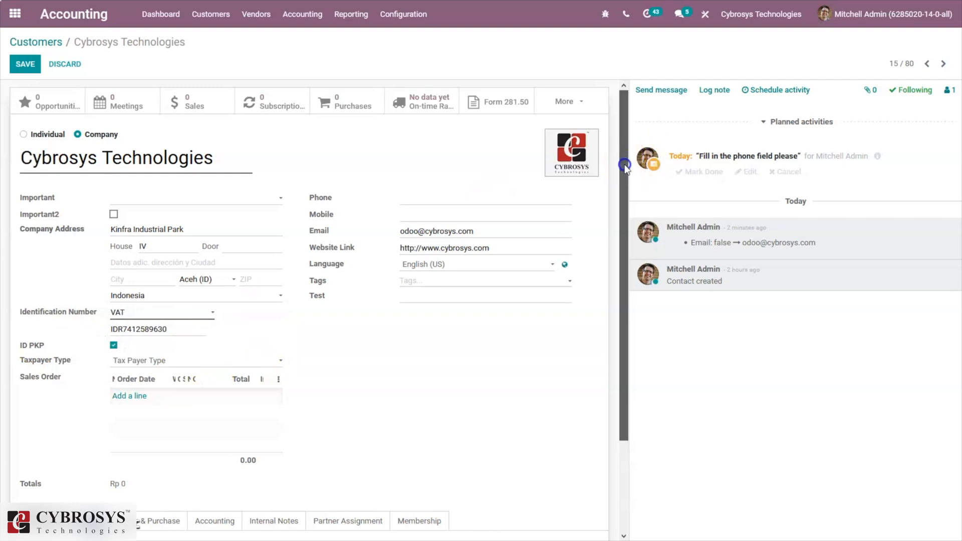
{"action": "scroll", "scroll_direction": "down", "scroll_amount": 3}
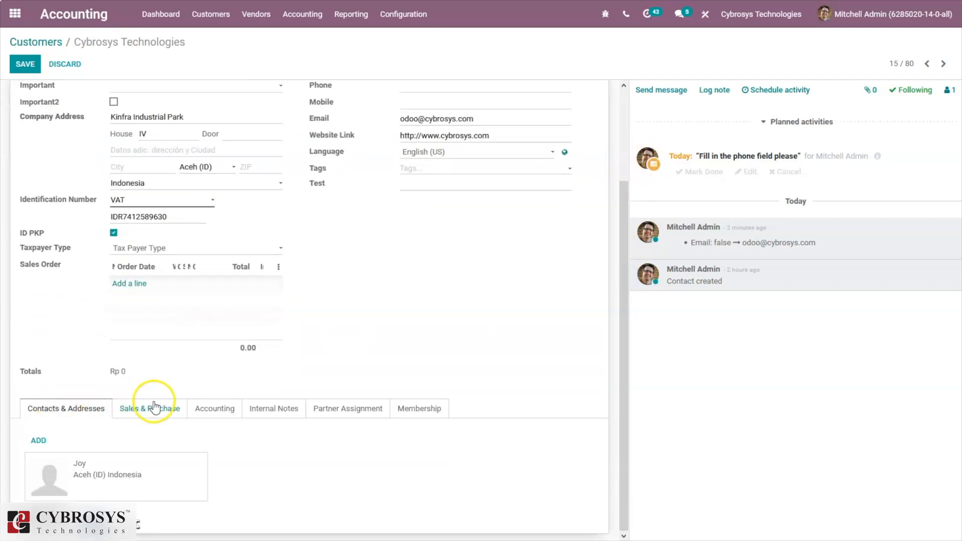
Show the customer's Accounting tab with receivable/payable accounts and the Indonesian Taxes section
{"action": "left_click", "coordinate": [215, 408]}
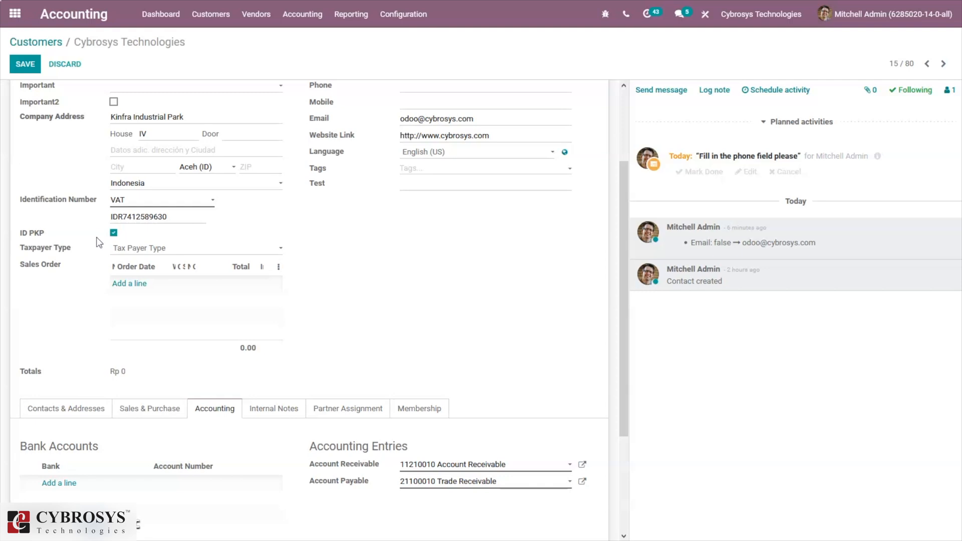
{"action": "scroll", "scroll_direction": "down", "scroll_amount": 3}
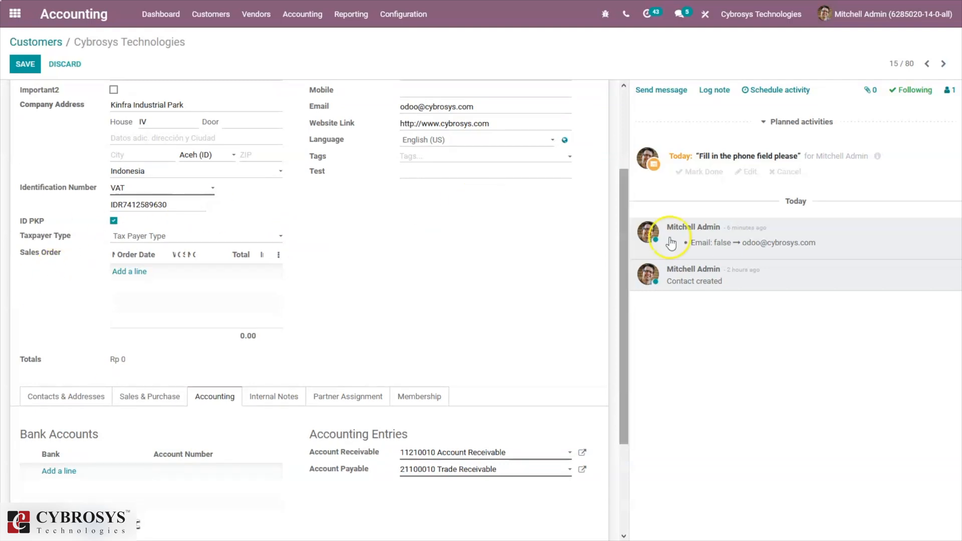
{"action": "scroll", "scroll_direction": "down", "scroll_amount": 3}
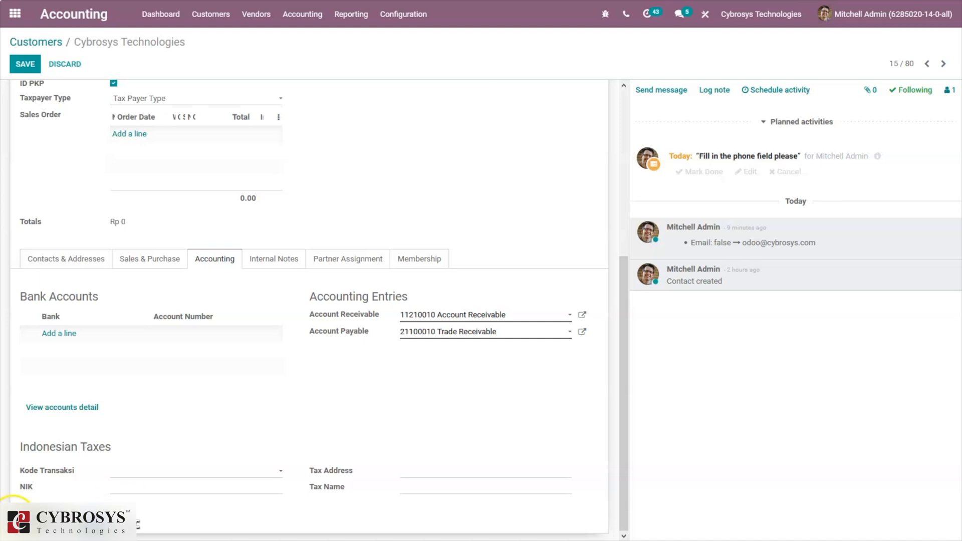
{"action": "mouse_move", "coordinate": [121, 477]}
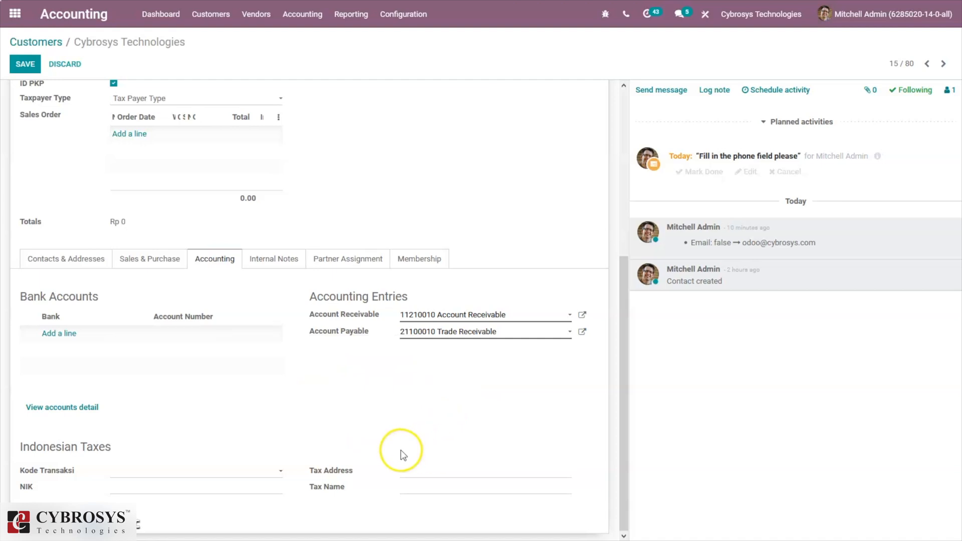
{"action": "mouse_move", "coordinate": [405, 466]}
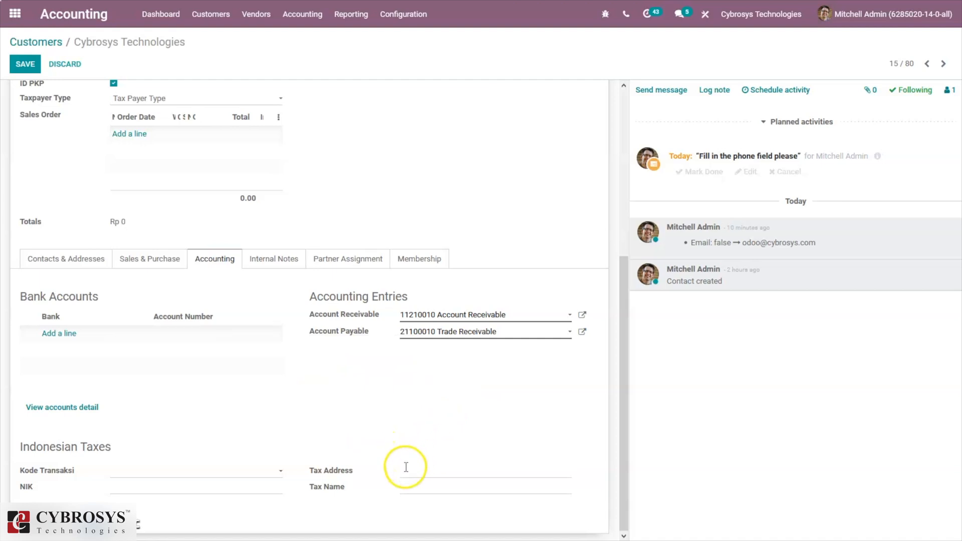
{"action": "mouse_move", "coordinate": [327, 367]}
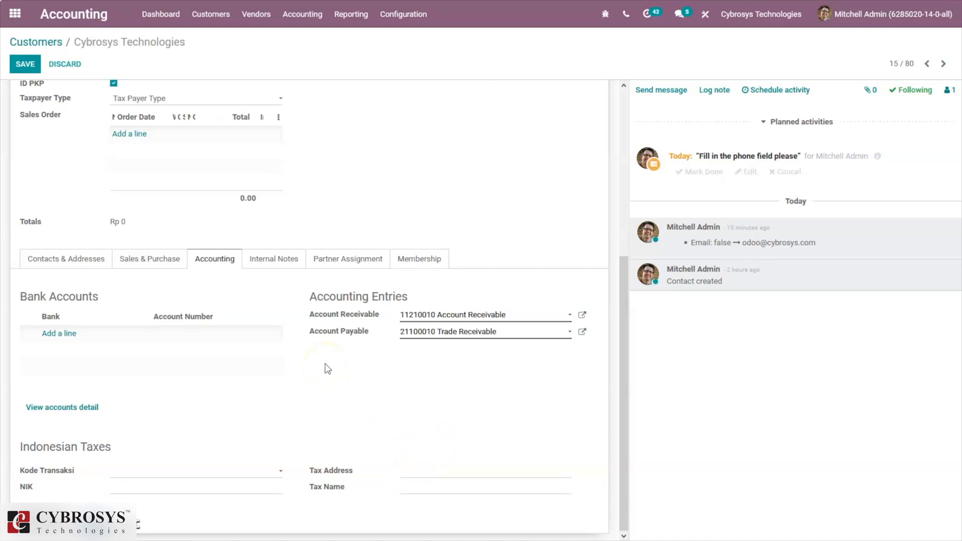
{"action": "left_click", "coordinate": [25, 64]}
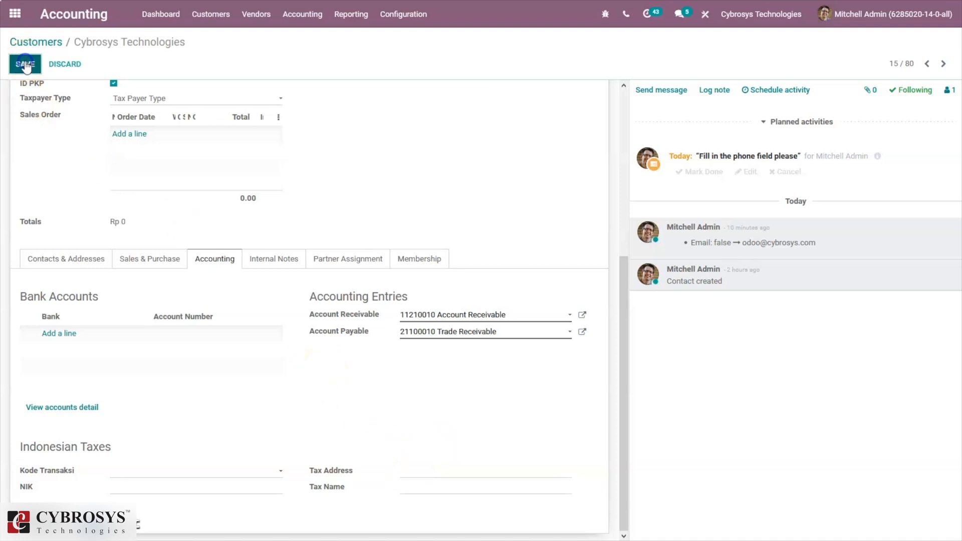
{"action": "left_click", "coordinate": [25, 63]}
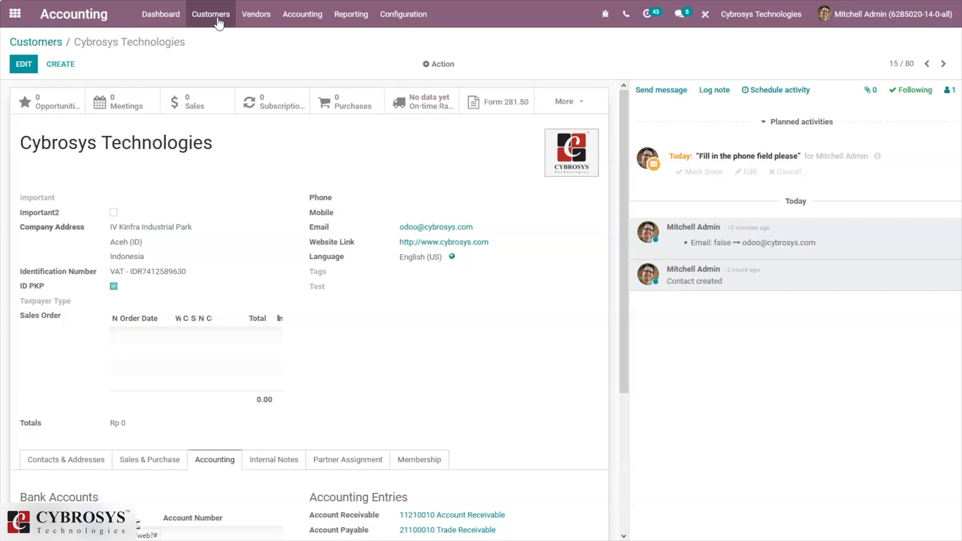
{"action": "left_click", "coordinate": [210, 14]}
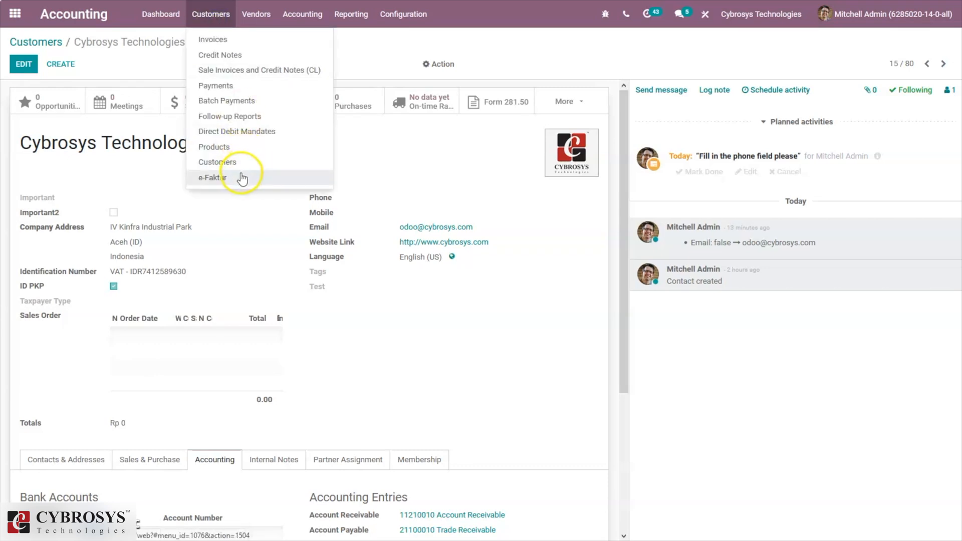
{"action": "left_click", "coordinate": [212, 178]}
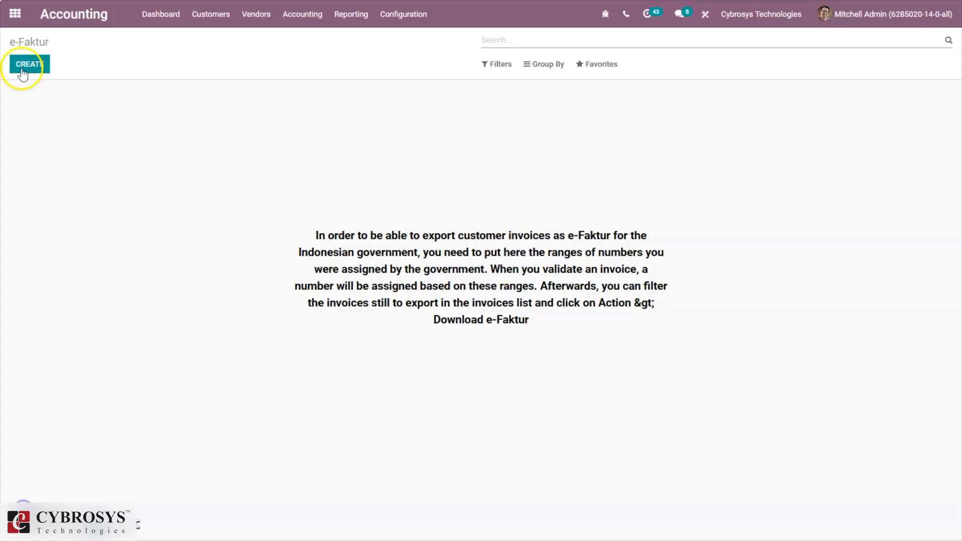
{"action": "left_click", "coordinate": [29, 64]}
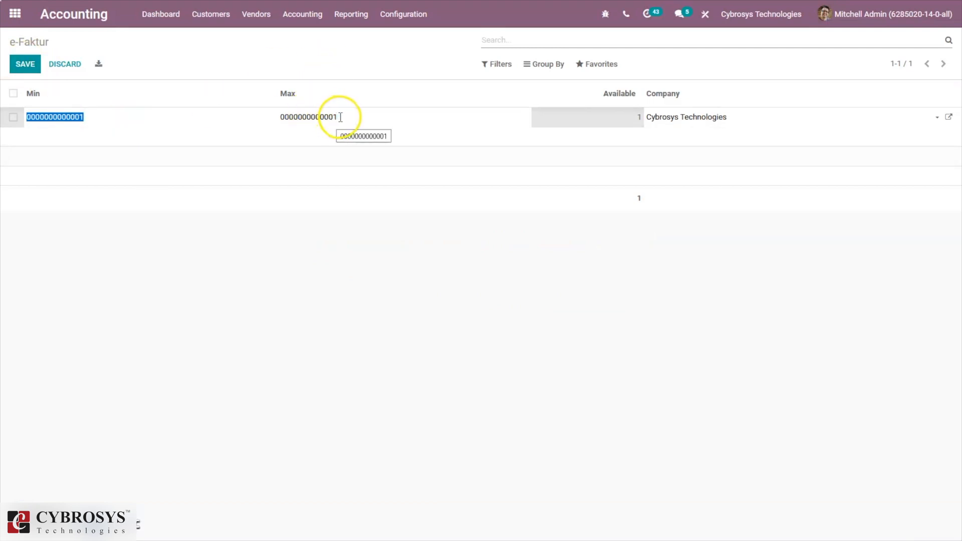
{"action": "left_click", "coordinate": [310, 117]}
{"action": "type", "text": "5"}
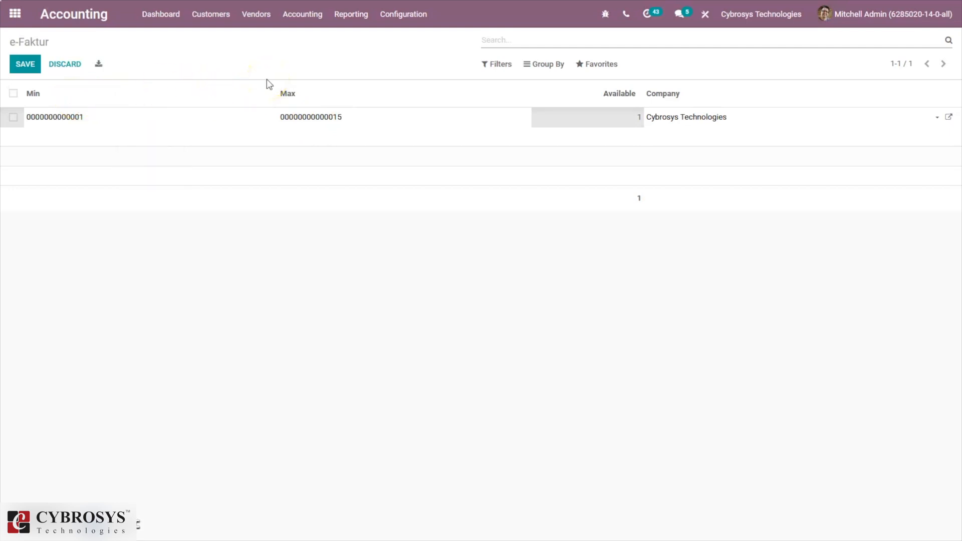
{"action": "left_click", "coordinate": [24, 64]}
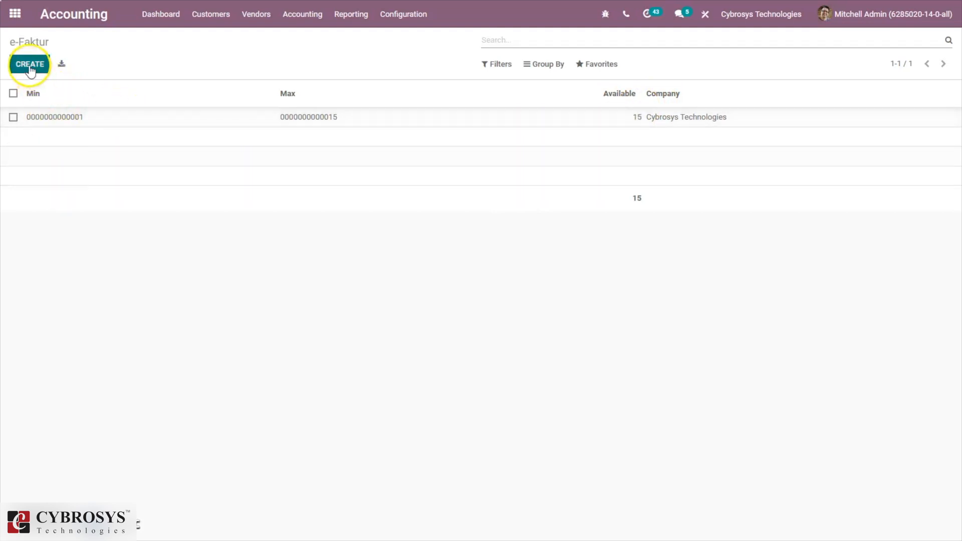
{"action": "left_click", "coordinate": [30, 64]}
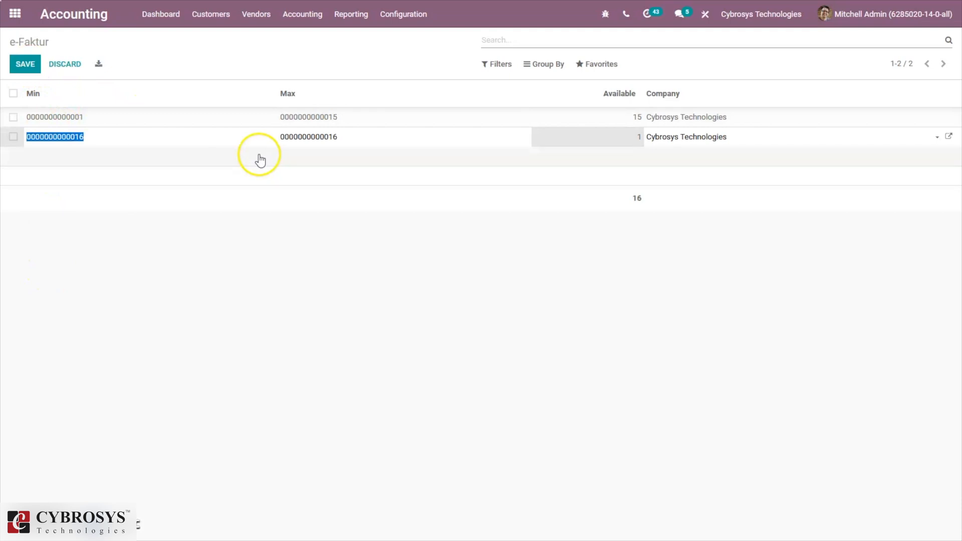
{"action": "mouse_move", "coordinate": [374, 260]}
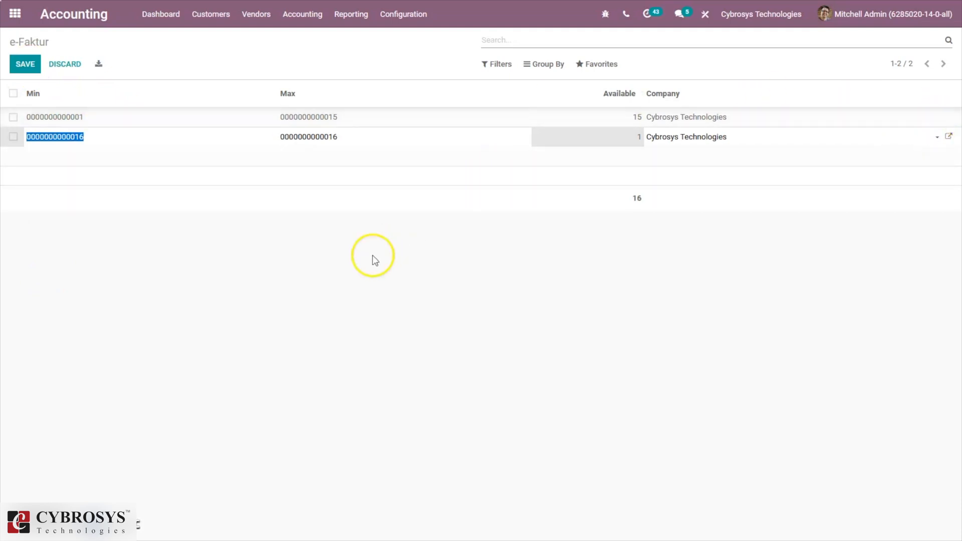
{"action": "left_click", "coordinate": [308, 136]}
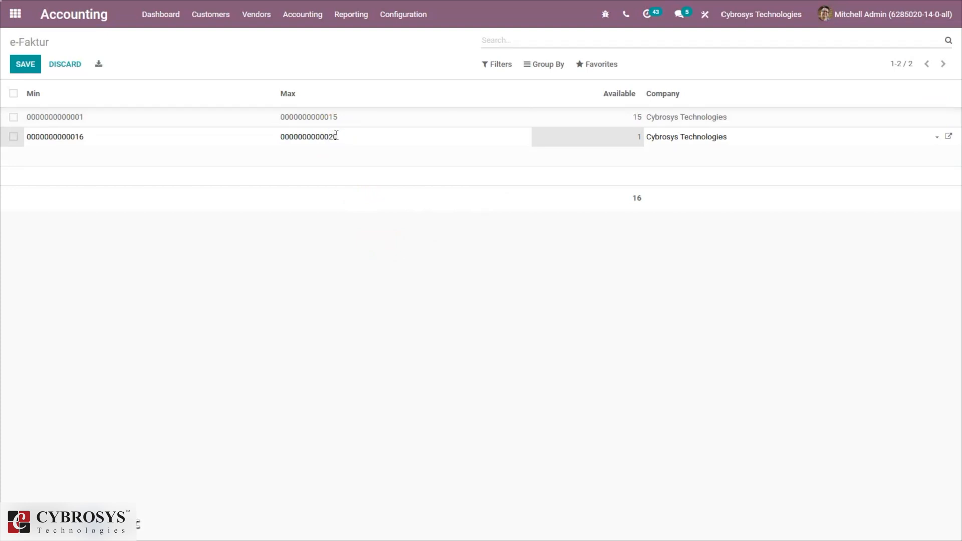
{"action": "left_click", "coordinate": [24, 63]}
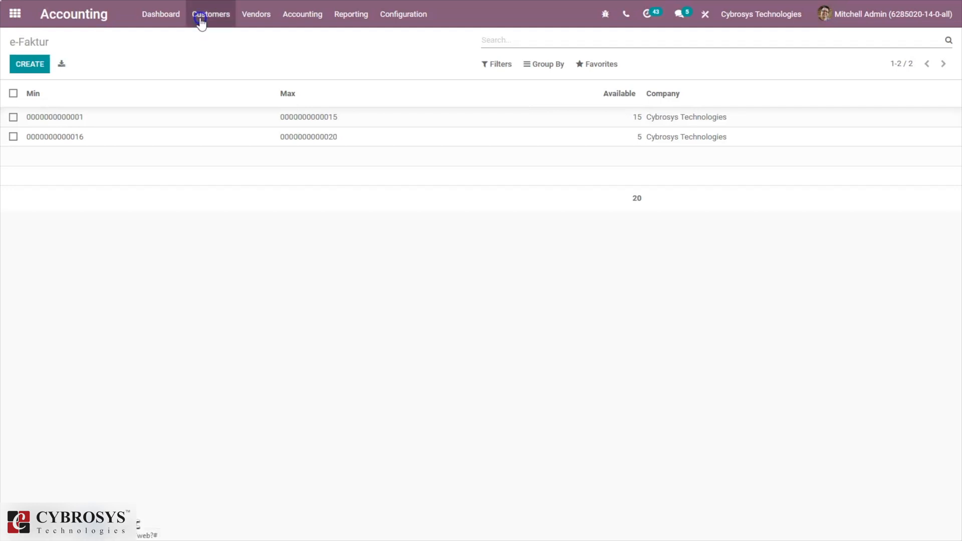
{"action": "mouse_move", "coordinate": [213, 41]}
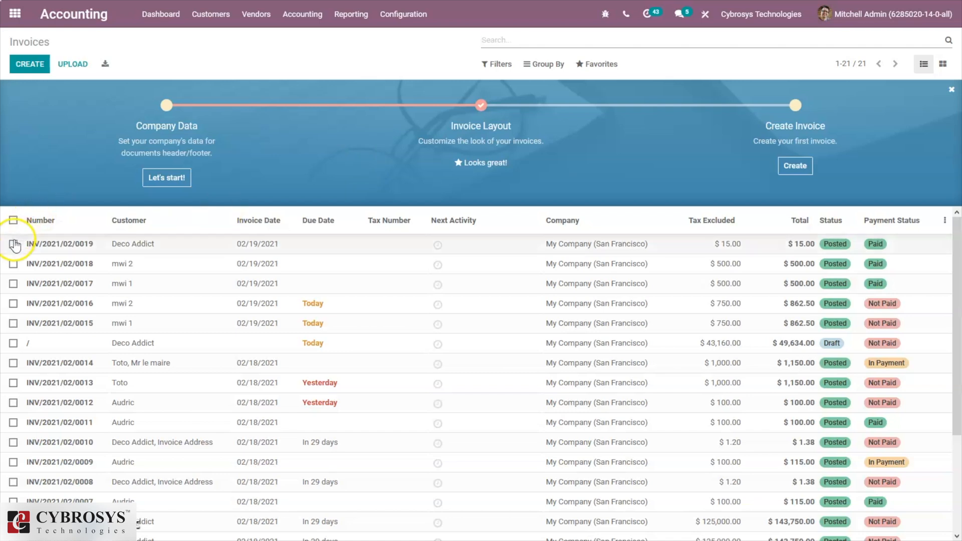
Tick the posted invoices INV/2021/02/0015 to 0019 and open the Action menu
{"action": "left_click", "coordinate": [13, 244]}
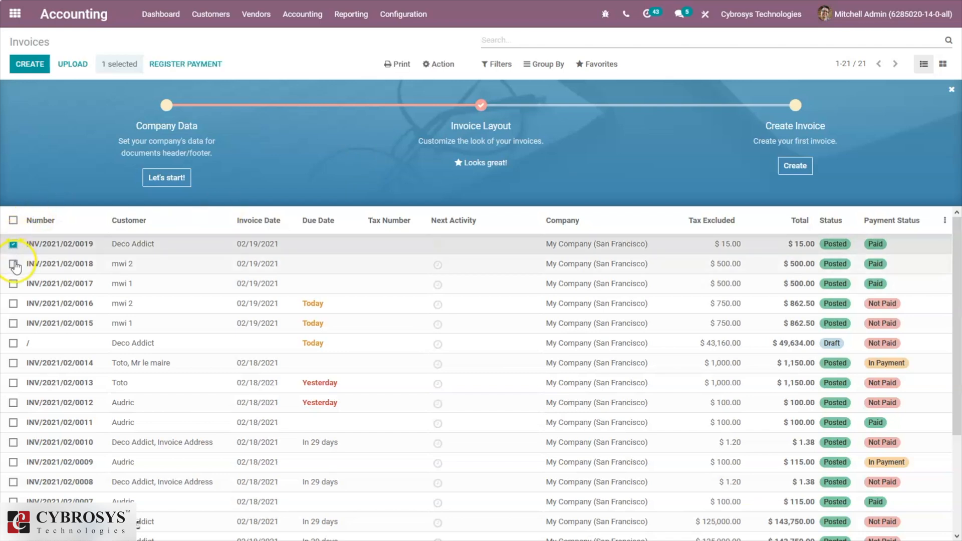
{"action": "left_click", "coordinate": [14, 284]}
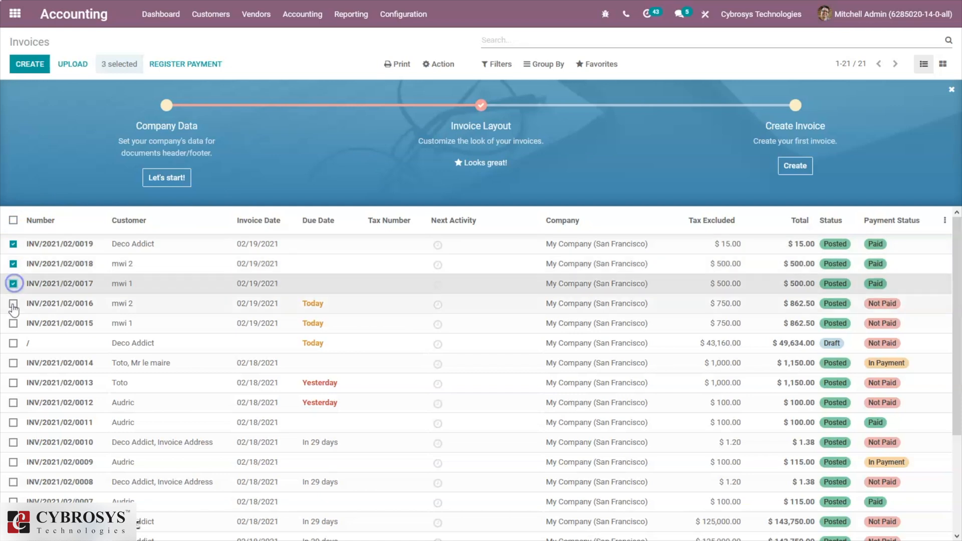
{"action": "left_click", "coordinate": [14, 303]}
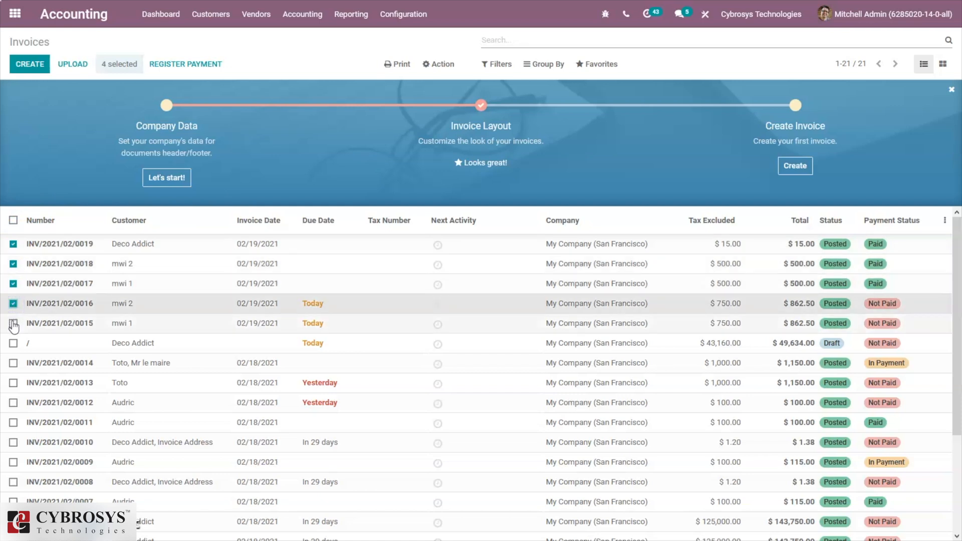
{"action": "left_click", "coordinate": [14, 363]}
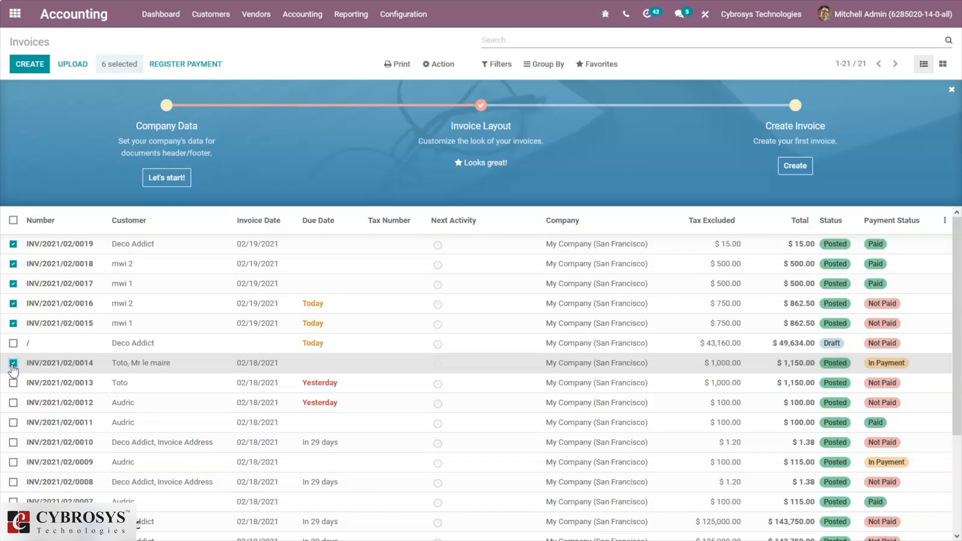
{"action": "left_click", "coordinate": [439, 64]}
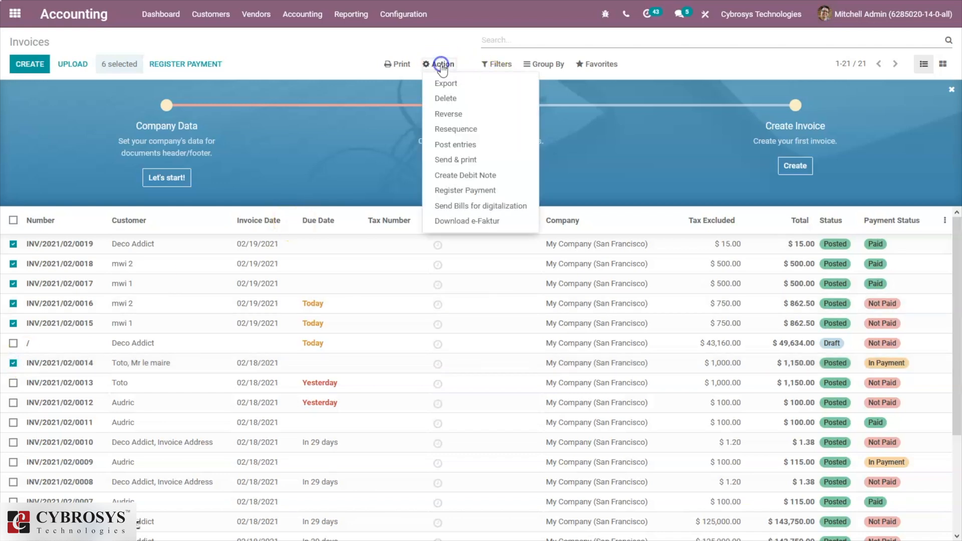
{"action": "mouse_move", "coordinate": [537, 226]}
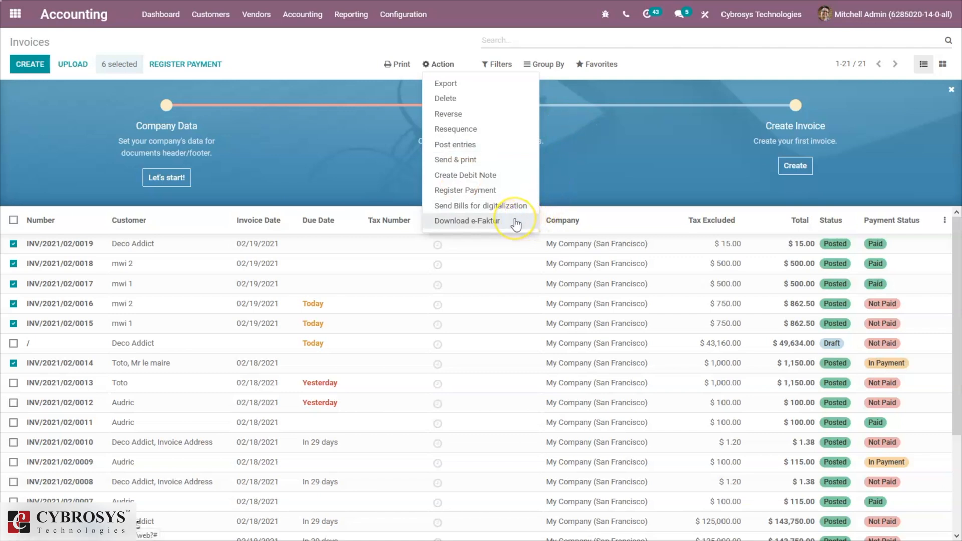
{"action": "mouse_move", "coordinate": [89, 457]}
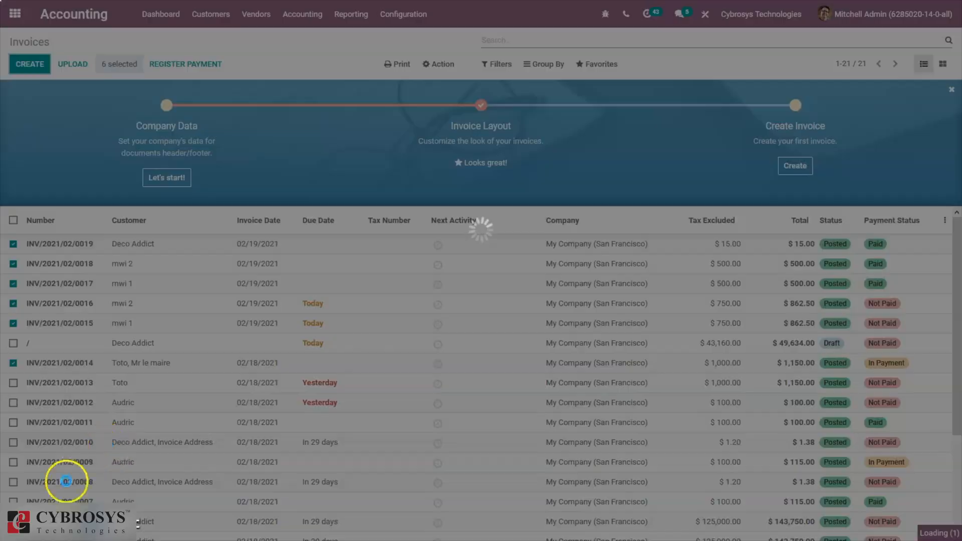
Create a new customer invoice for Cybrosys Technologies, Joy
{"action": "left_click", "coordinate": [29, 63]}
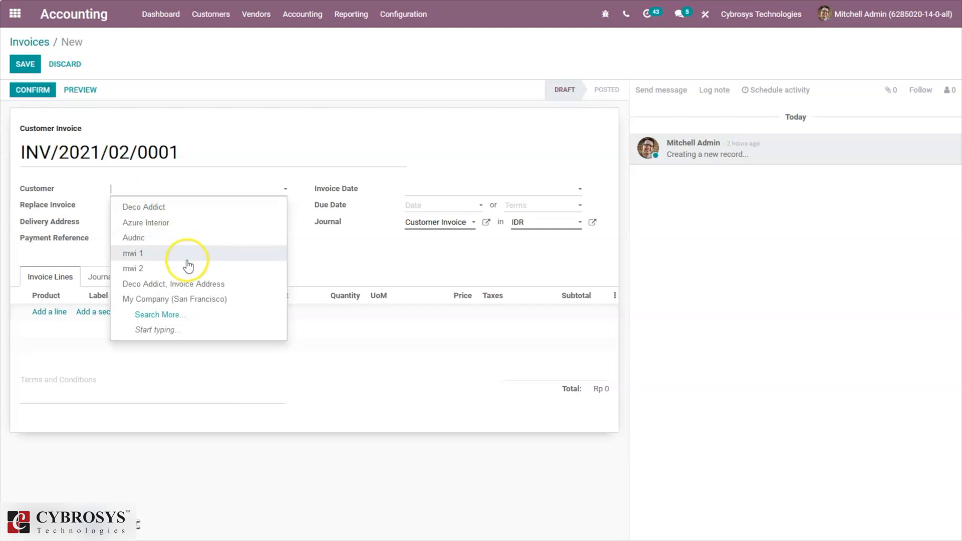
{"action": "type", "text": "cyb"}
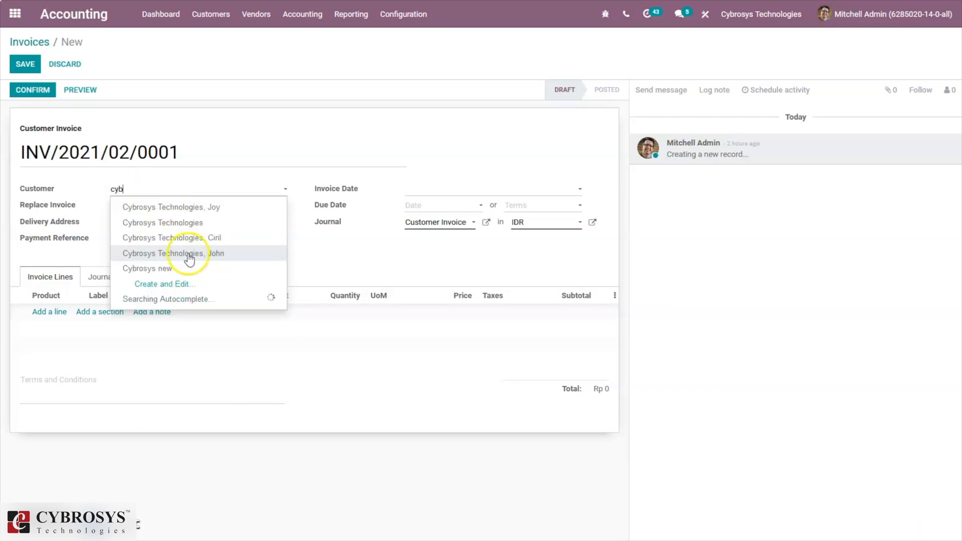
{"action": "left_click", "coordinate": [170, 207]}
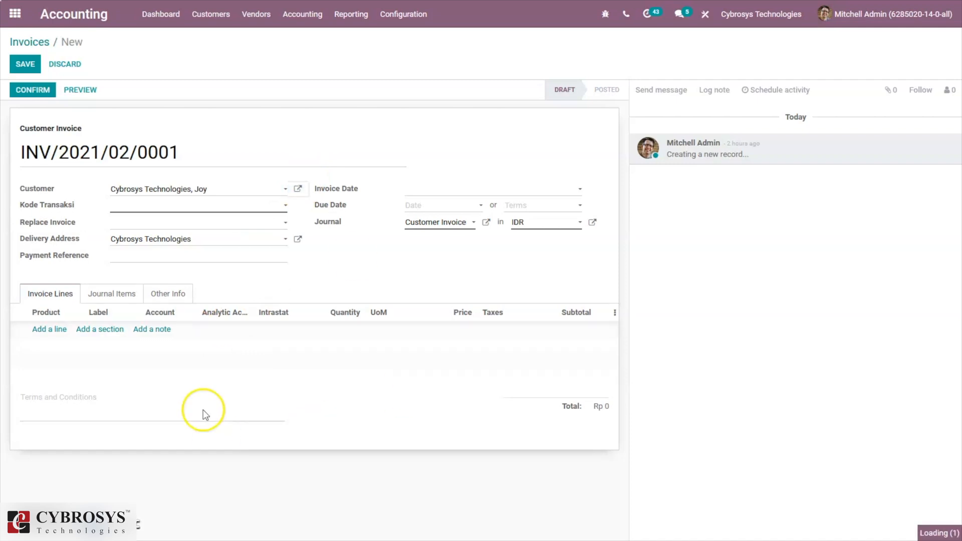
{"action": "left_click", "coordinate": [298, 188]}
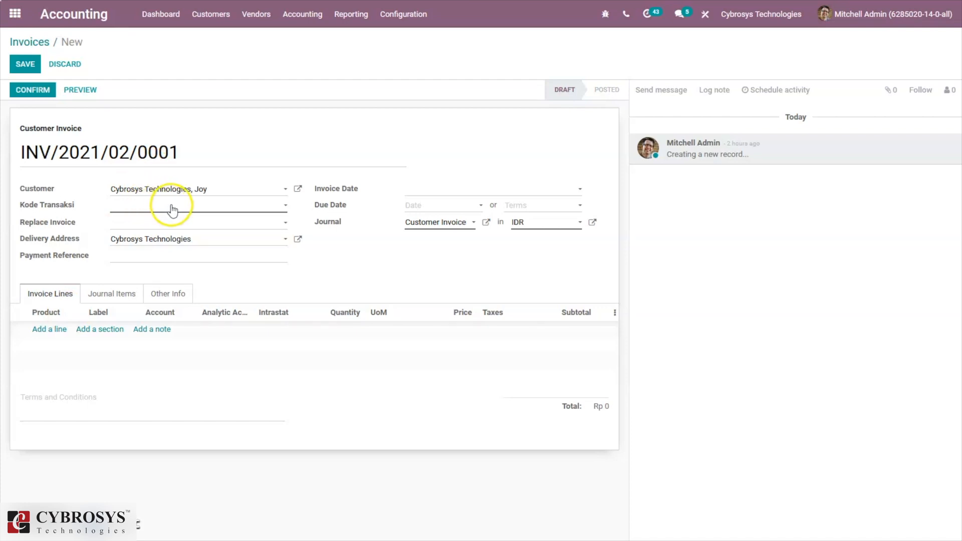
Set transaction code 09 and add a [DESK0005] Customizable Desk line
{"action": "left_click", "coordinate": [197, 205]}
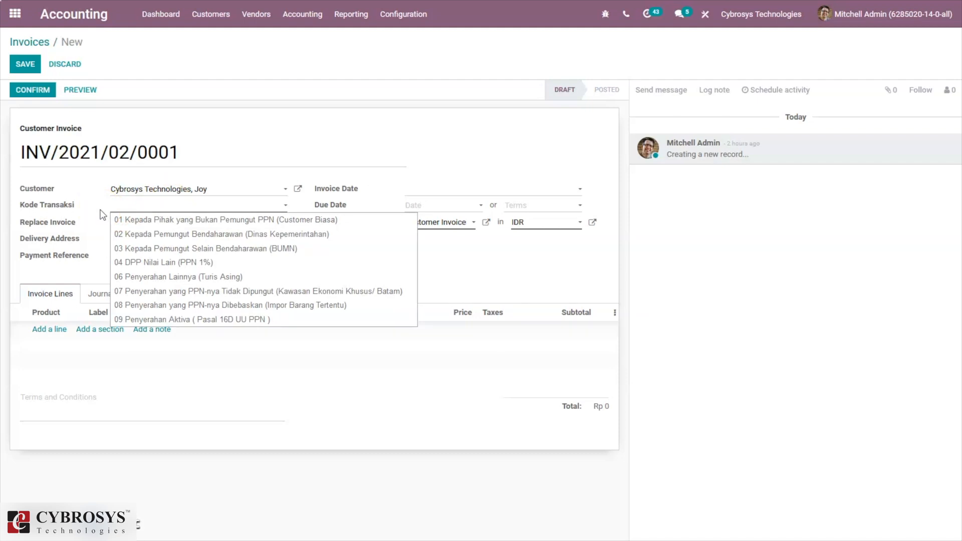
{"action": "mouse_move", "coordinate": [162, 262]}
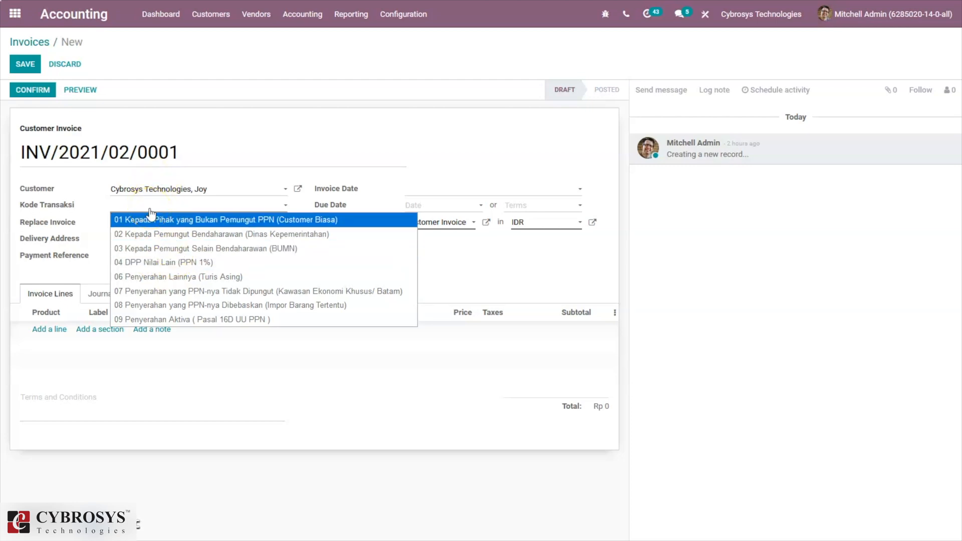
{"action": "left_click", "coordinate": [191, 319]}
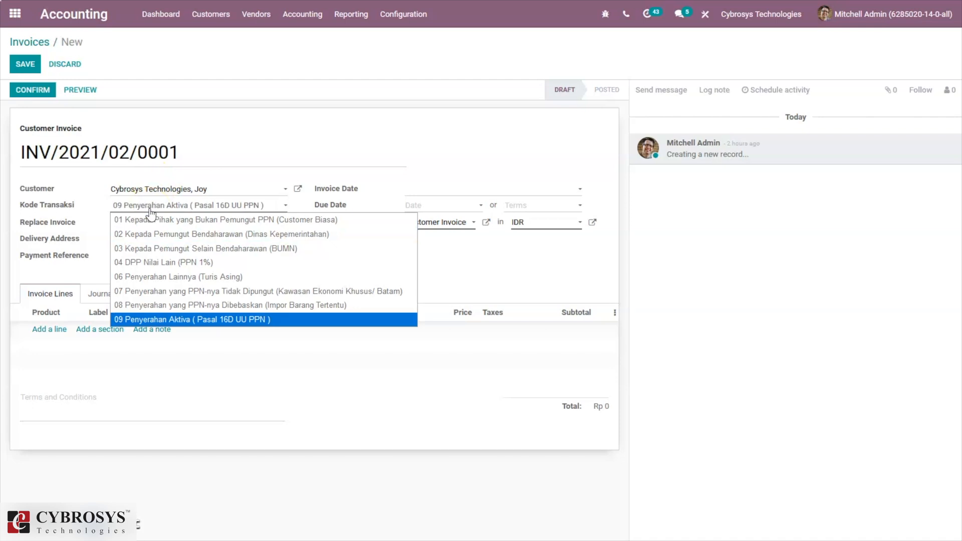
{"action": "left_click", "coordinate": [191, 319]}
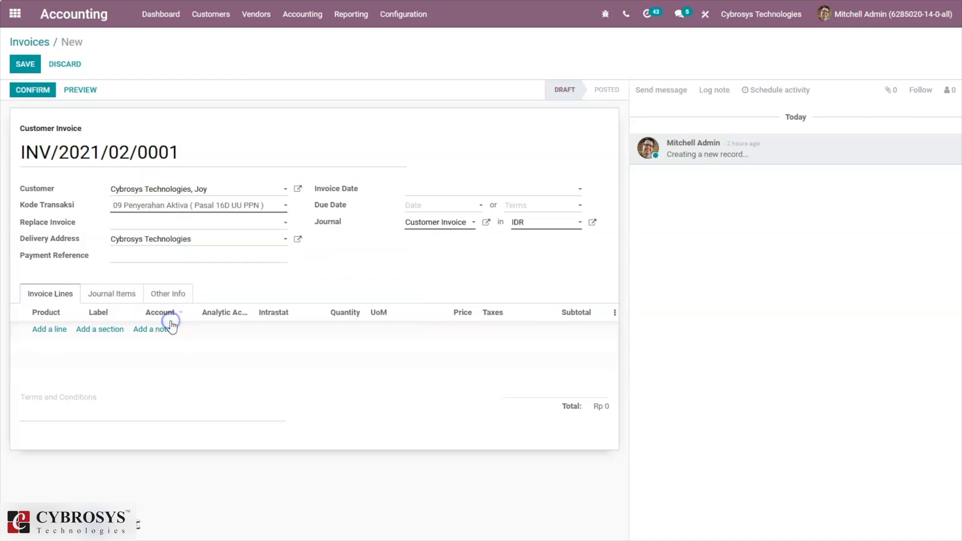
{"action": "left_click", "coordinate": [49, 328]}
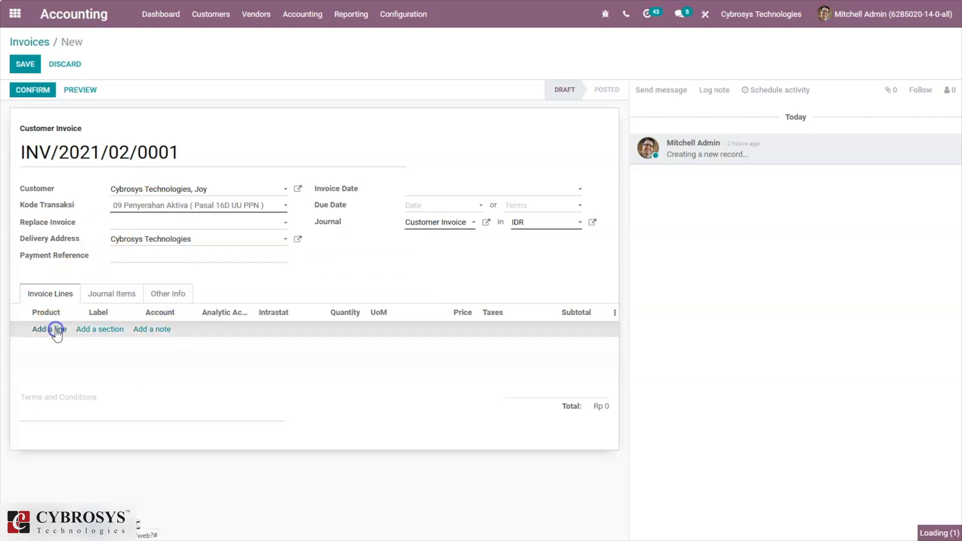
{"action": "left_click", "coordinate": [49, 330]}
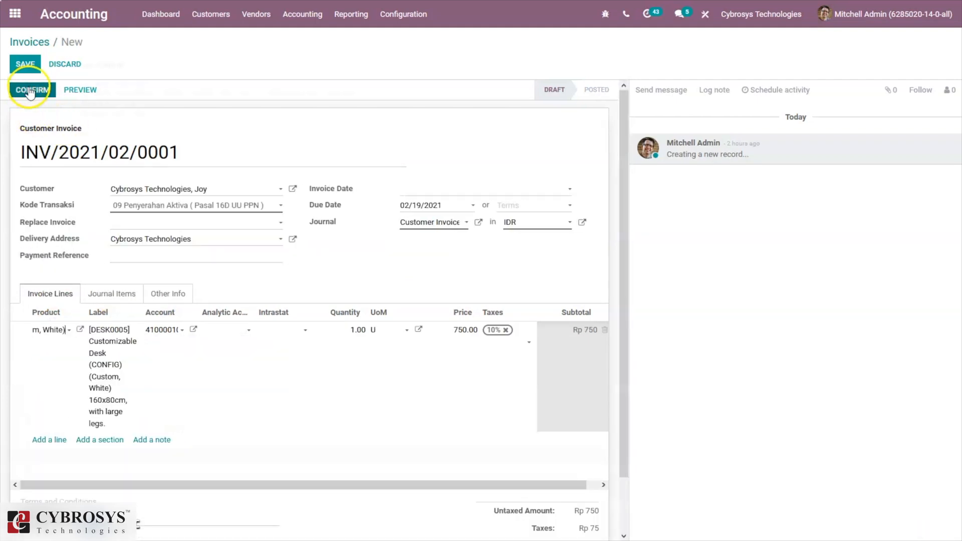
{"action": "left_click", "coordinate": [32, 90]}
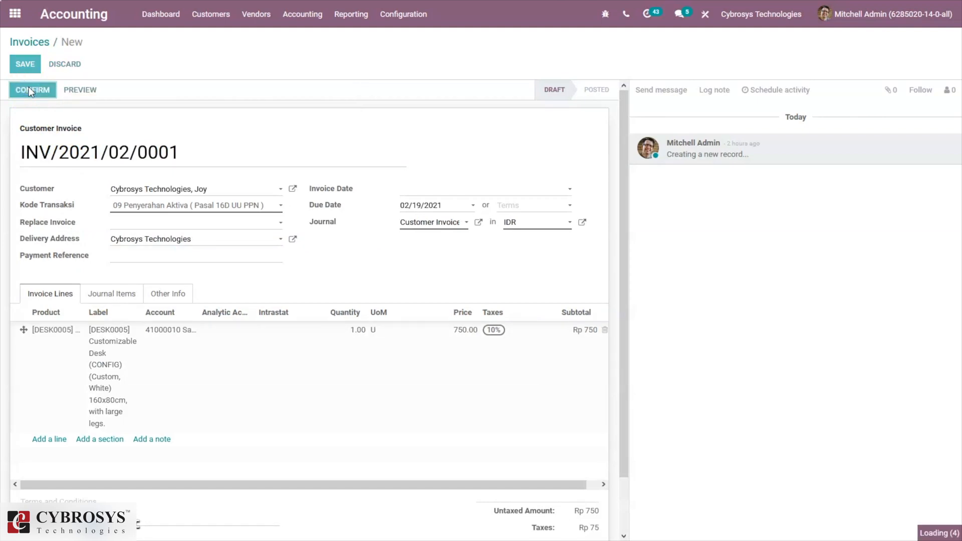
{"action": "left_click", "coordinate": [25, 63]}
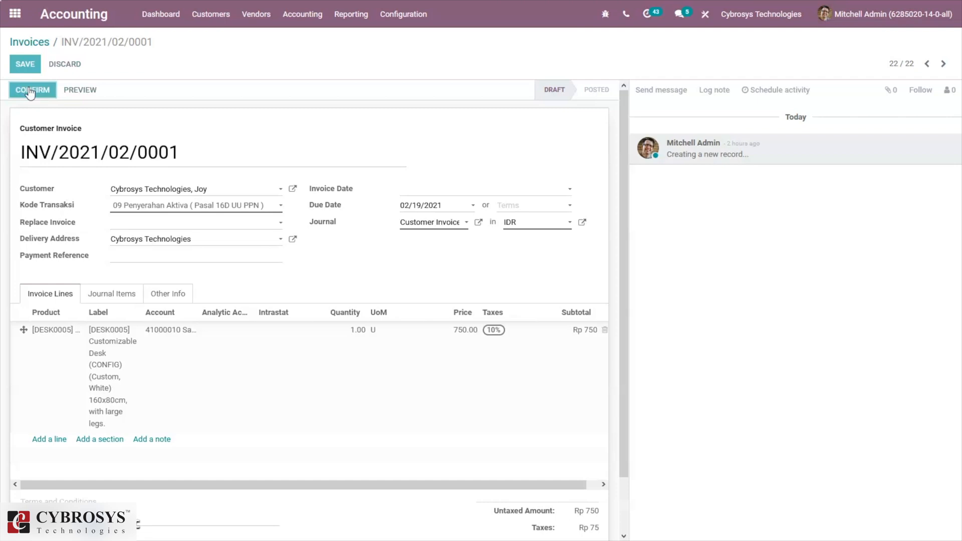
{"action": "left_click", "coordinate": [32, 89]}
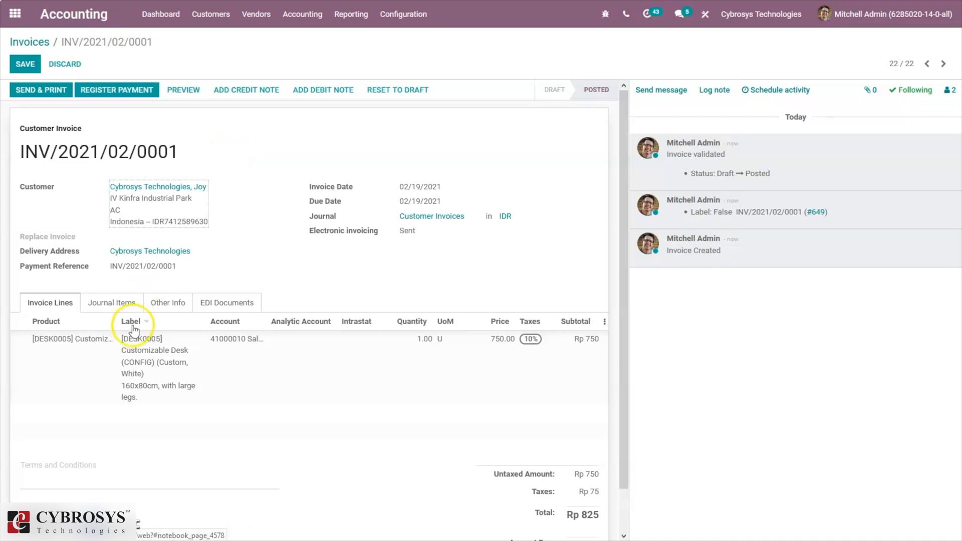
{"action": "left_click", "coordinate": [167, 303]}
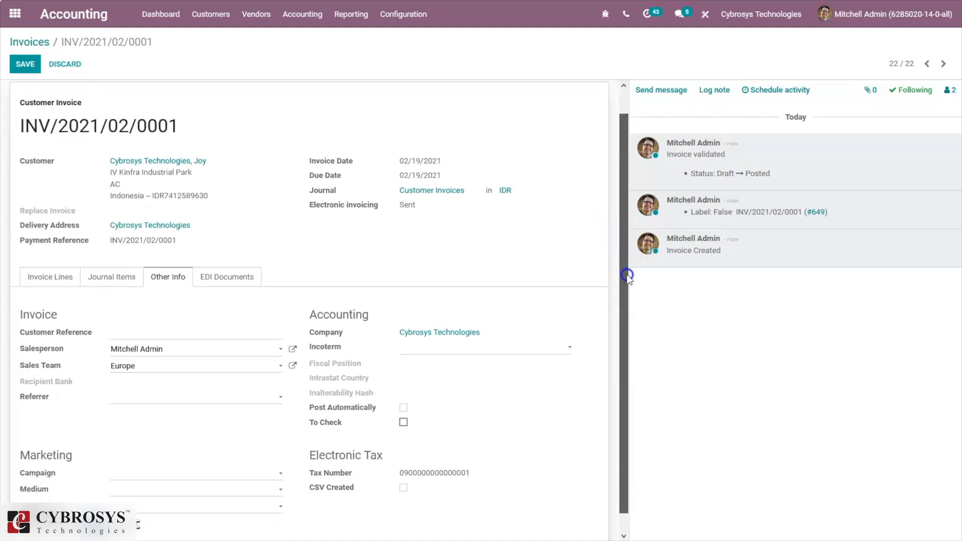
{"action": "scroll", "scroll_direction": "down", "scroll_amount": 3}
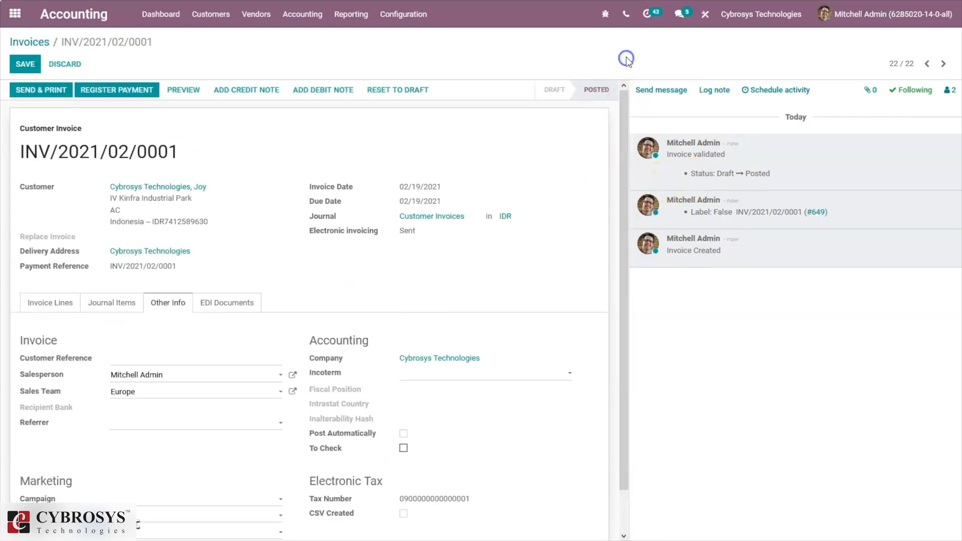
Save the invoice and run Download e-Faktur from the Action menu
{"action": "left_click", "coordinate": [25, 64]}
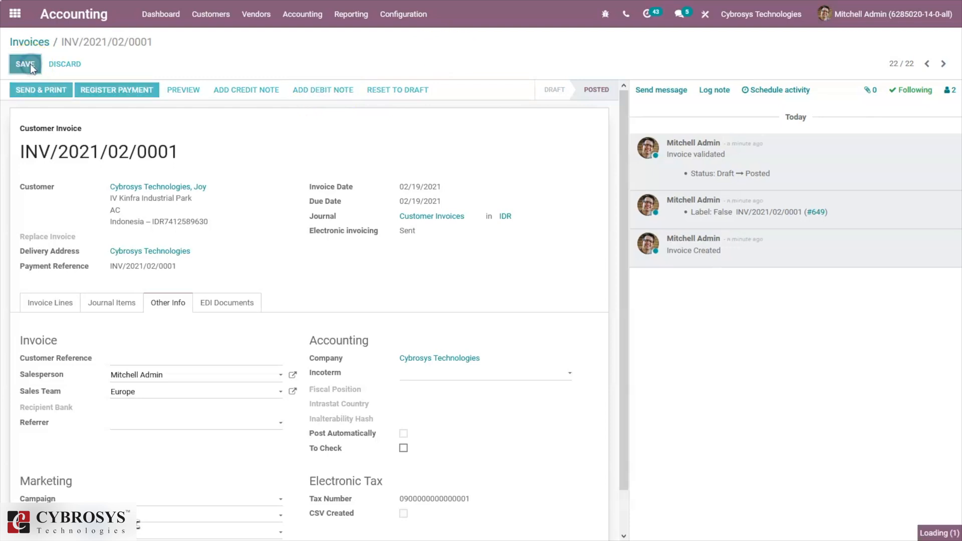
{"action": "left_click", "coordinate": [25, 64]}
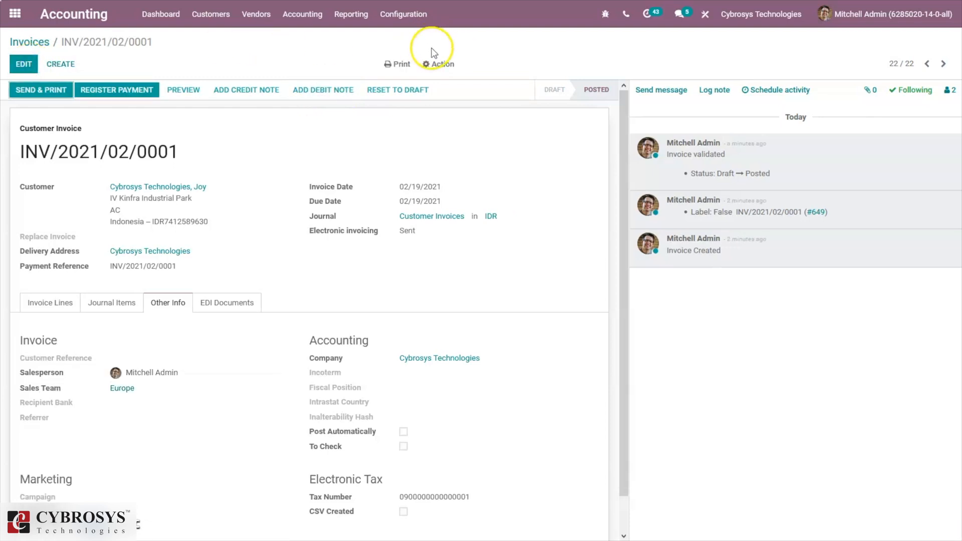
{"action": "left_click", "coordinate": [437, 64]}
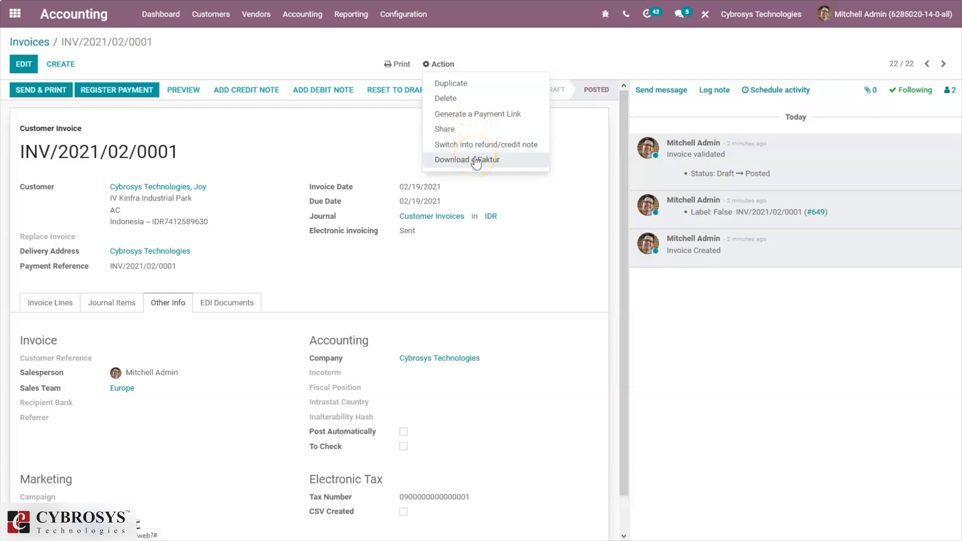
{"action": "left_click", "coordinate": [466, 160]}
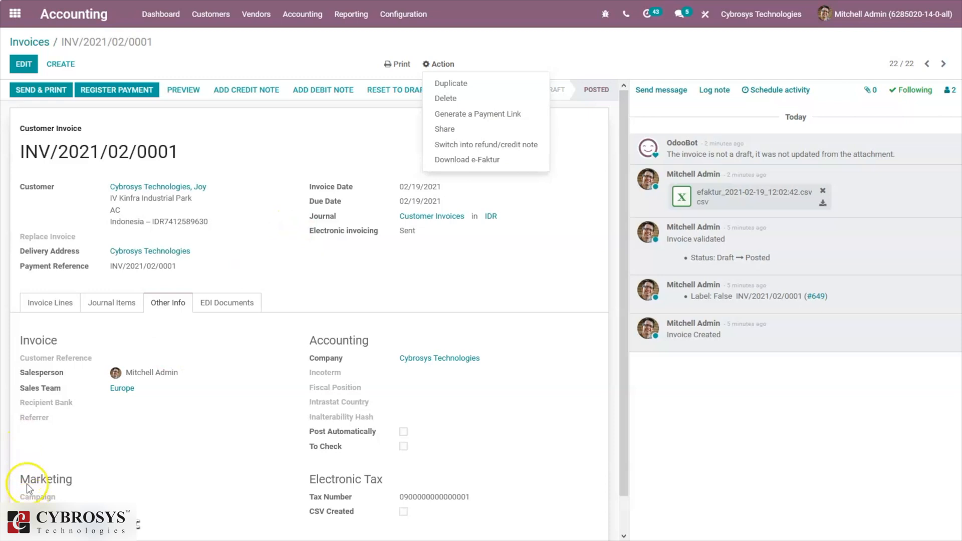
{"action": "left_click", "coordinate": [466, 160]}
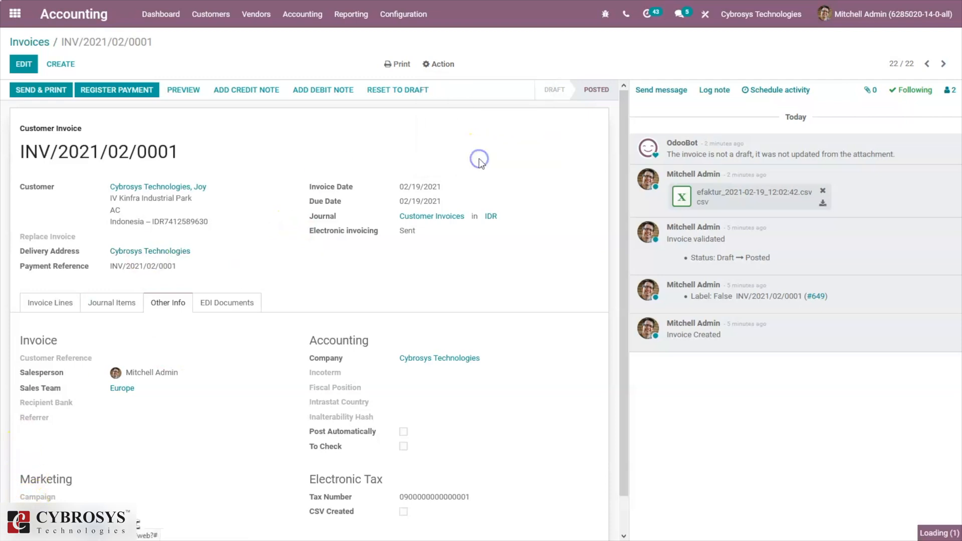
Save the generated e-Faktur CSV file to disk through the Firefox dialog
{"action": "left_click", "coordinate": [823, 196]}
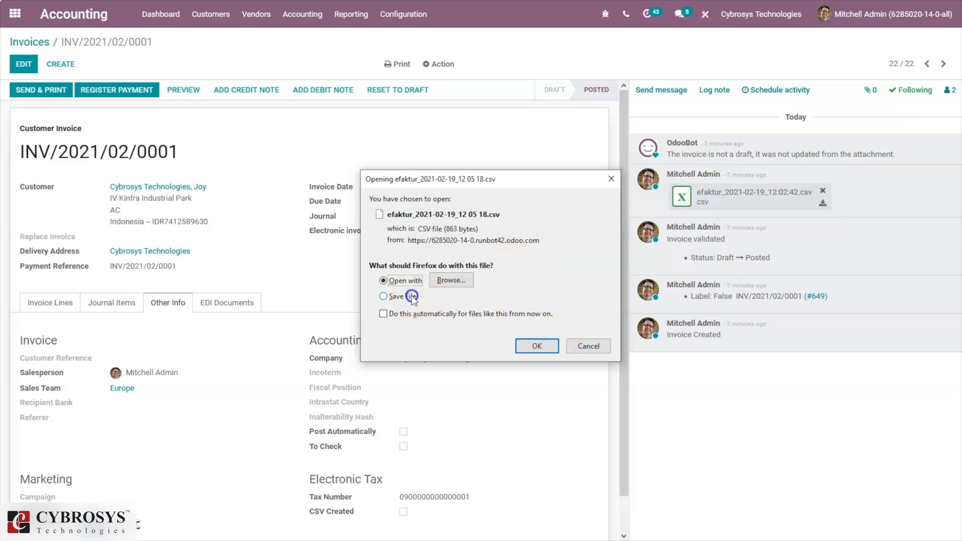
{"action": "left_click", "coordinate": [385, 296]}
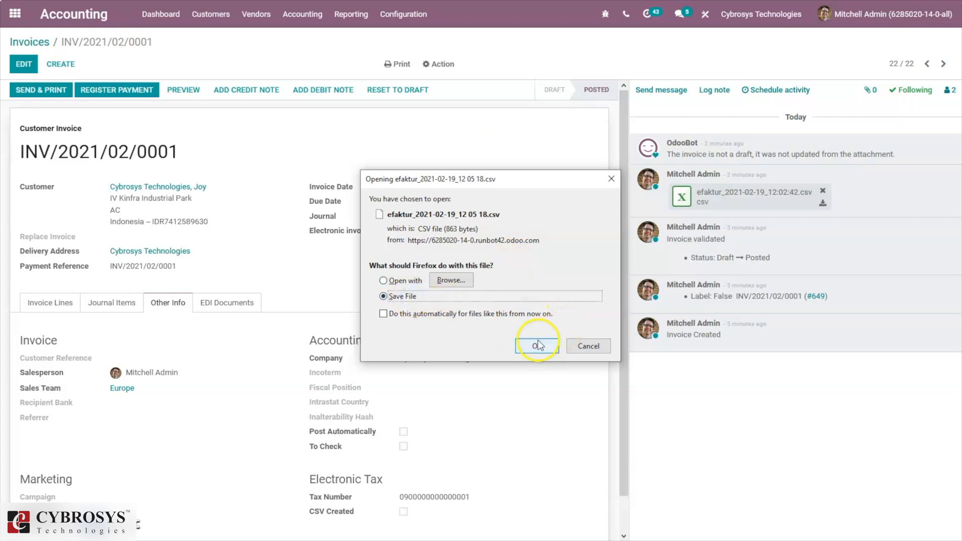
{"action": "left_click", "coordinate": [536, 345]}
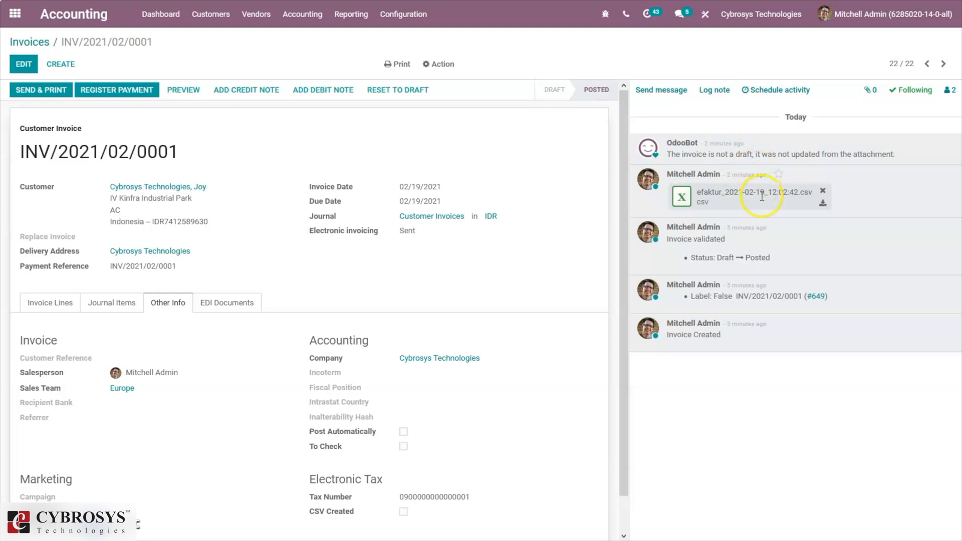
{"action": "mouse_move", "coordinate": [751, 202]}
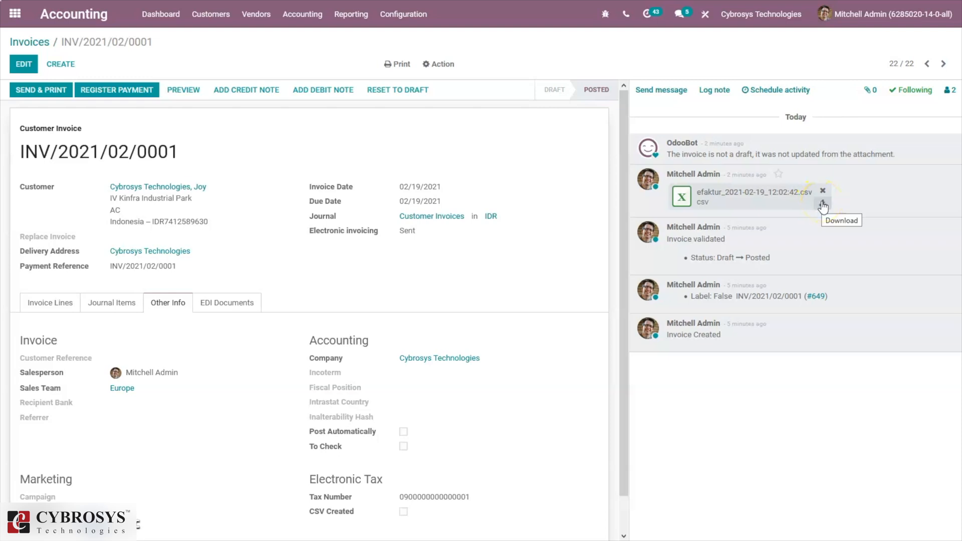
{"action": "mouse_move", "coordinate": [620, 256]}
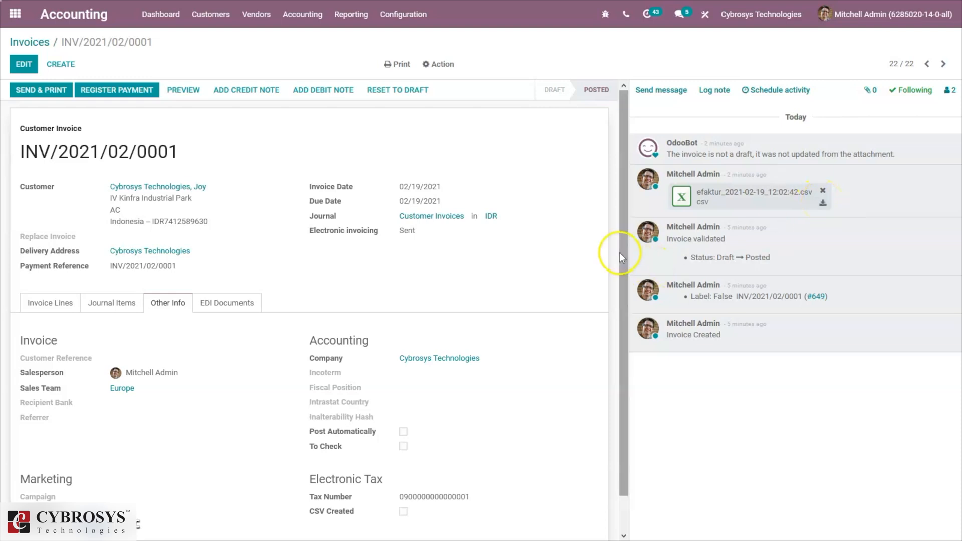
{"action": "scroll", "scroll_direction": "down", "scroll_amount": 3}
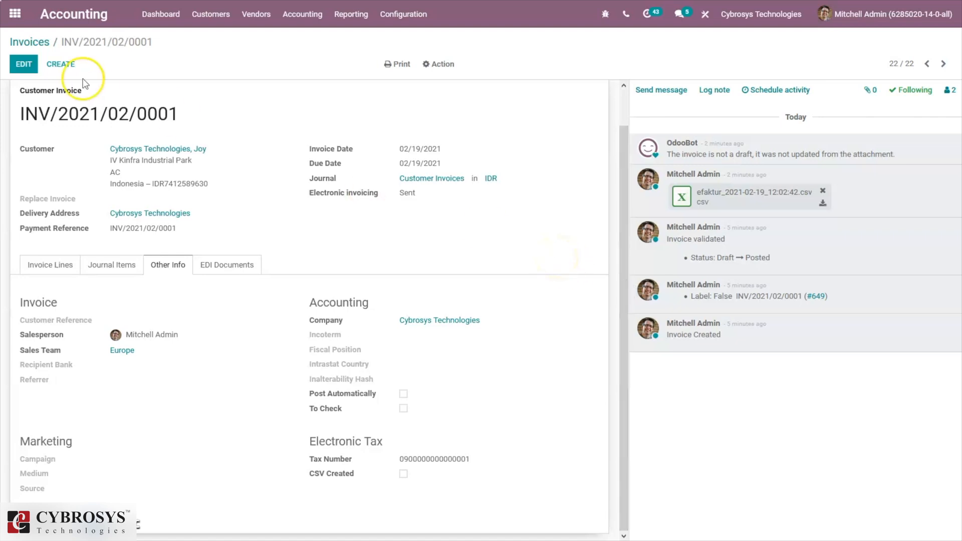
{"action": "left_click", "coordinate": [29, 42]}
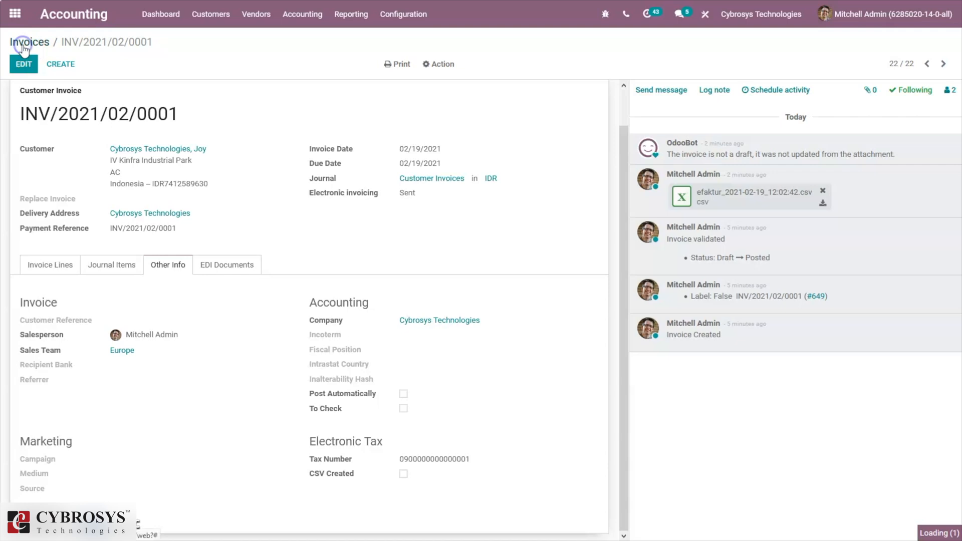
Apply and then remove the To Generate e-Faktur filter on the invoice list
{"action": "left_click", "coordinate": [30, 41]}
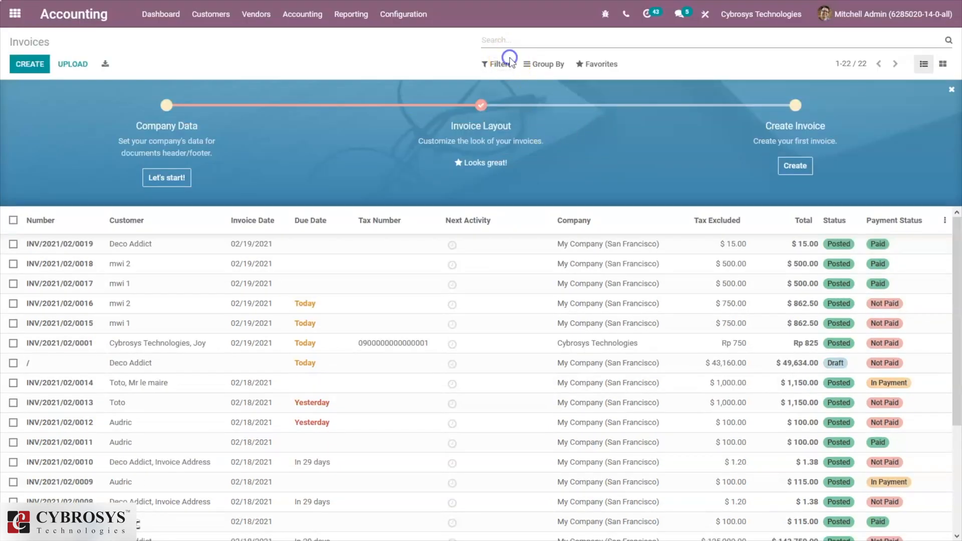
{"action": "left_click", "coordinate": [499, 64]}
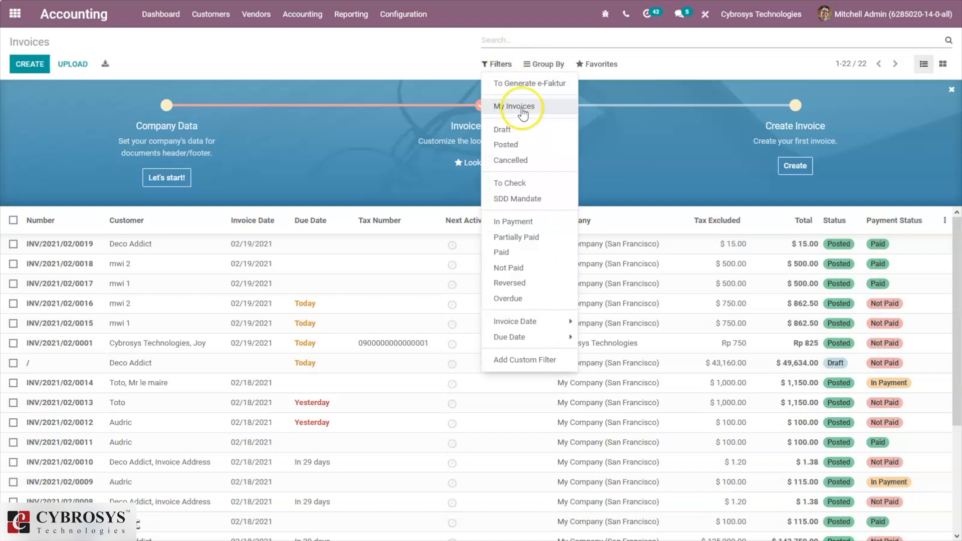
{"action": "left_click", "coordinate": [529, 82]}
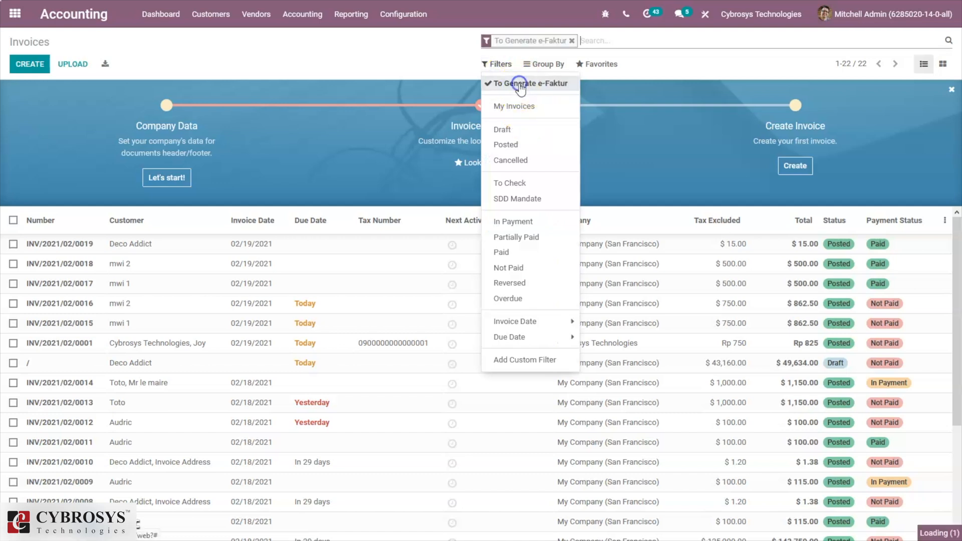
{"action": "left_click", "coordinate": [526, 83]}
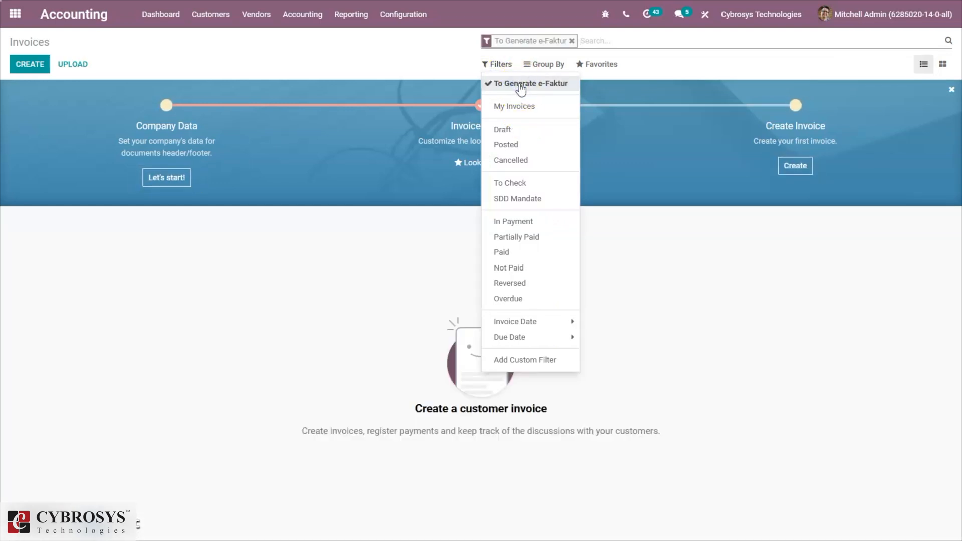
{"action": "left_click", "coordinate": [529, 83]}
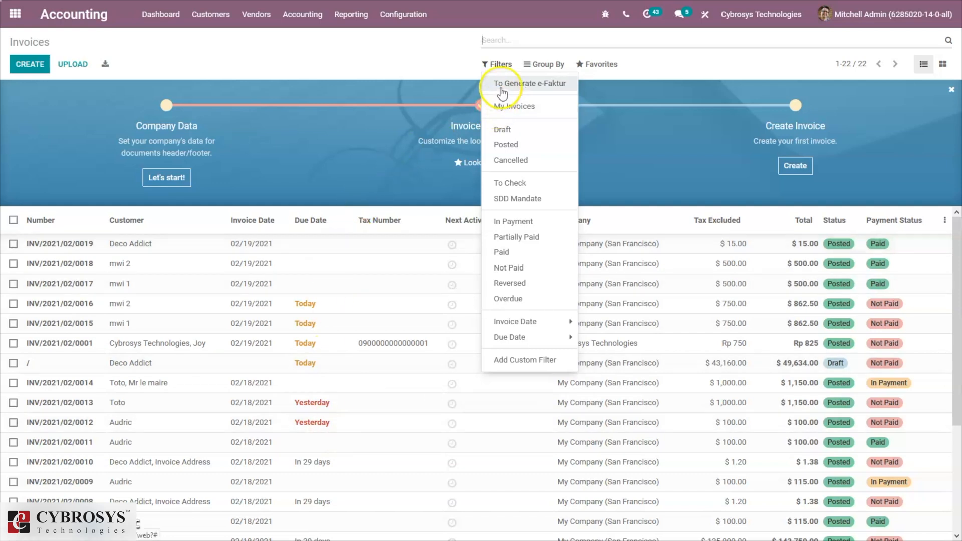
{"action": "mouse_move", "coordinate": [460, 106]}
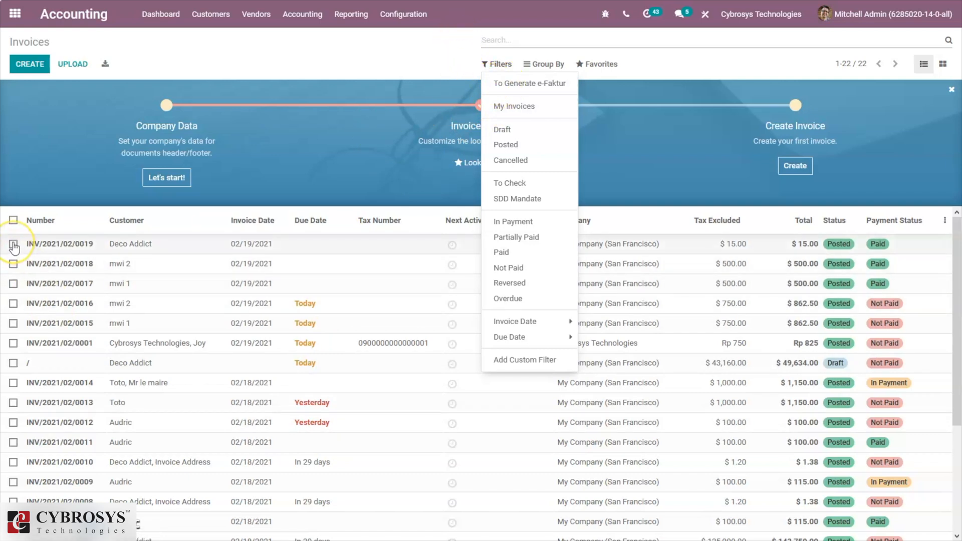
{"action": "left_click", "coordinate": [13, 244]}
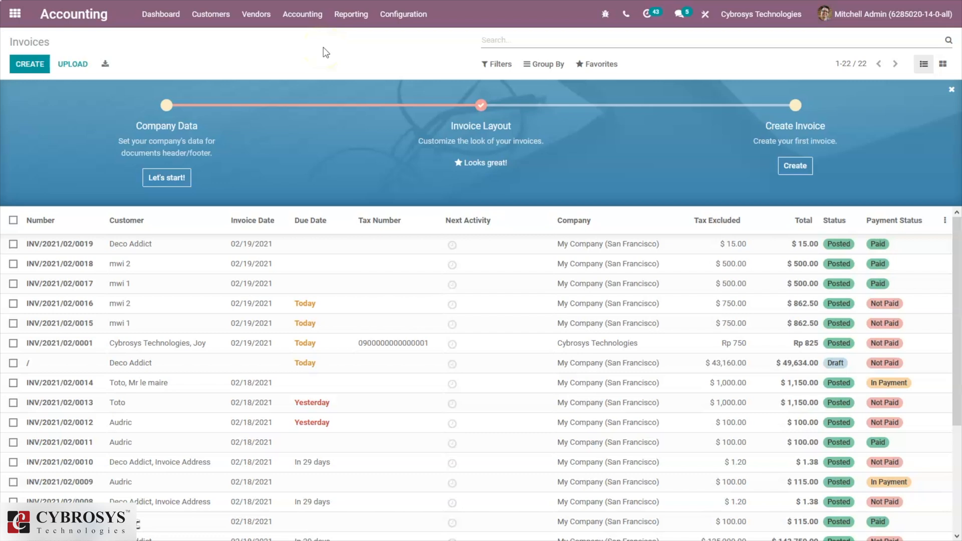
{"action": "mouse_move", "coordinate": [315, 68]}
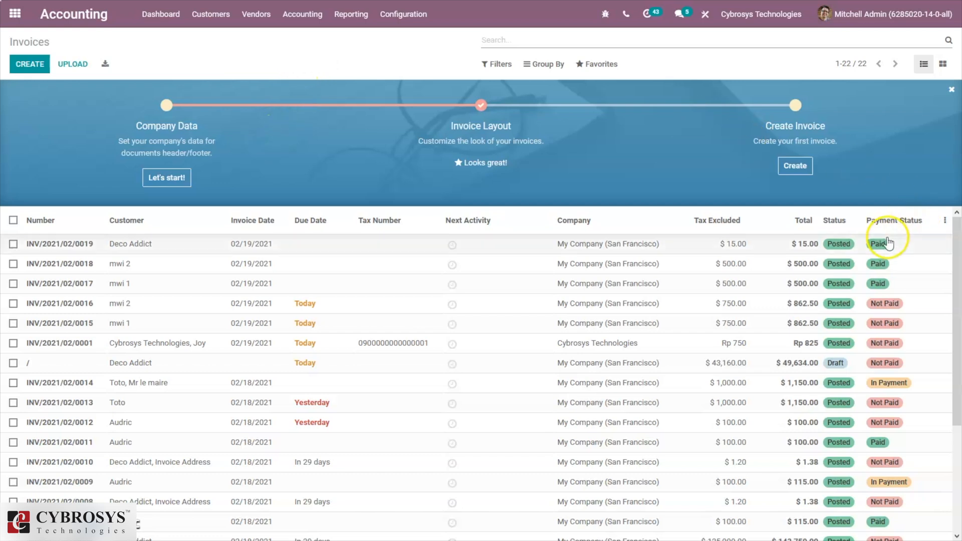
{"action": "scroll", "scroll_direction": "down", "scroll_amount": 3}
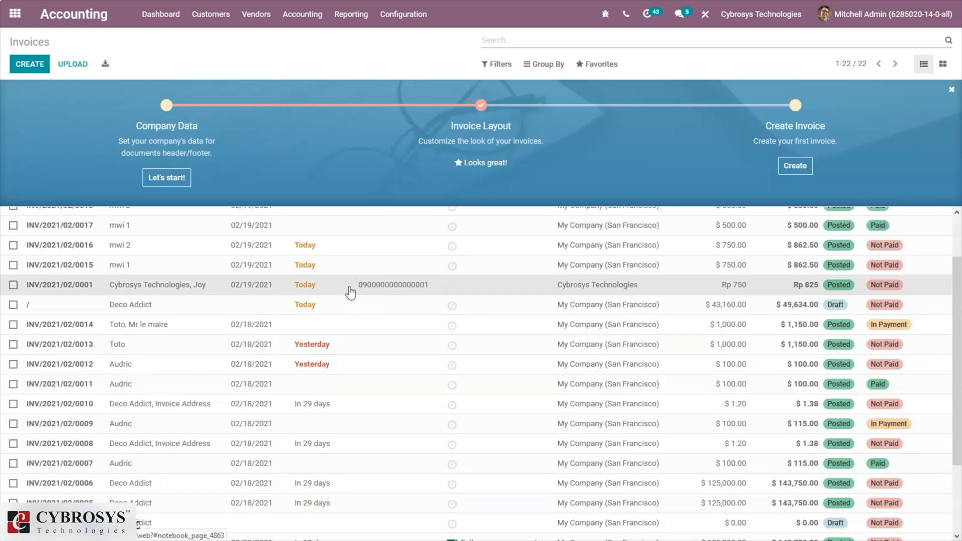
Open INV/2021/02/0001, reset it to draft, and cancel the entry
{"action": "left_click", "coordinate": [60, 284]}
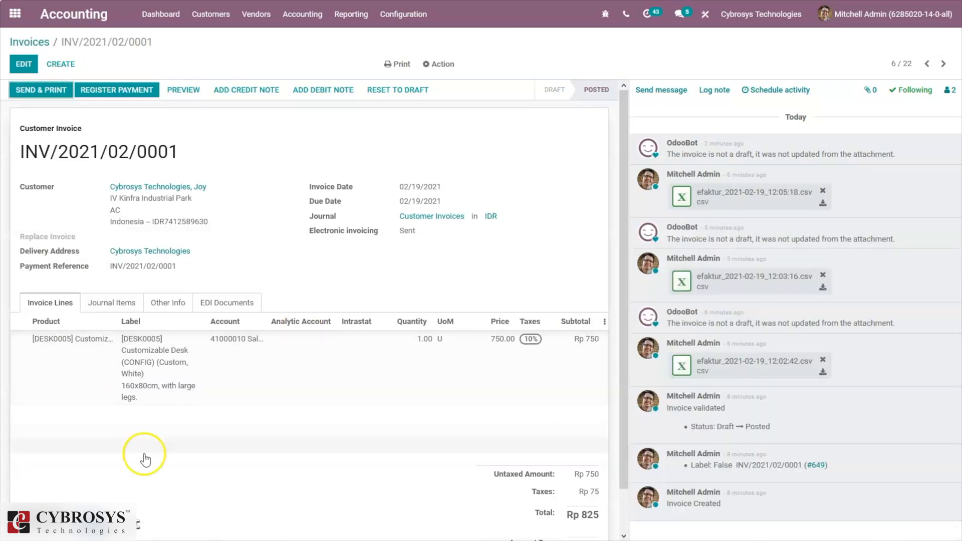
{"action": "mouse_move", "coordinate": [24, 63]}
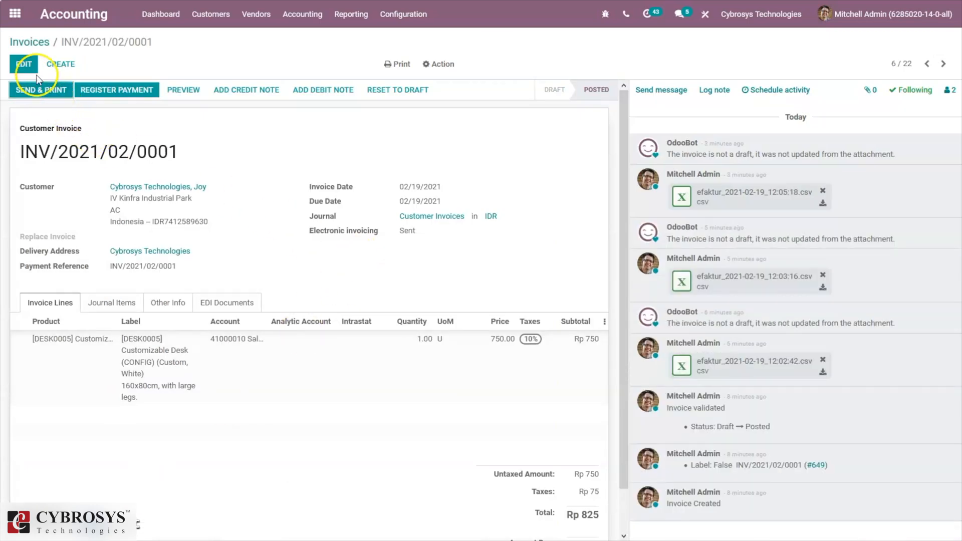
{"action": "left_click", "coordinate": [24, 64]}
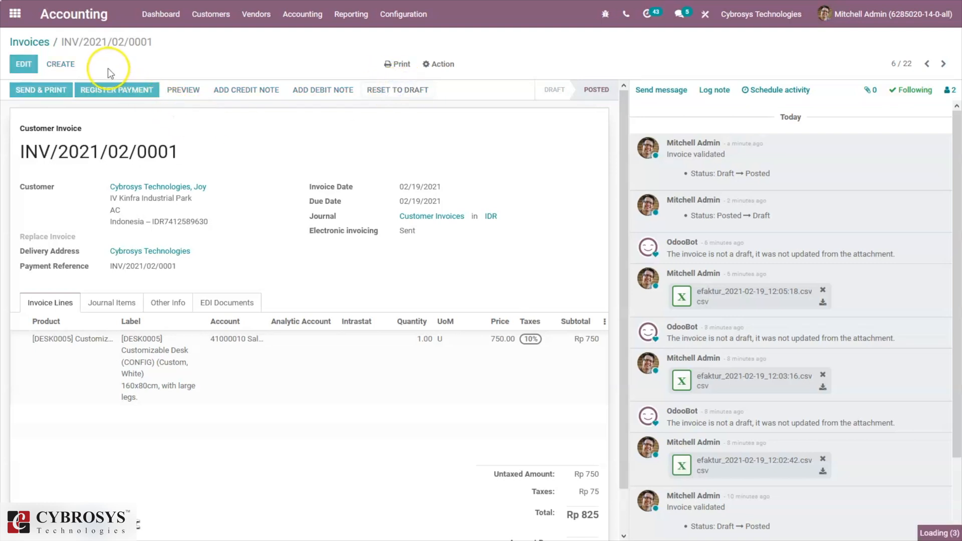
{"action": "left_click", "coordinate": [397, 90]}
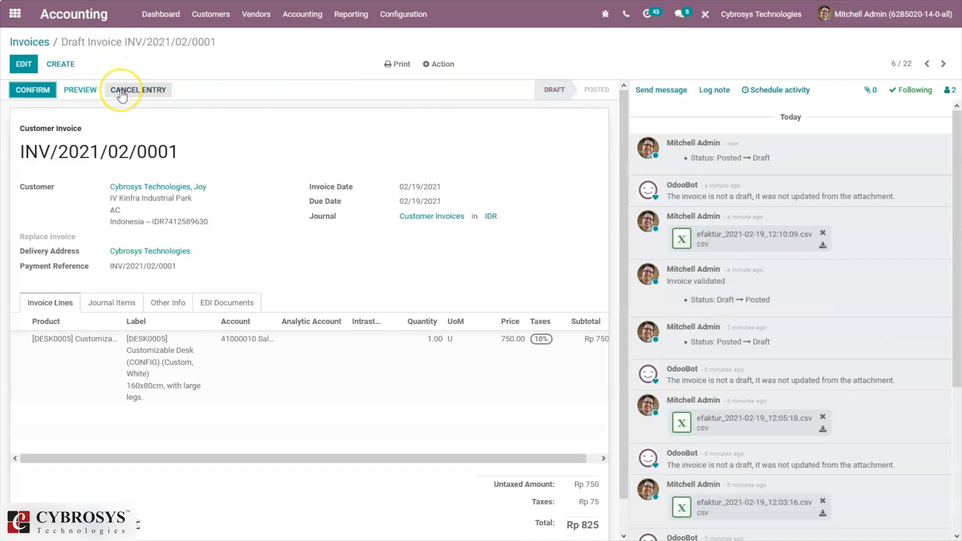
{"action": "left_click", "coordinate": [138, 89]}
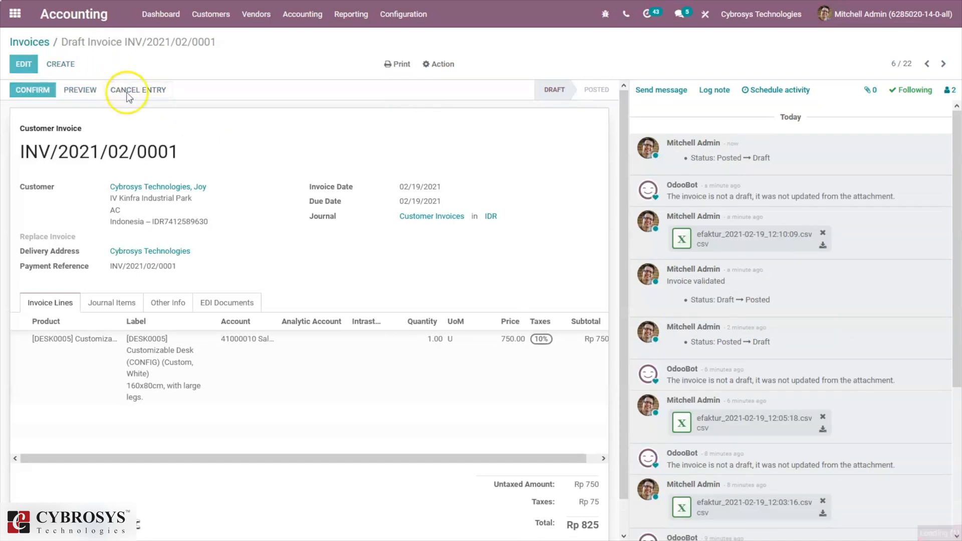
{"action": "left_click", "coordinate": [137, 90]}
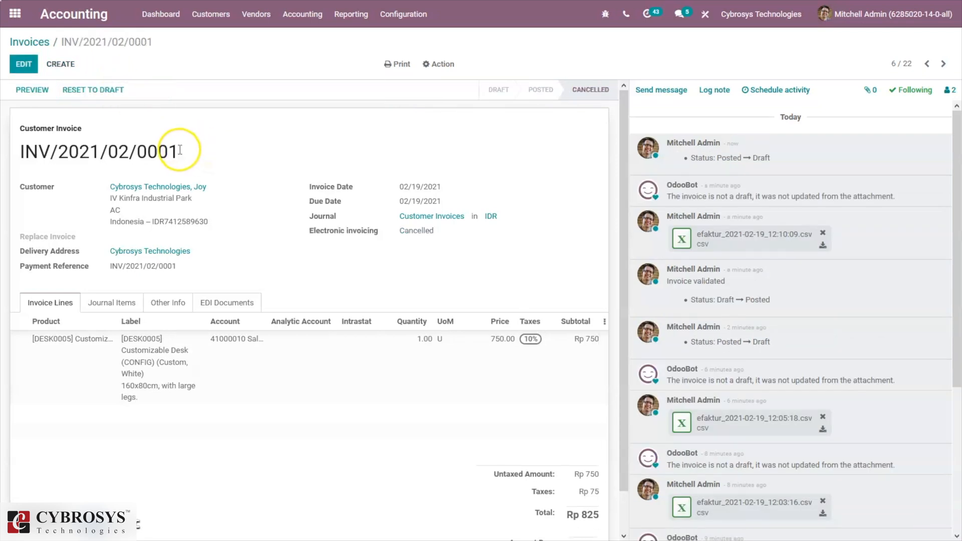
{"action": "double_click", "coordinate": [98, 151]}
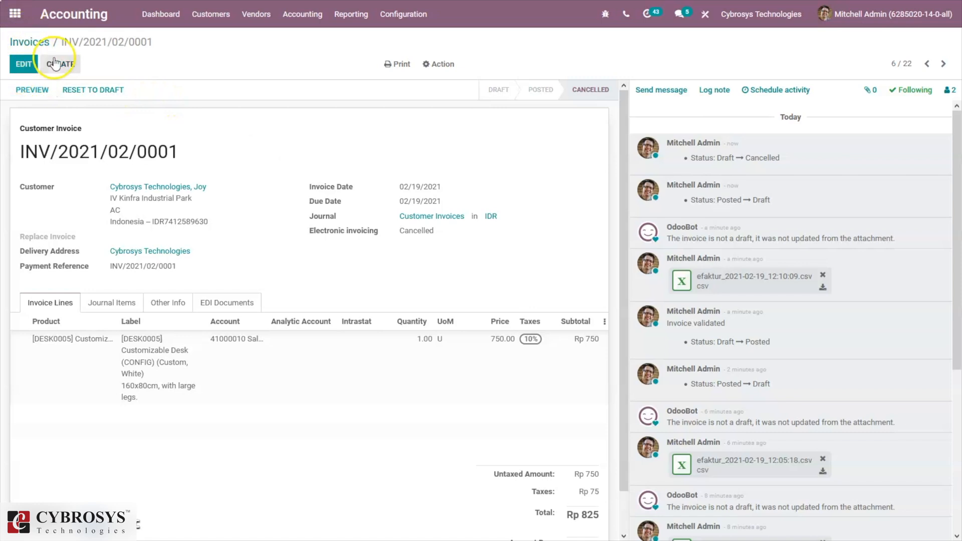
{"action": "left_click", "coordinate": [60, 64]}
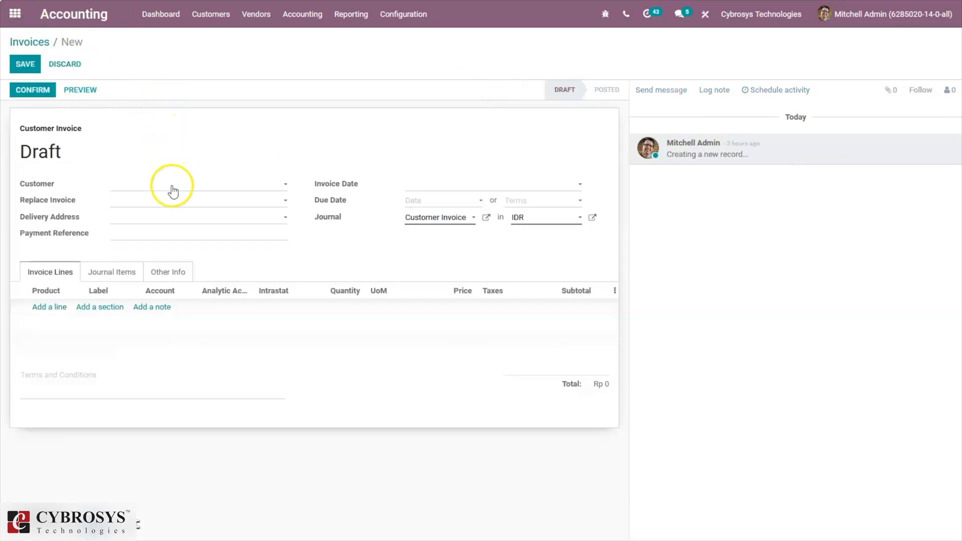
Choose customer Cybrosys Technologies, Joy and transaction code 04 DPP Nilai Lain
{"action": "type", "text": "cyb"}
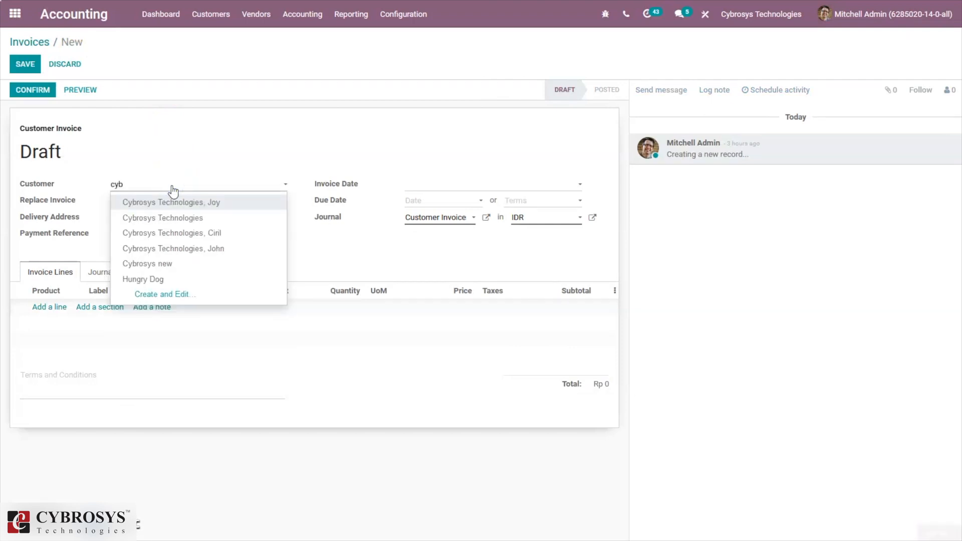
{"action": "left_click", "coordinate": [170, 202]}
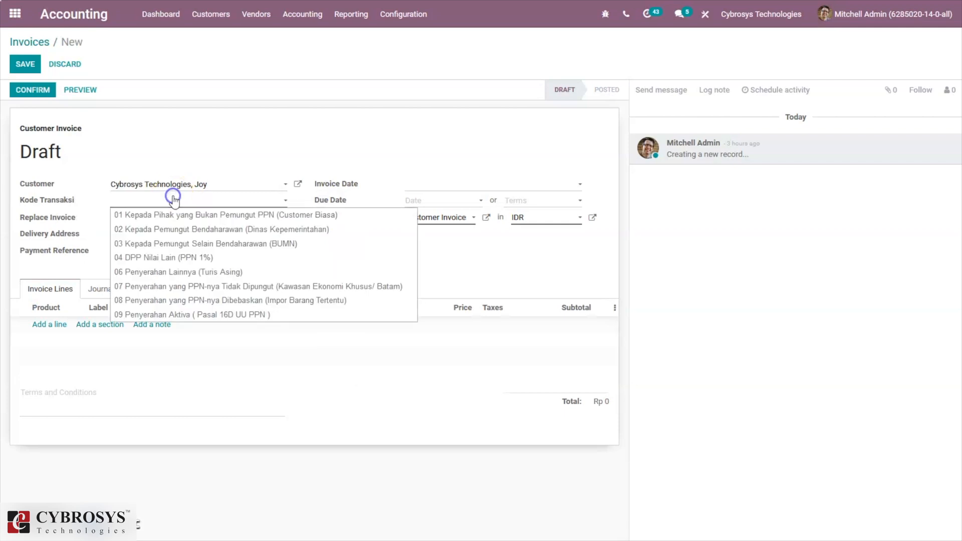
{"action": "mouse_move", "coordinate": [178, 272]}
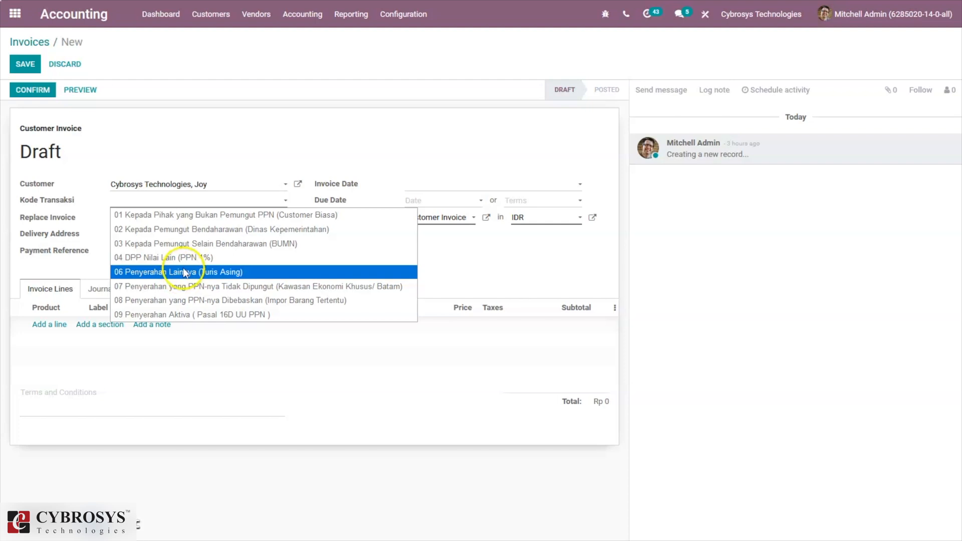
{"action": "left_click", "coordinate": [163, 257]}
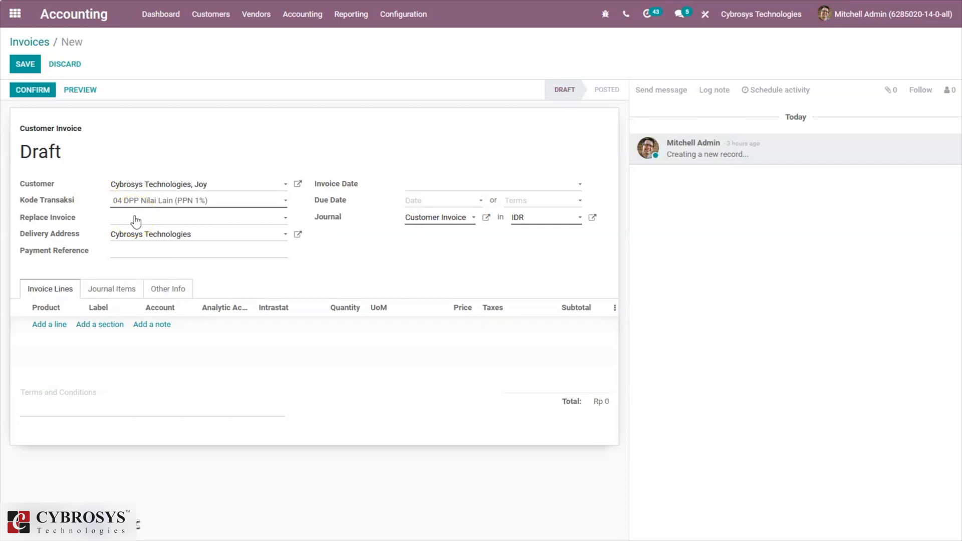
Set Replace Invoice to INV/2021/02/0001
{"action": "left_click", "coordinate": [196, 217]}
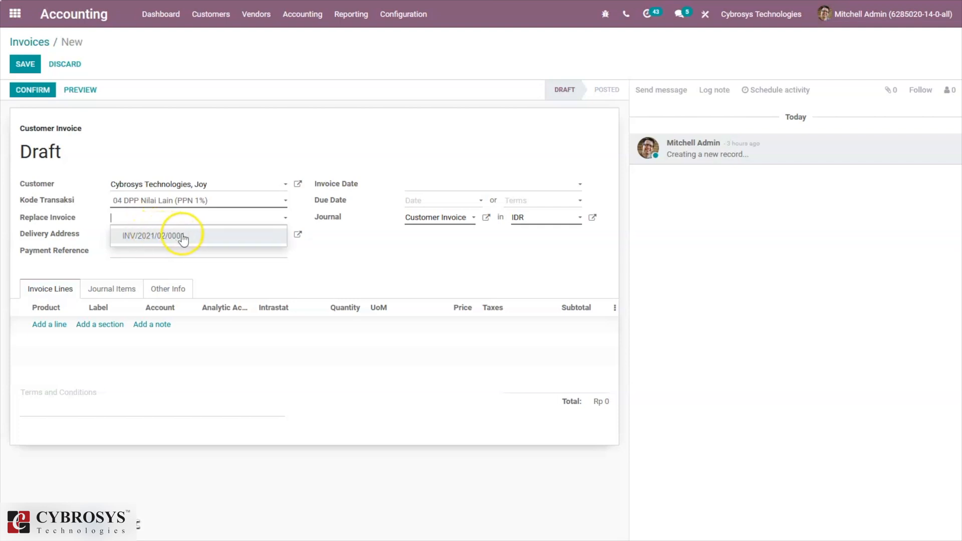
{"action": "left_click", "coordinate": [163, 235]}
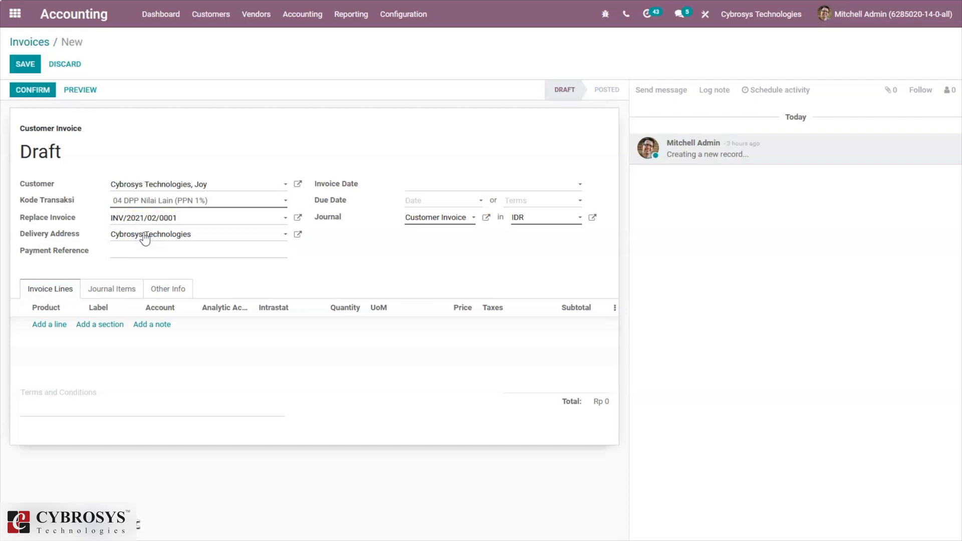
{"action": "left_click", "coordinate": [196, 217]}
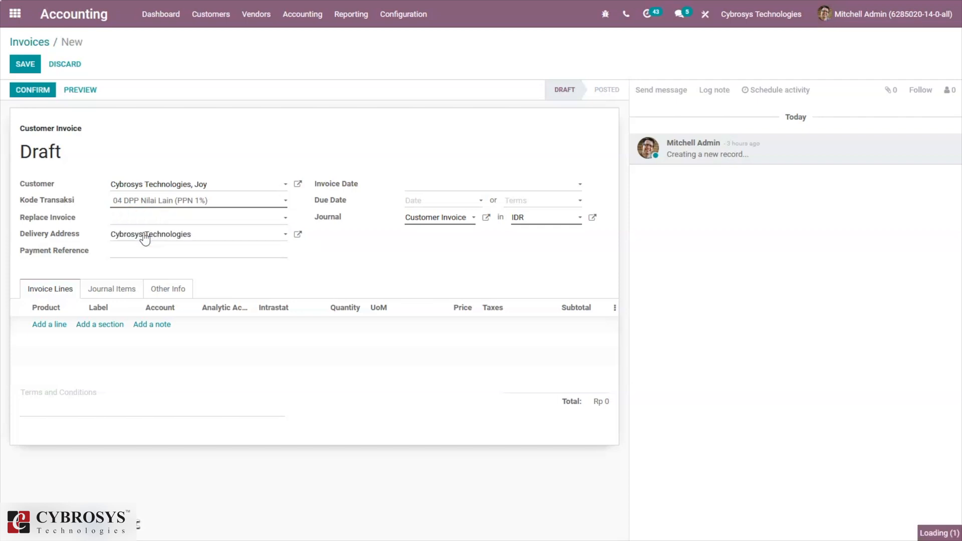
{"action": "left_click", "coordinate": [197, 217]}
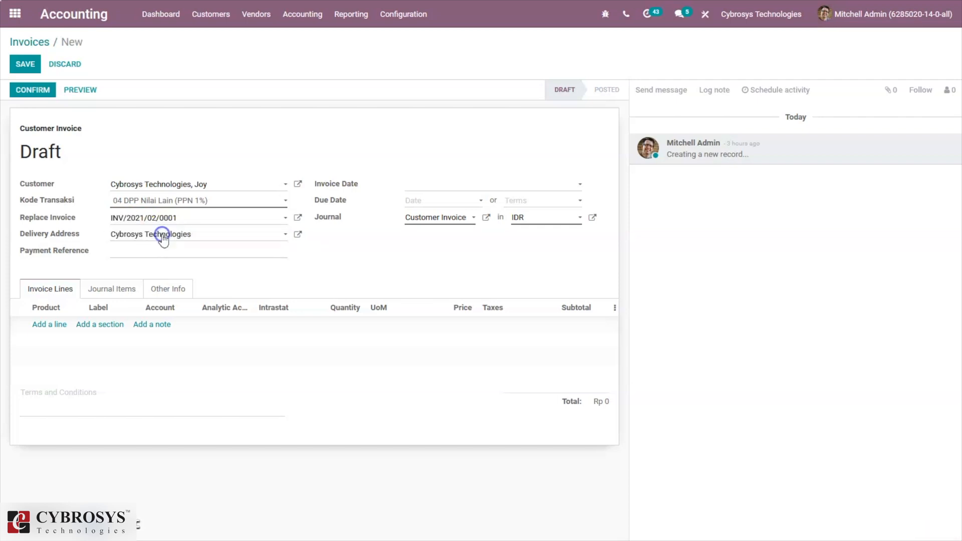
{"action": "left_click", "coordinate": [197, 217]}
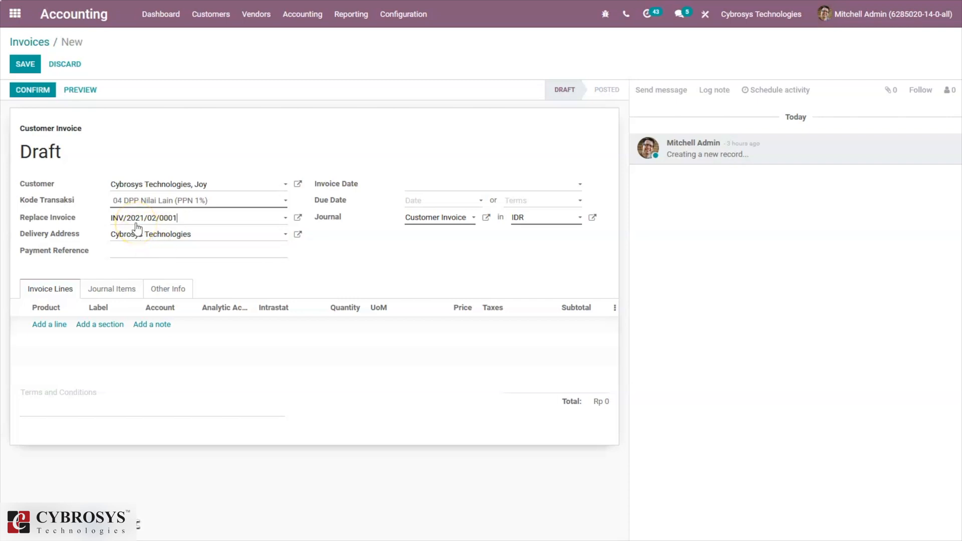
{"action": "left_click", "coordinate": [49, 324]}
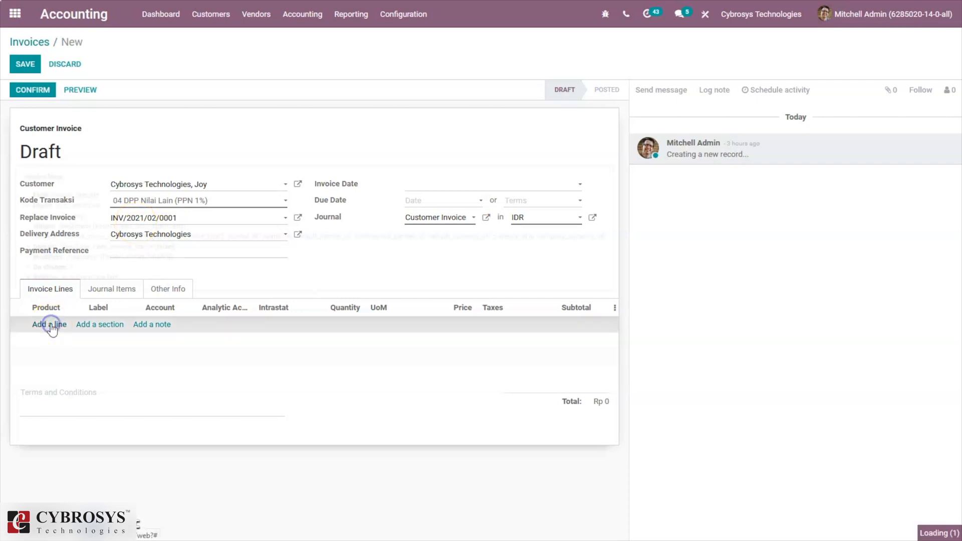
Add a [DESK0005] Customizable Desk line and attempt to confirm the invoice
{"action": "left_click", "coordinate": [48, 324]}
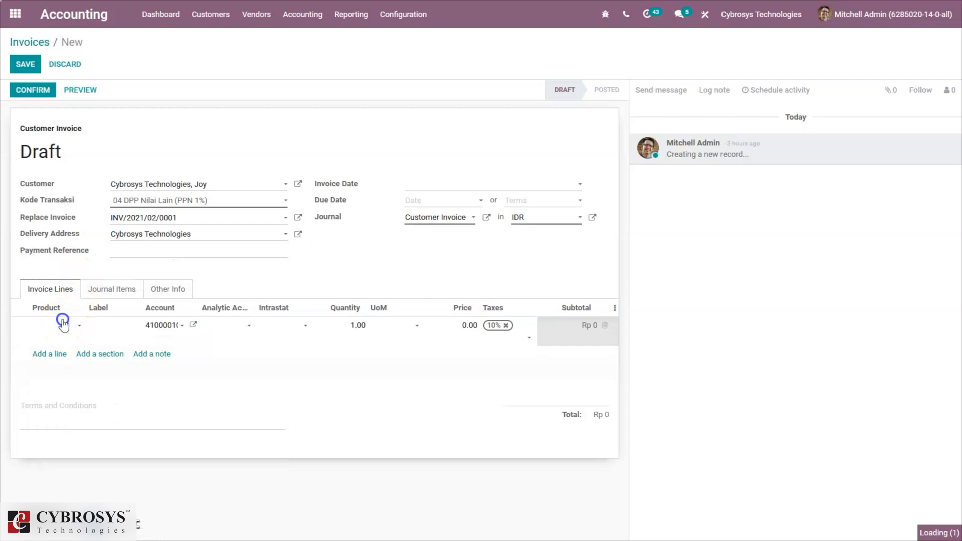
{"action": "left_click", "coordinate": [62, 321]}
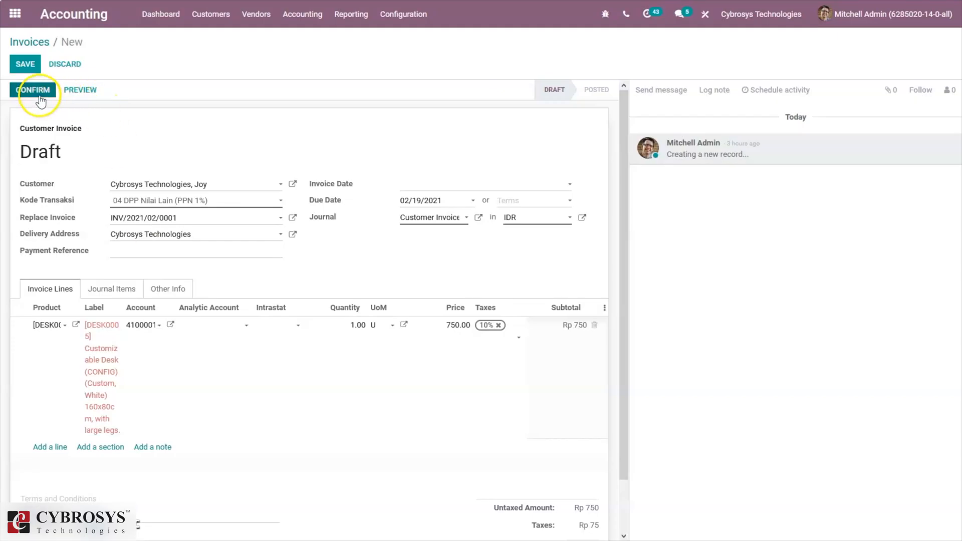
{"action": "left_click", "coordinate": [33, 89]}
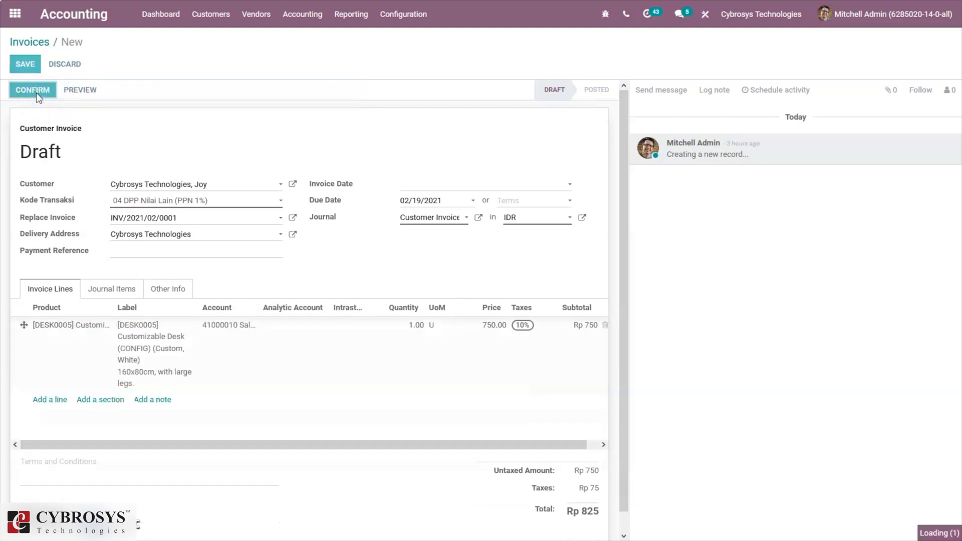
{"action": "left_click", "coordinate": [32, 89]}
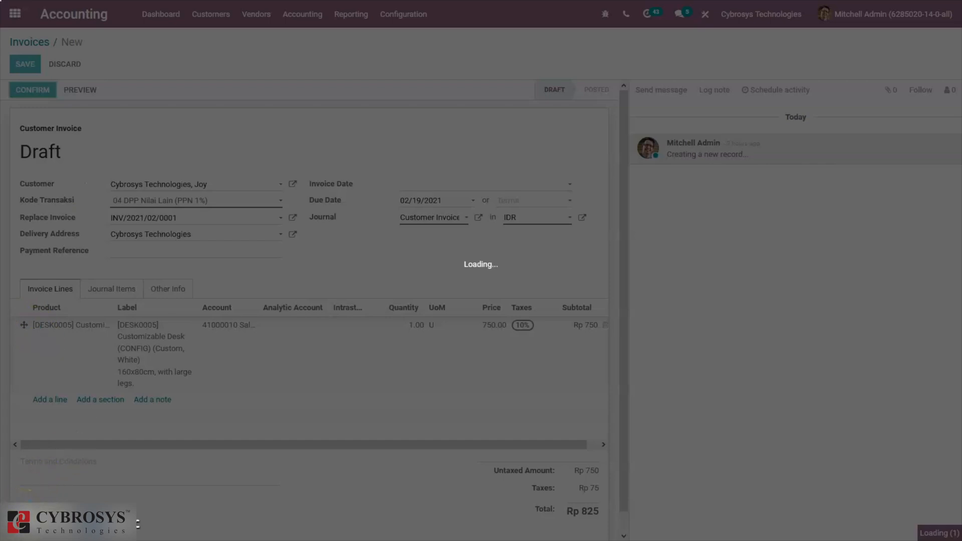
{"action": "left_click", "coordinate": [32, 90]}
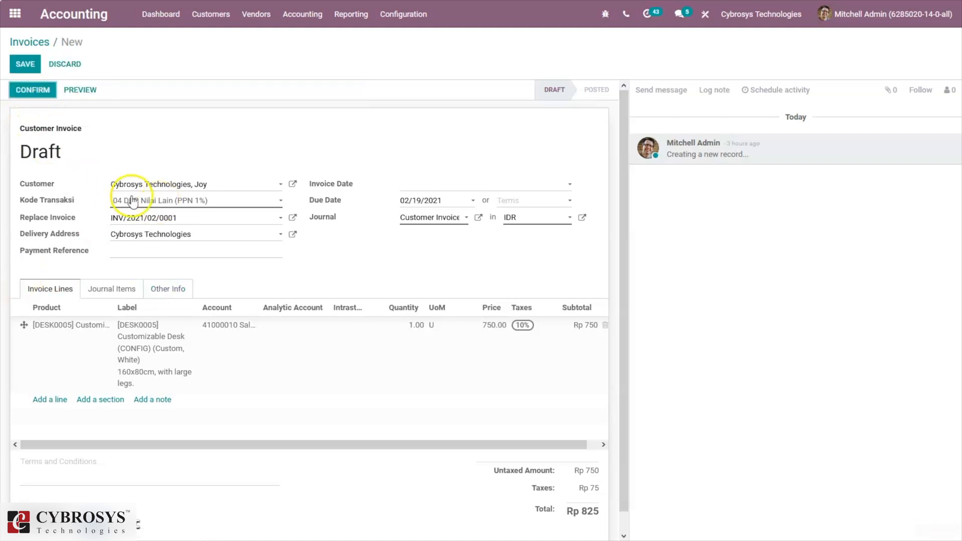
{"action": "mouse_move", "coordinate": [79, 223]}
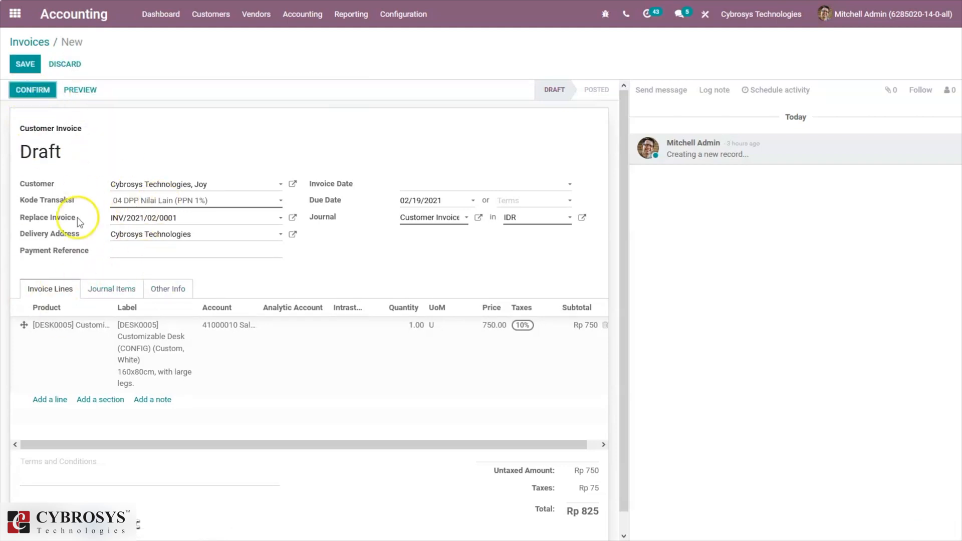
{"action": "left_click", "coordinate": [32, 90]}
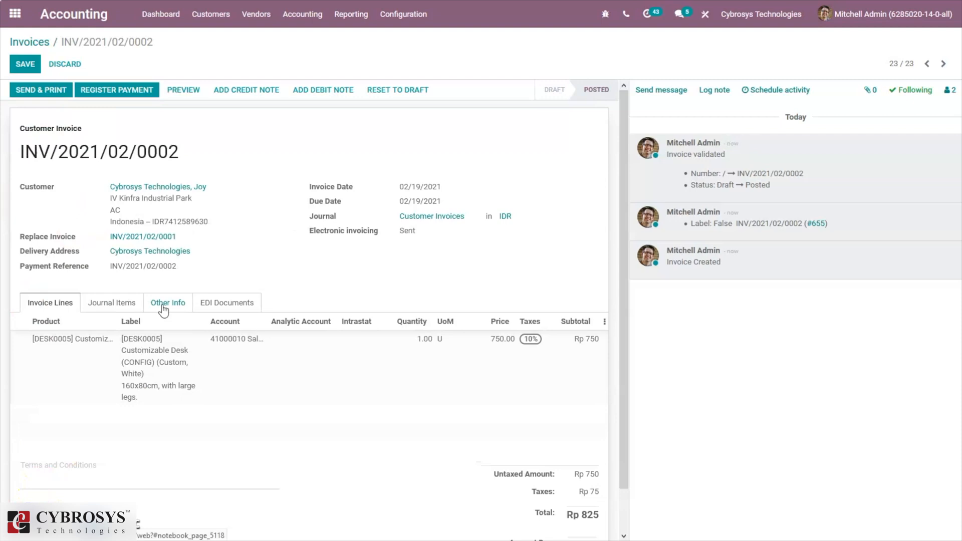
{"action": "left_click", "coordinate": [168, 302]}
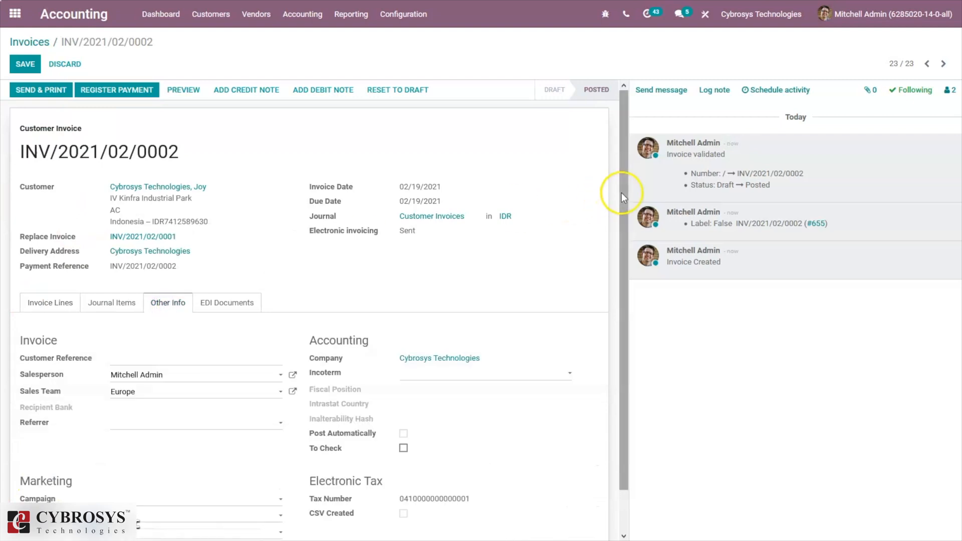
{"action": "scroll", "scroll_direction": "down", "scroll_amount": 3}
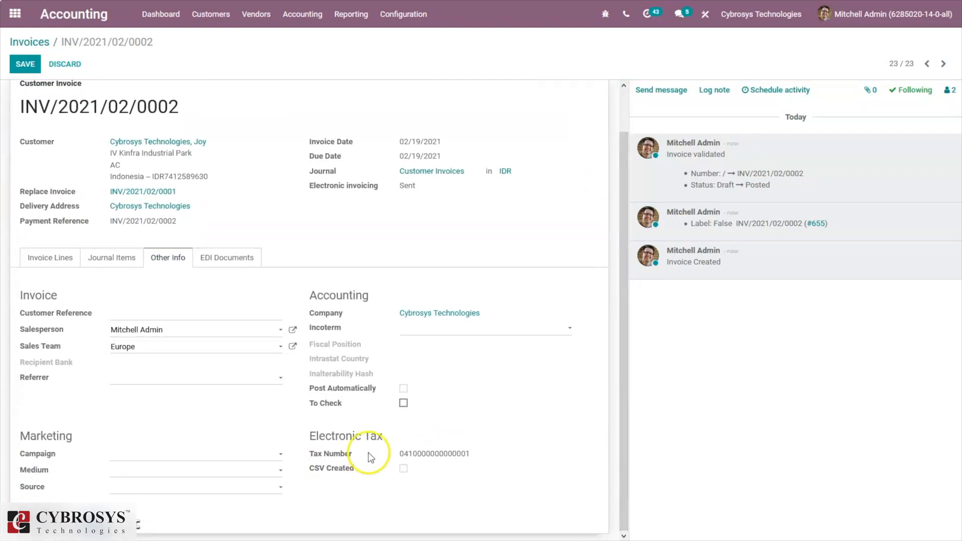
{"action": "mouse_move", "coordinate": [390, 453]}
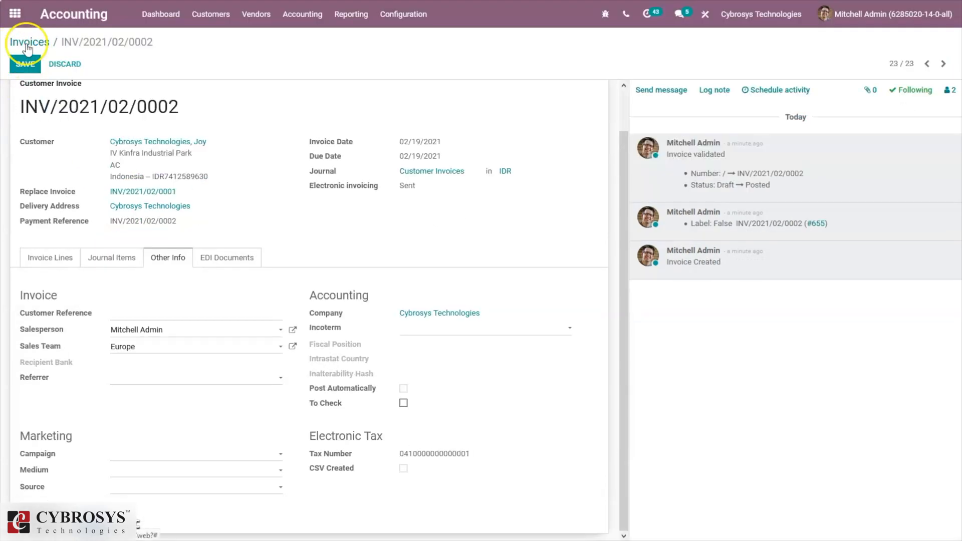
Start a new customer invoice for Cybrosys Technologies, Joy
{"action": "left_click", "coordinate": [29, 41]}
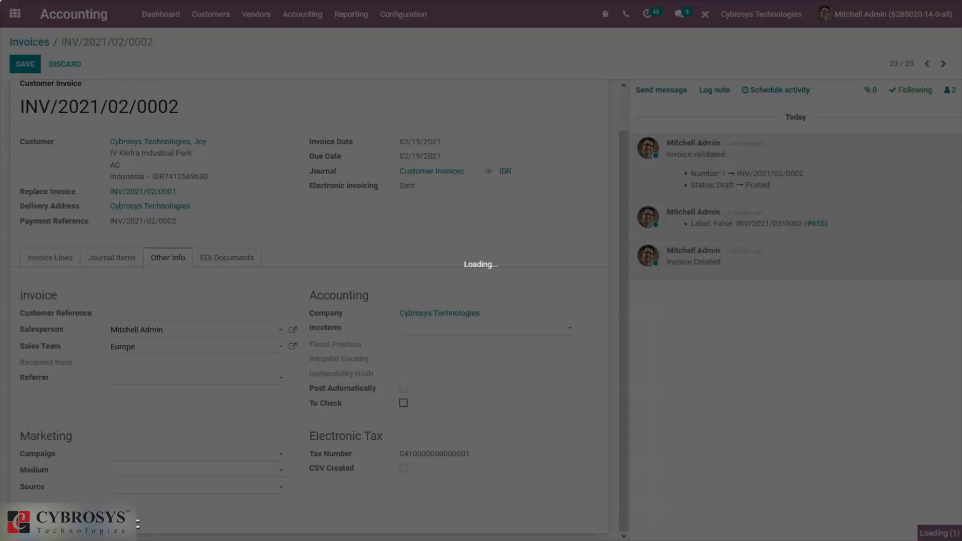
{"action": "left_click", "coordinate": [29, 42]}
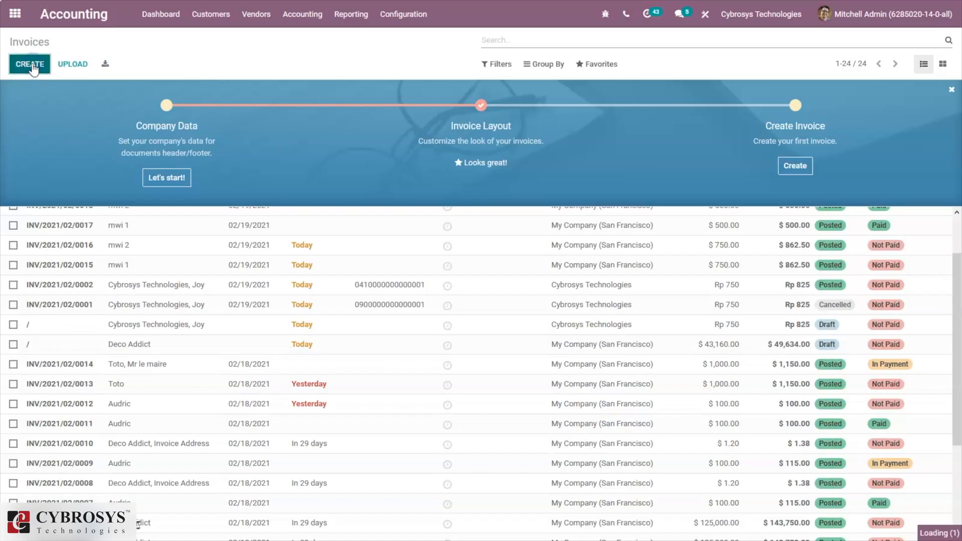
{"action": "left_click", "coordinate": [29, 64]}
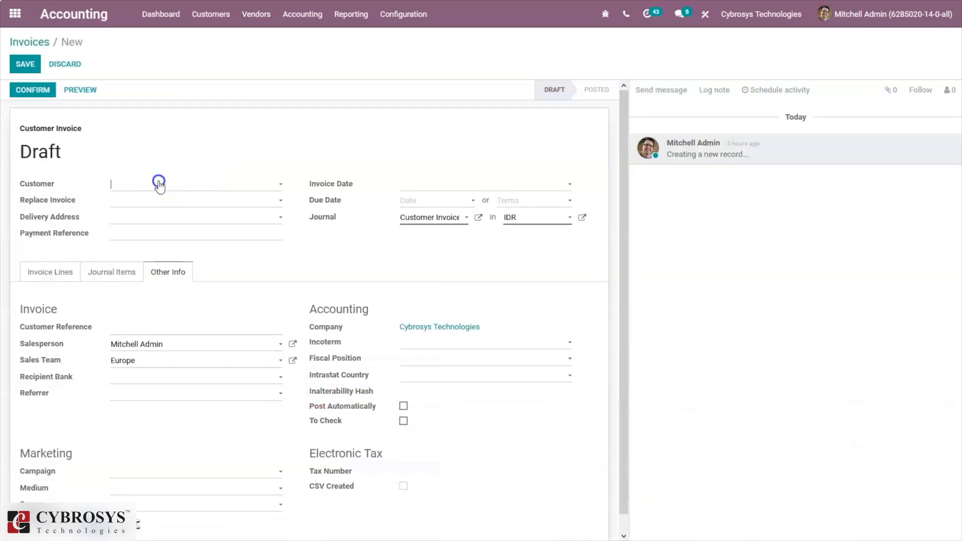
{"action": "type", "text": "c"}
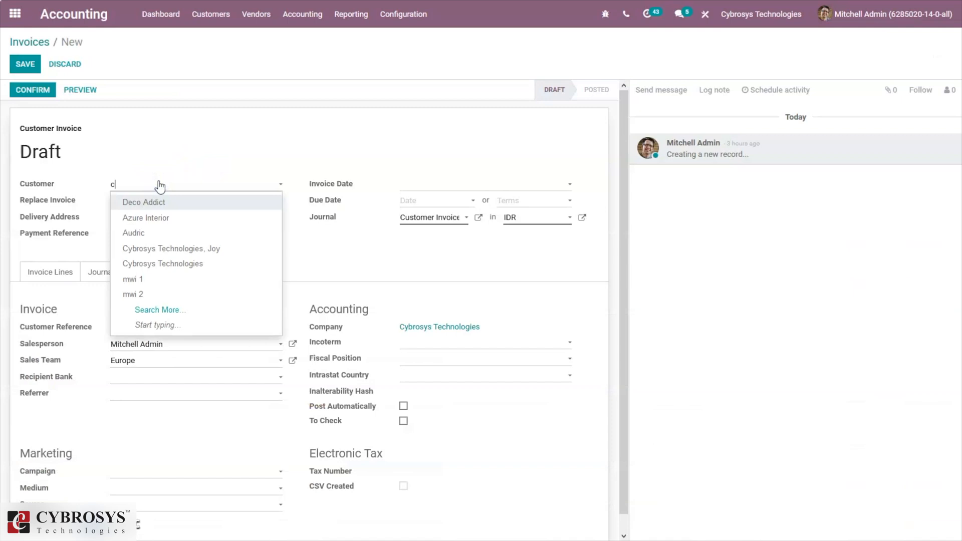
{"action": "type", "text": "yb"}
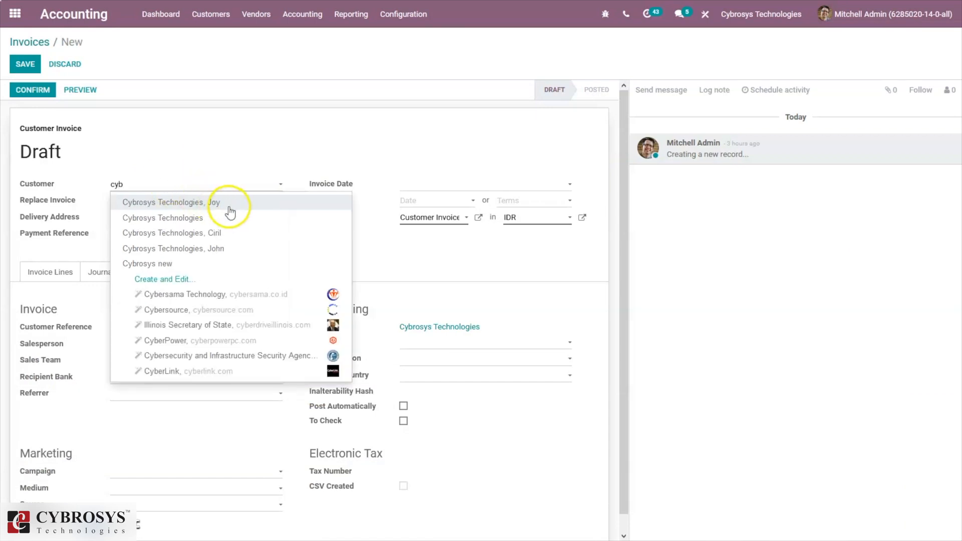
{"action": "left_click", "coordinate": [170, 202]}
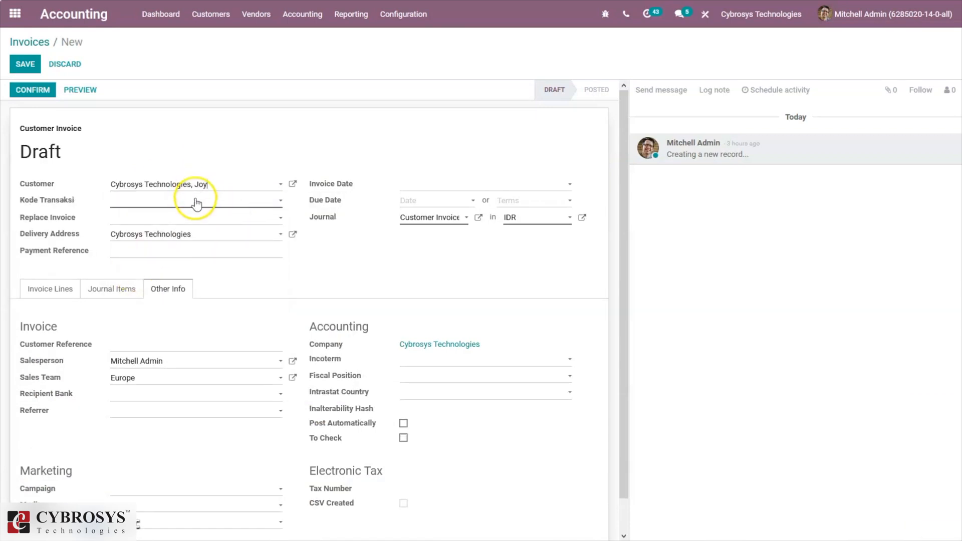
Set Kode Transaksi to 04 DPP Nilai Lain and add the Rp 750 Customizable Desk line
{"action": "left_click", "coordinate": [195, 200]}
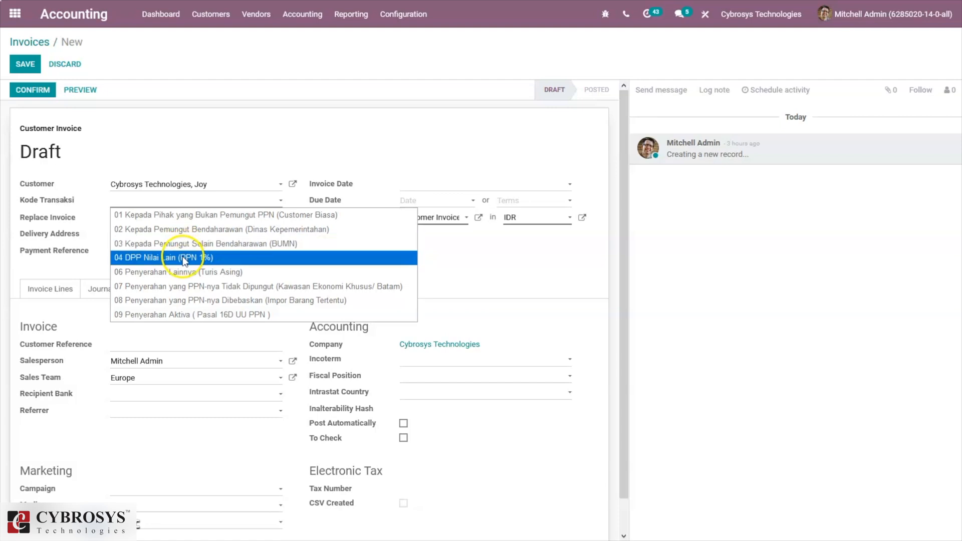
{"action": "left_click", "coordinate": [163, 257]}
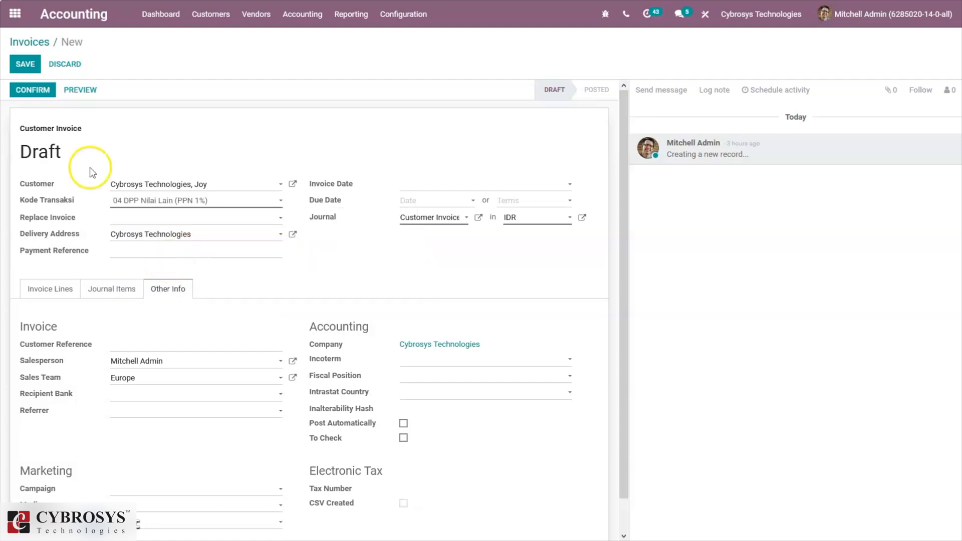
{"action": "left_click", "coordinate": [50, 290]}
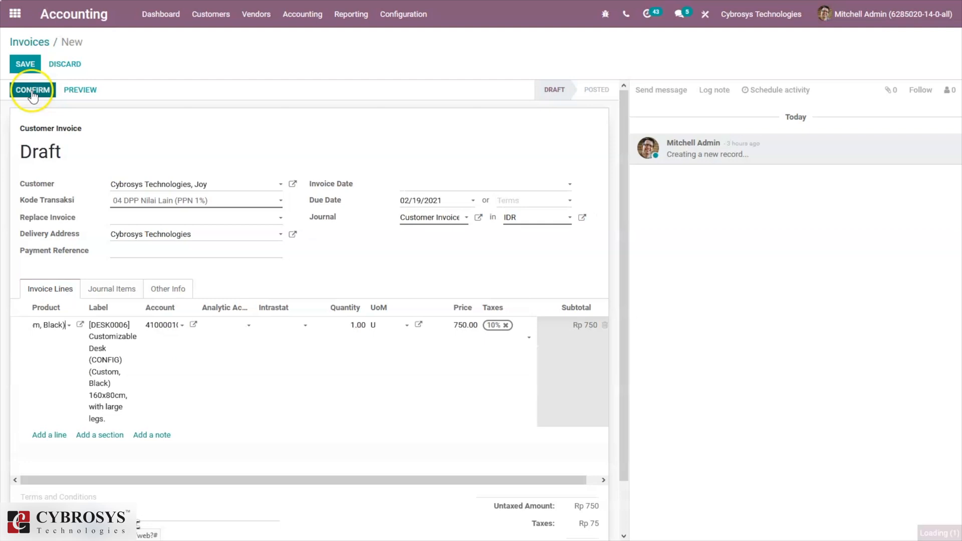
Save and confirm the invoice as INV/2021/02/0003, totalling Rp 825 with e-invoicing Sent
{"action": "left_click", "coordinate": [32, 90]}
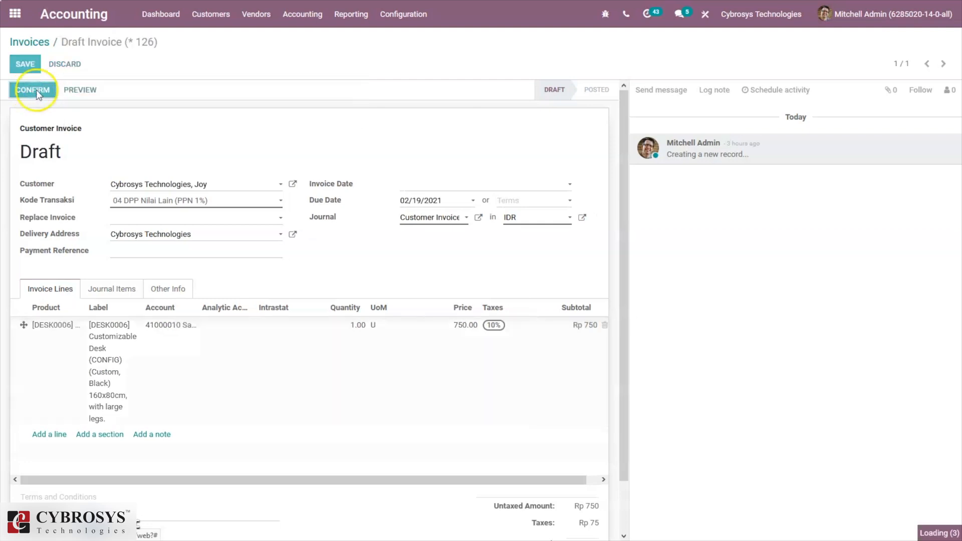
{"action": "left_click", "coordinate": [33, 90]}
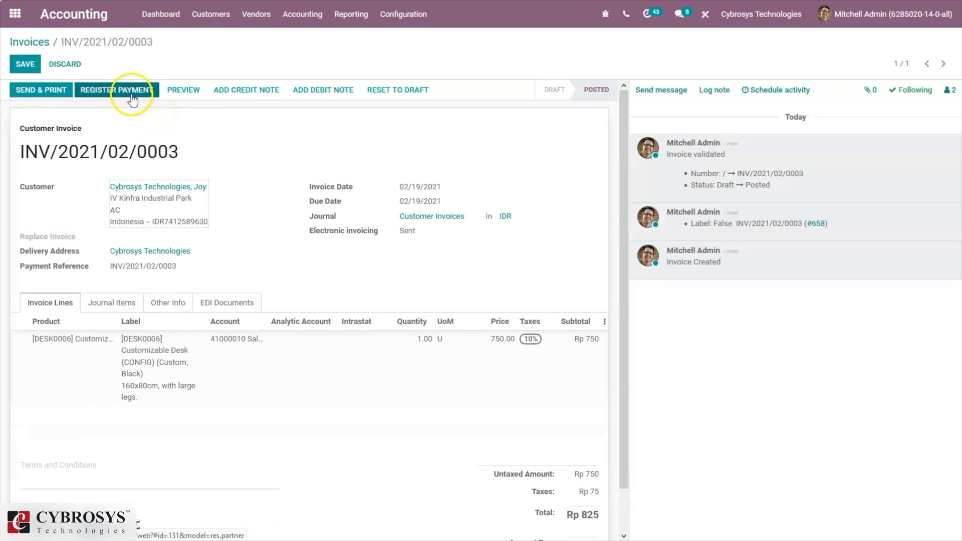
{"action": "mouse_move", "coordinate": [312, 130]}
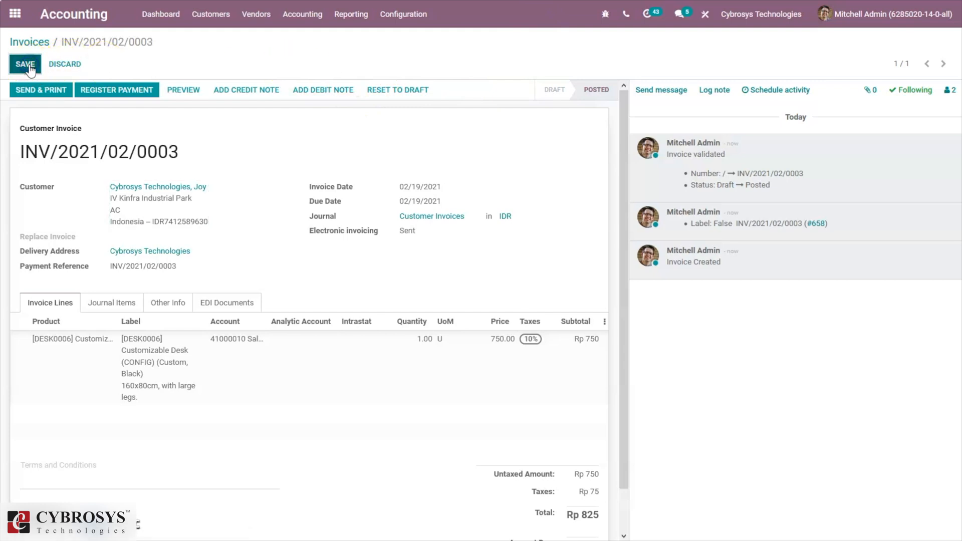
{"action": "left_click", "coordinate": [24, 64]}
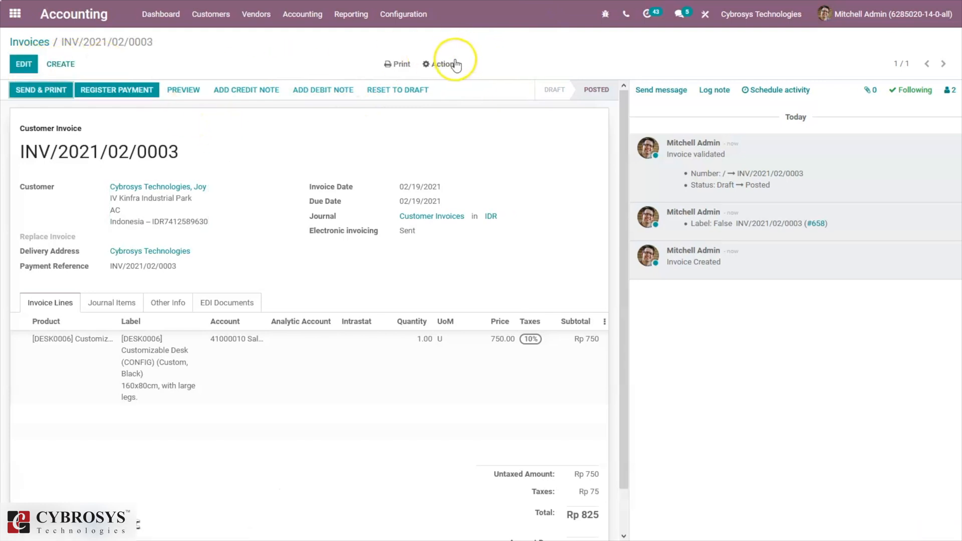
{"action": "left_click", "coordinate": [441, 64]}
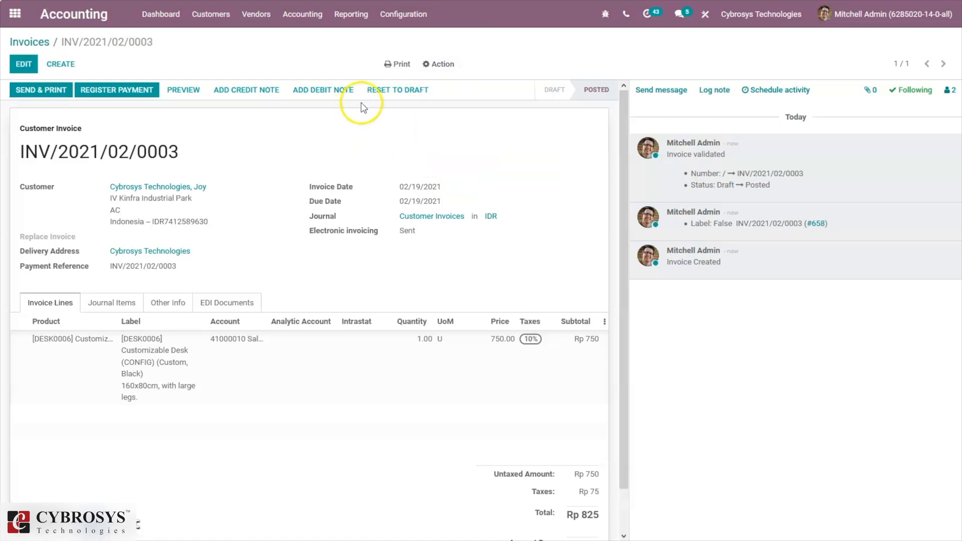
{"action": "mouse_move", "coordinate": [397, 90]}
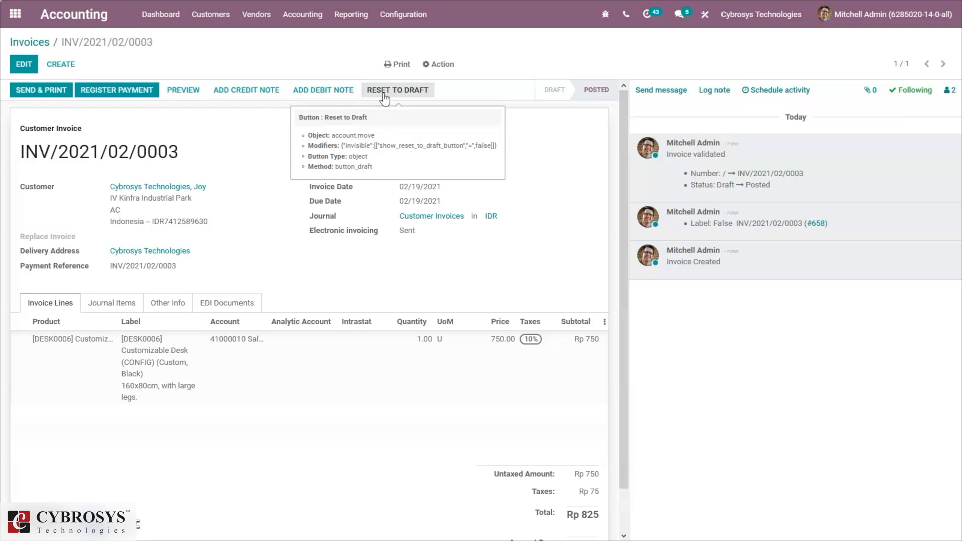
Reset INV/2021/02/0003 to draft, then cancel the entry so e-invoicing shows Cancelled
{"action": "left_click", "coordinate": [397, 90]}
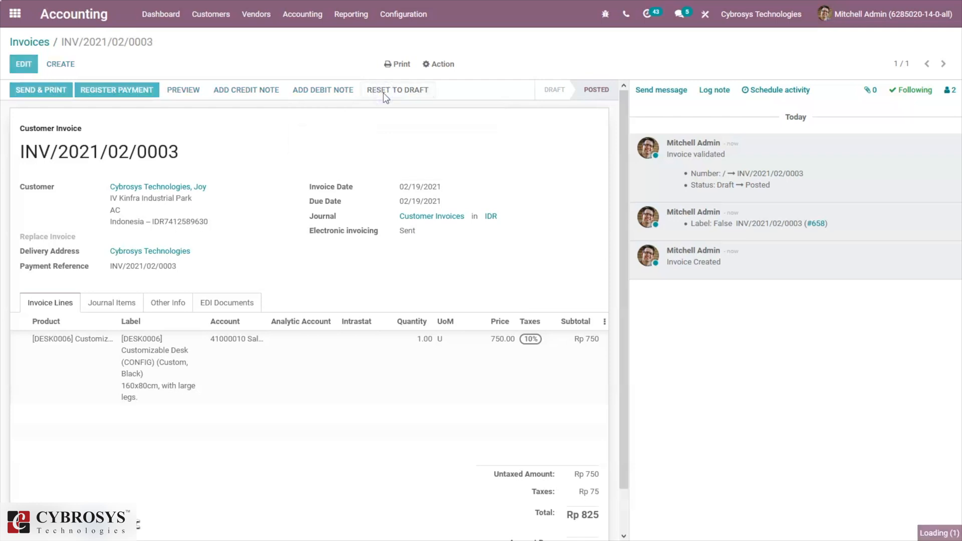
{"action": "left_click", "coordinate": [397, 90]}
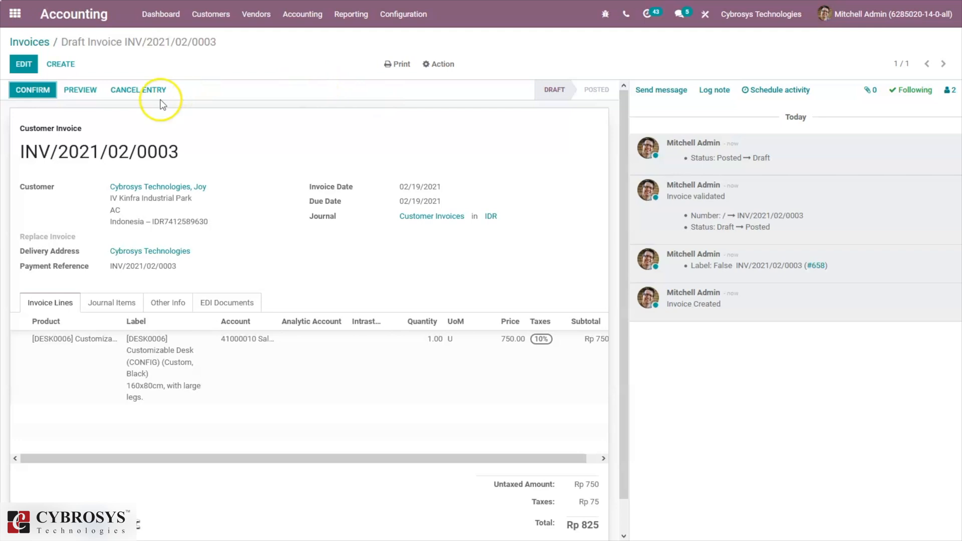
{"action": "left_click", "coordinate": [137, 90]}
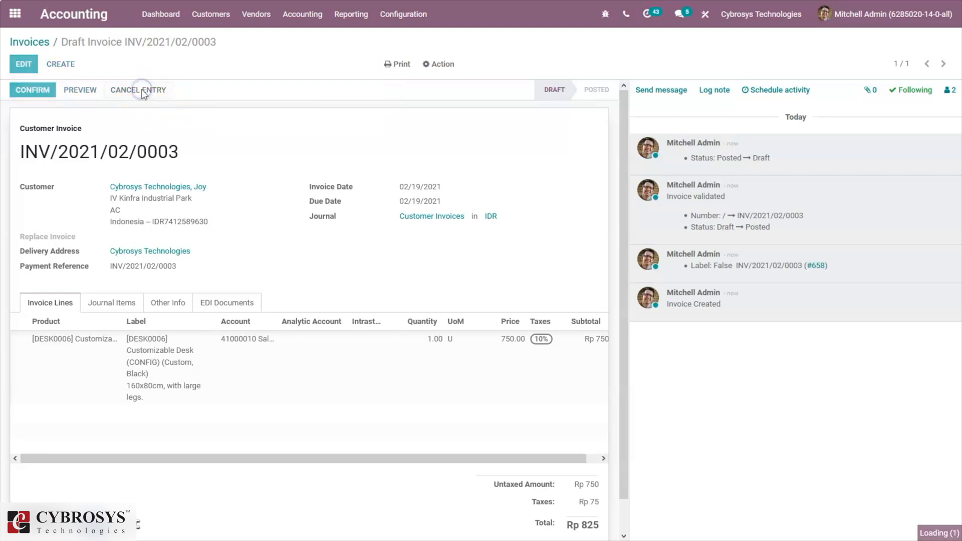
{"action": "left_click", "coordinate": [137, 90]}
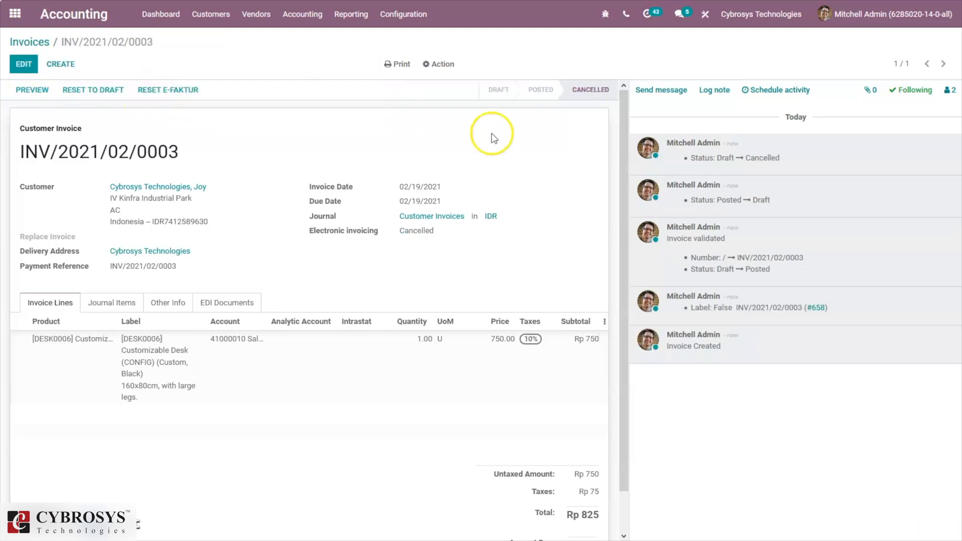
{"action": "mouse_move", "coordinate": [589, 90]}
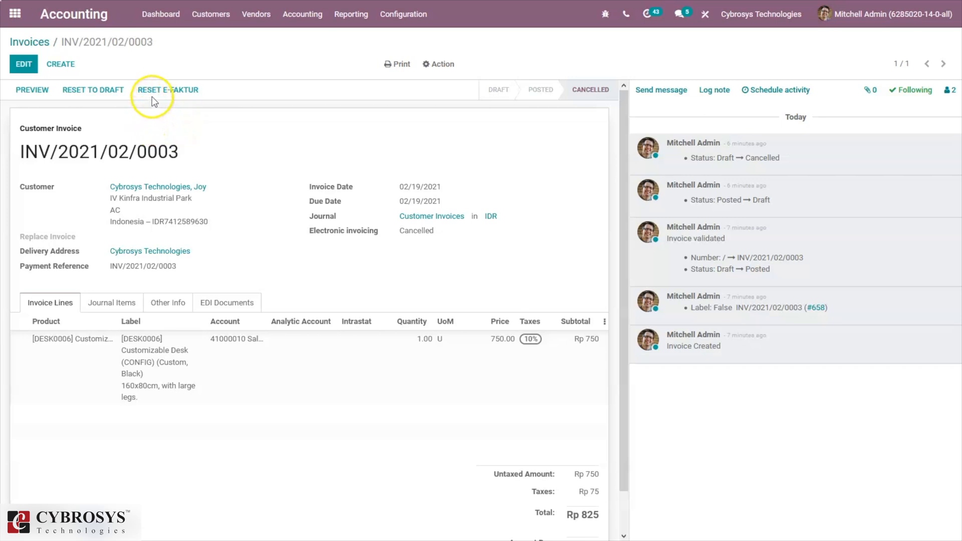
{"action": "mouse_move", "coordinate": [169, 119]}
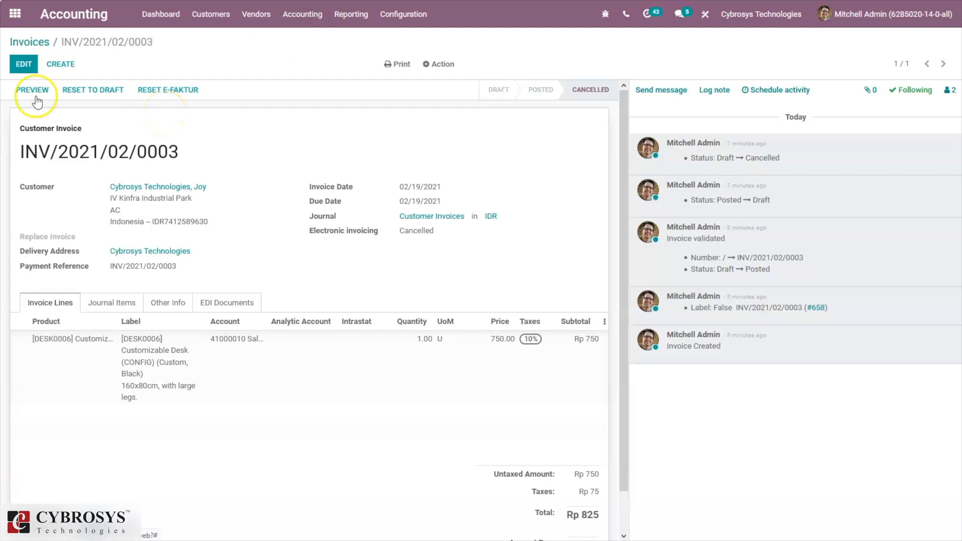
{"action": "mouse_move", "coordinate": [208, 166]}
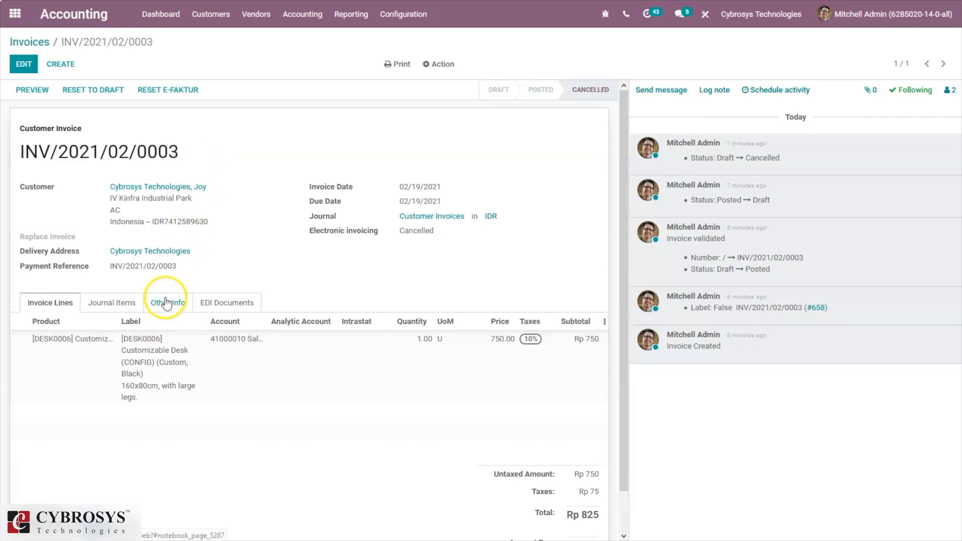
{"action": "left_click", "coordinate": [167, 303]}
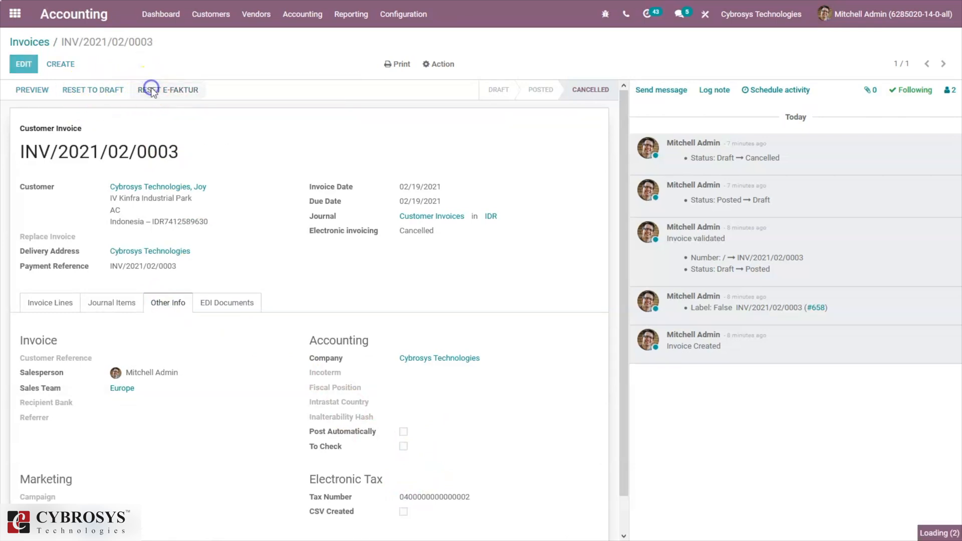
{"action": "mouse_move", "coordinate": [167, 89]}
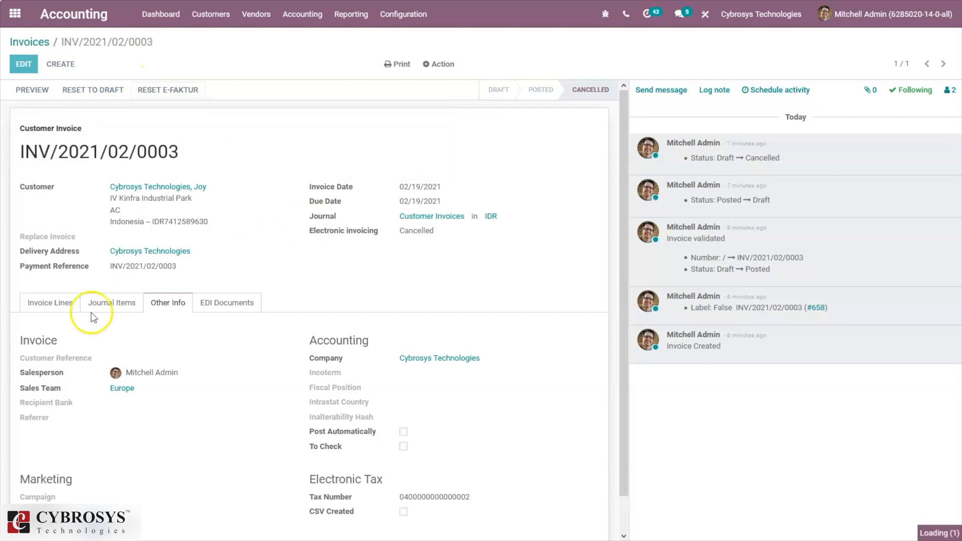
{"action": "left_click", "coordinate": [167, 90]}
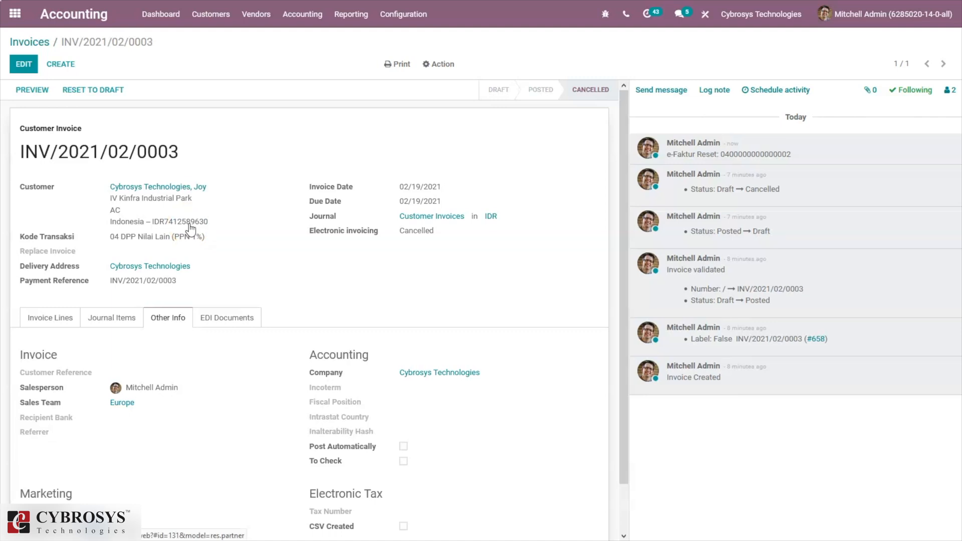
{"action": "left_click", "coordinate": [93, 90]}
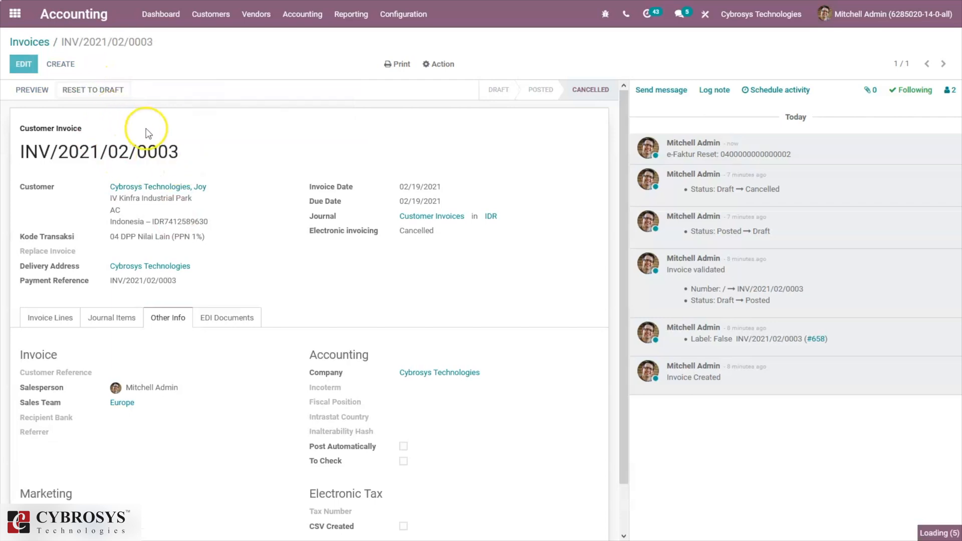
{"action": "mouse_move", "coordinate": [134, 120]}
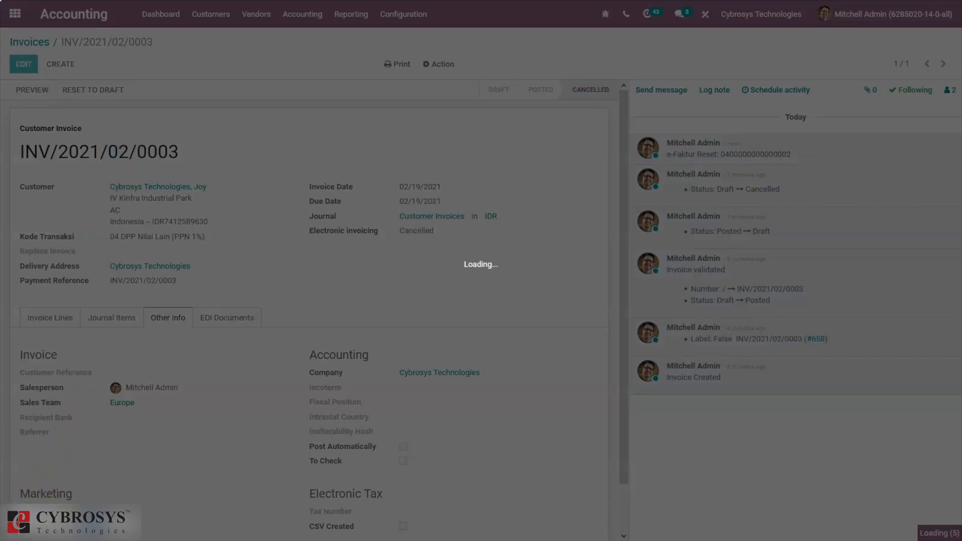
Return cancelled INV/2021/02/0003 to draft and open its form for editing
{"action": "left_click", "coordinate": [92, 90]}
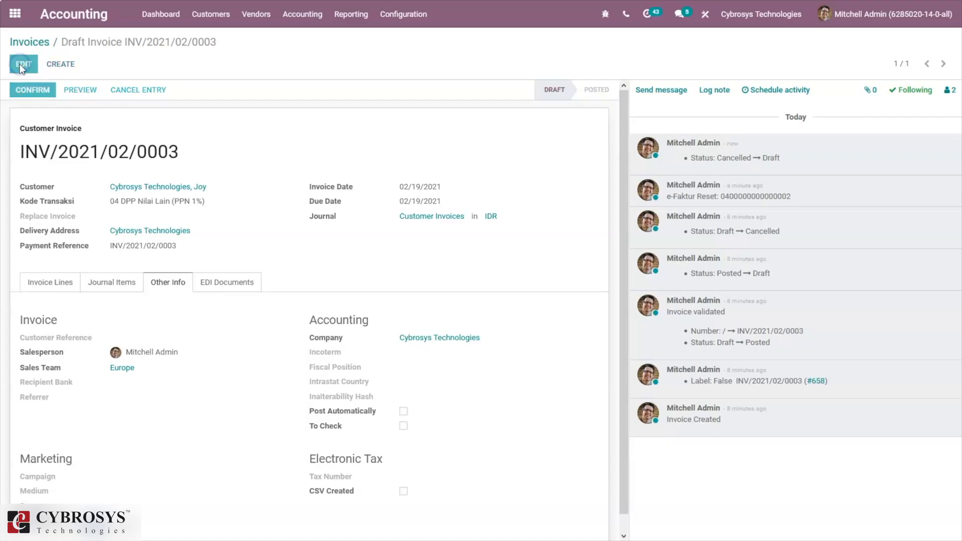
{"action": "left_click", "coordinate": [23, 64]}
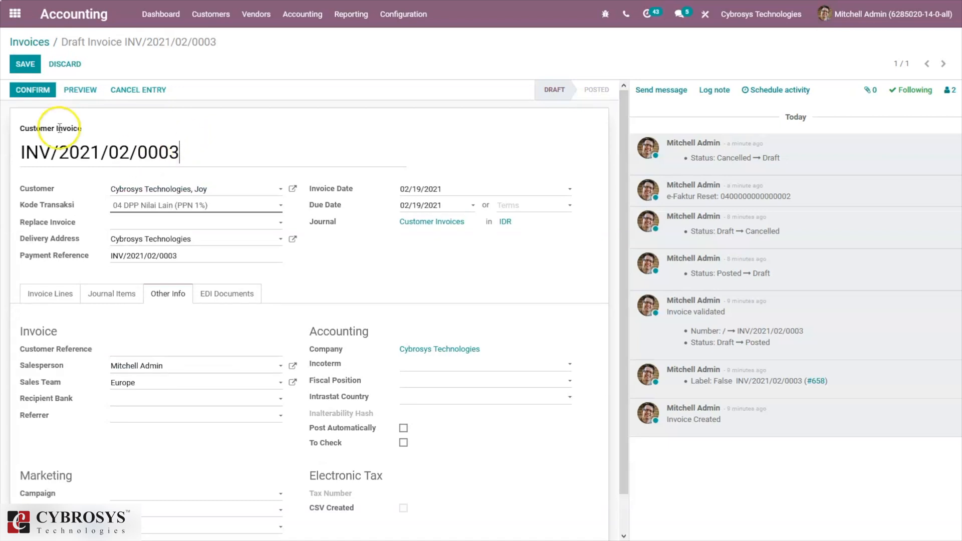
{"action": "mouse_move", "coordinate": [257, 132]}
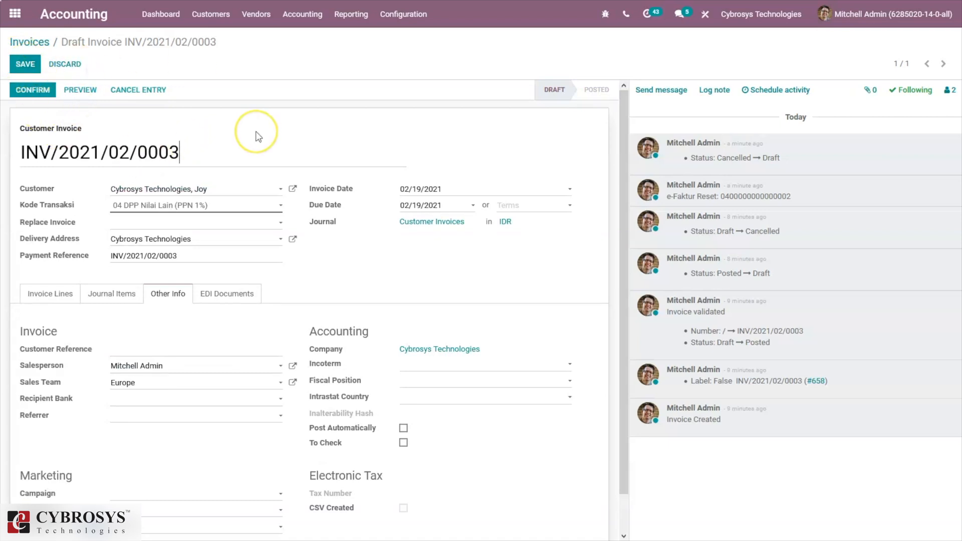